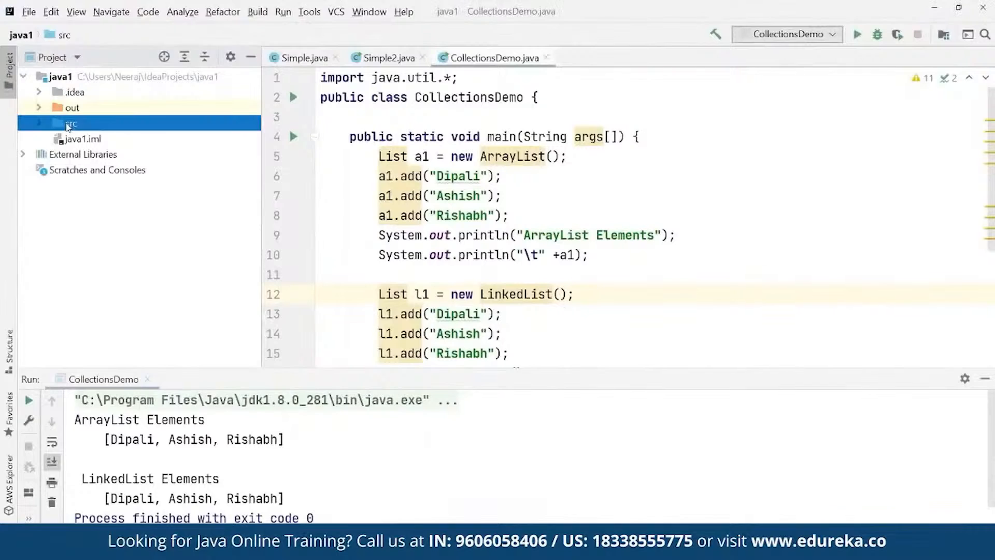
Create a new Java class named Calculator in the src folder.
right_click(70, 123)
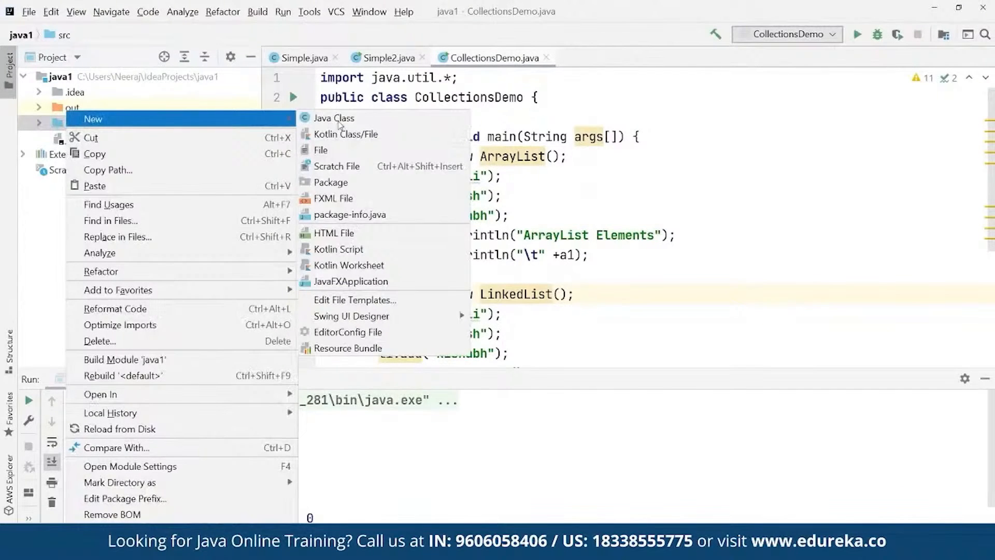
click(334, 117)
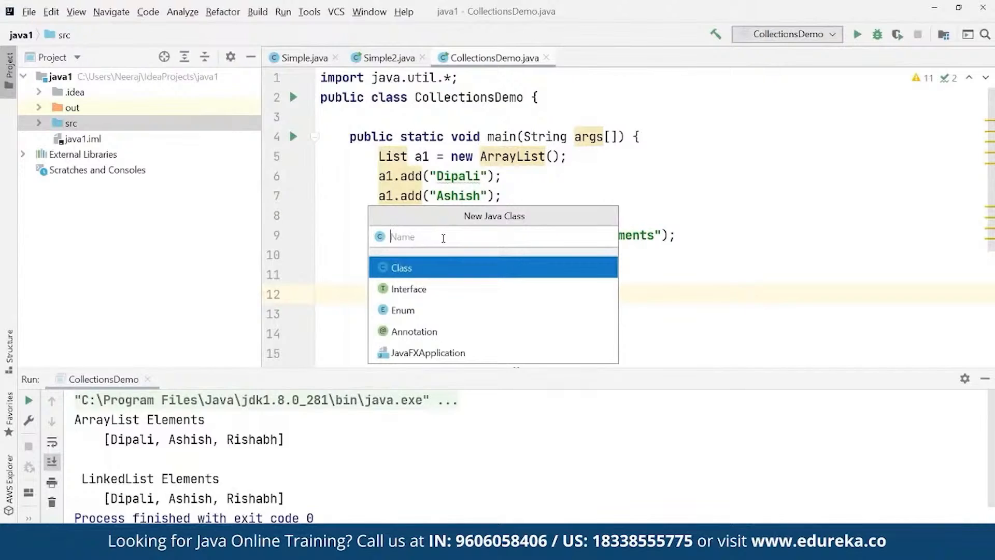
text(Calcula)
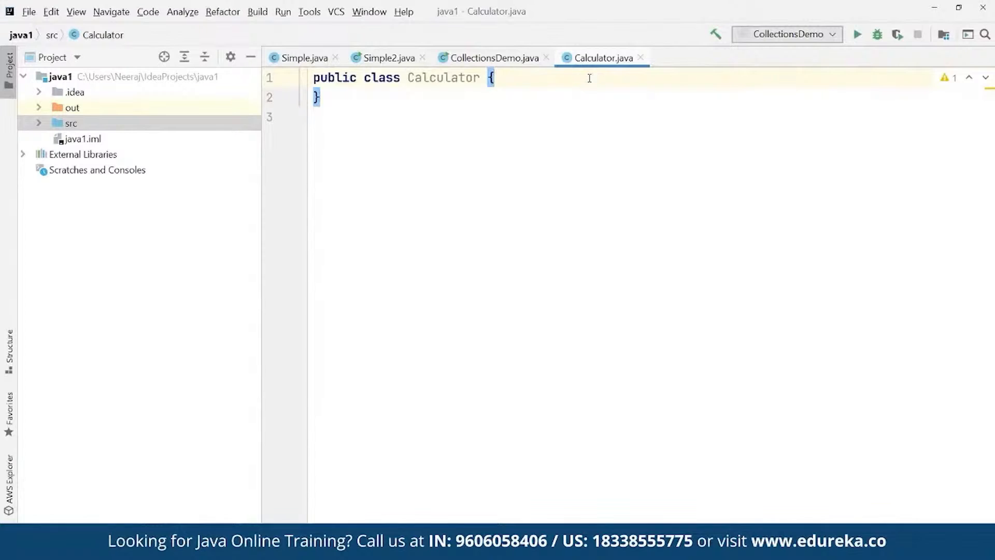
Add import java.util.Scanner; at the top of Calculator.java.
click(314, 77)
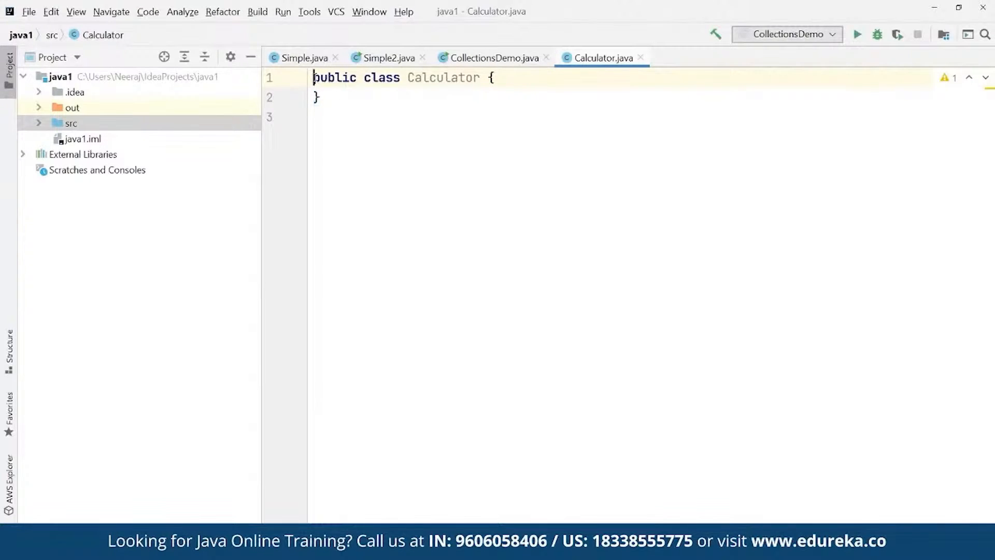
text(import java)
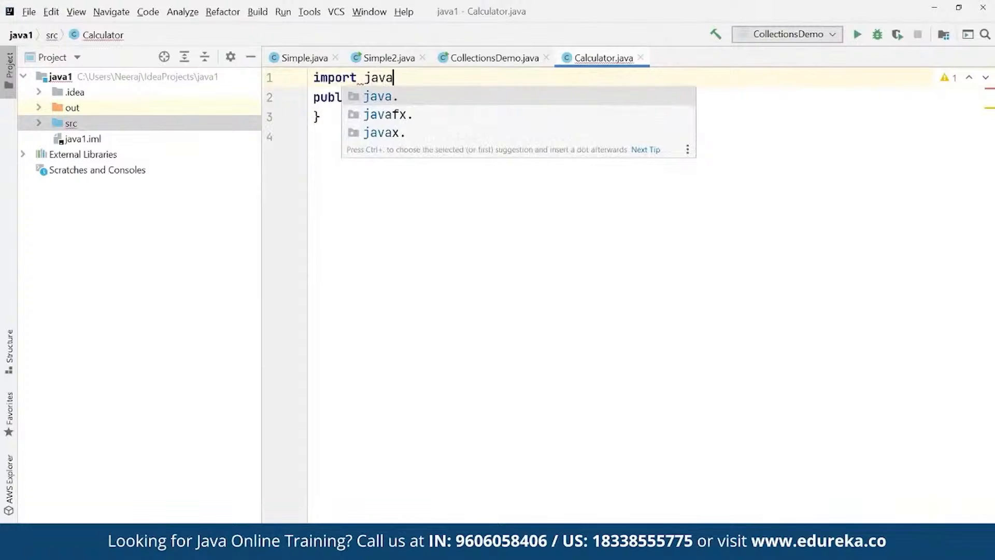
text(.util.)
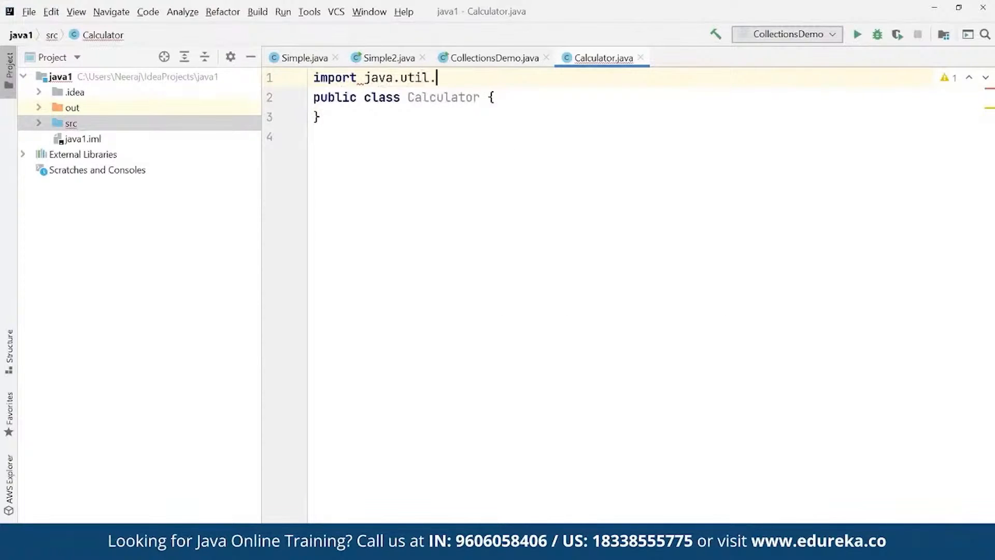
text(S)
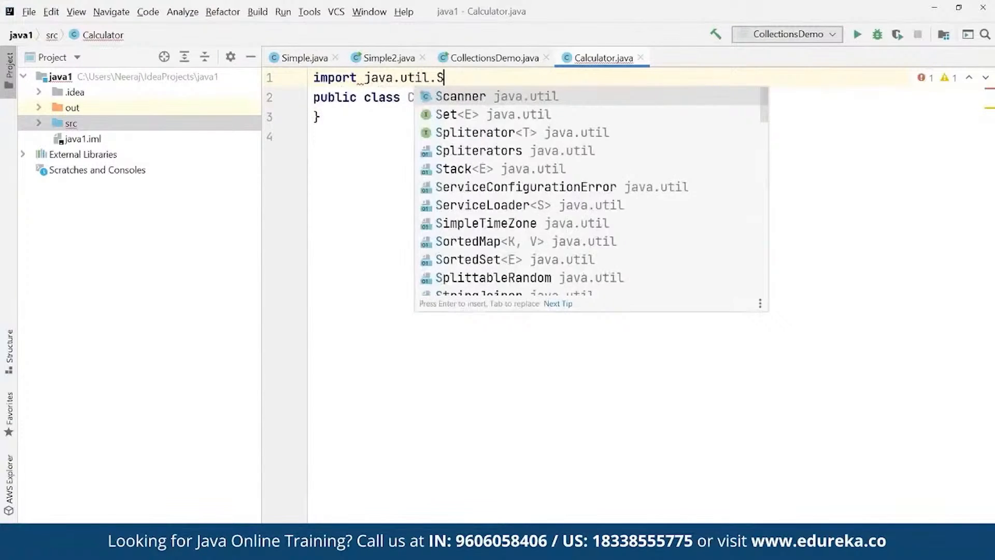
text(canner;)
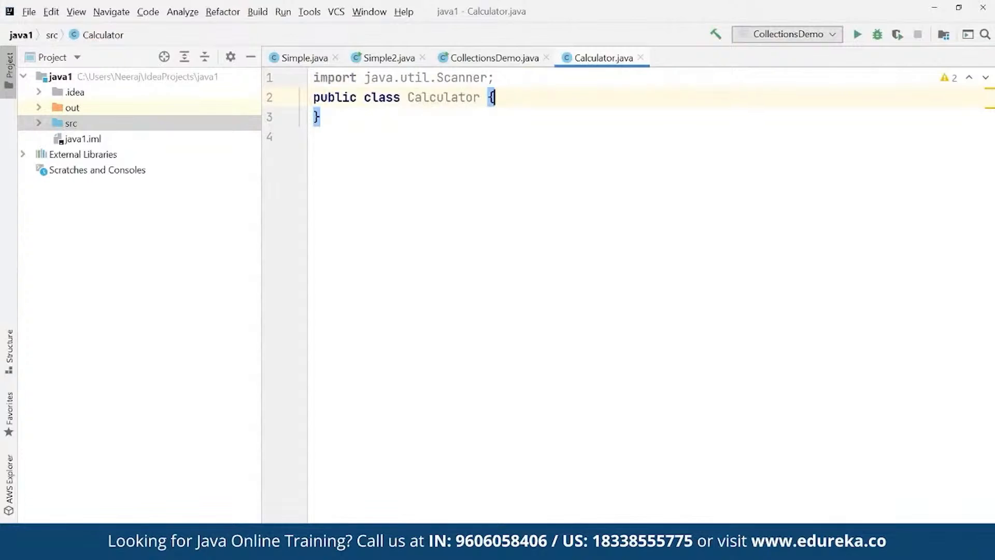
Declare an empty public static void main(String args[]) method inside the class.
text(p)
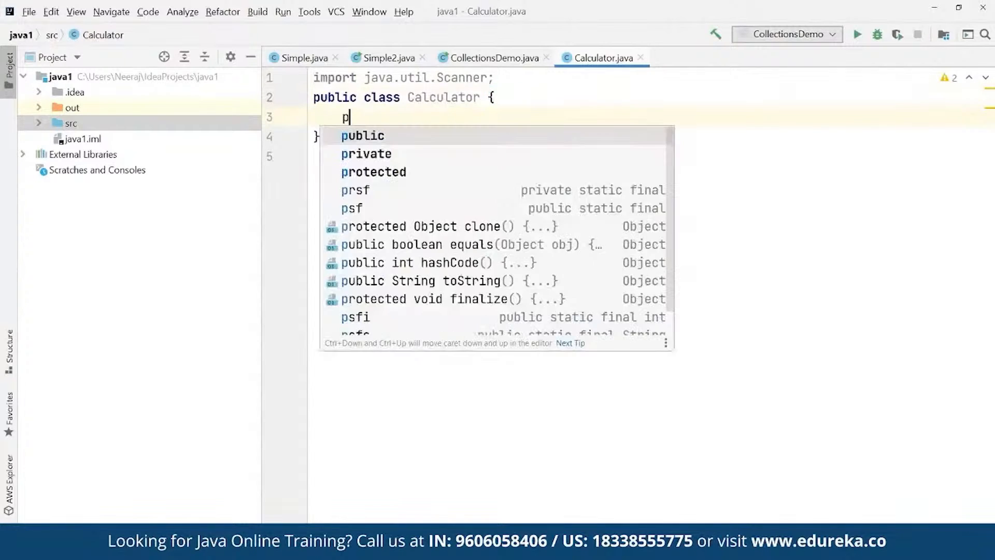
text(public static)
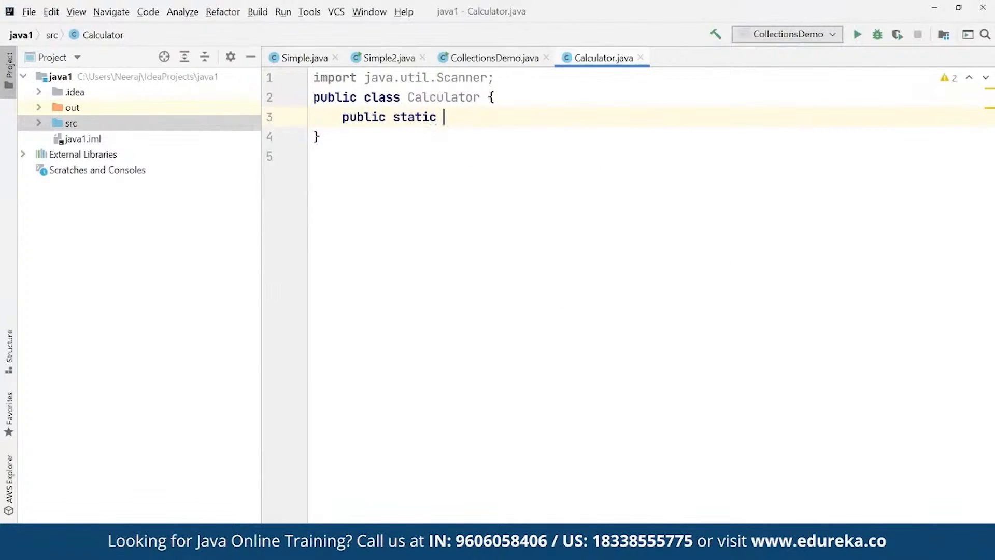
text(void m)
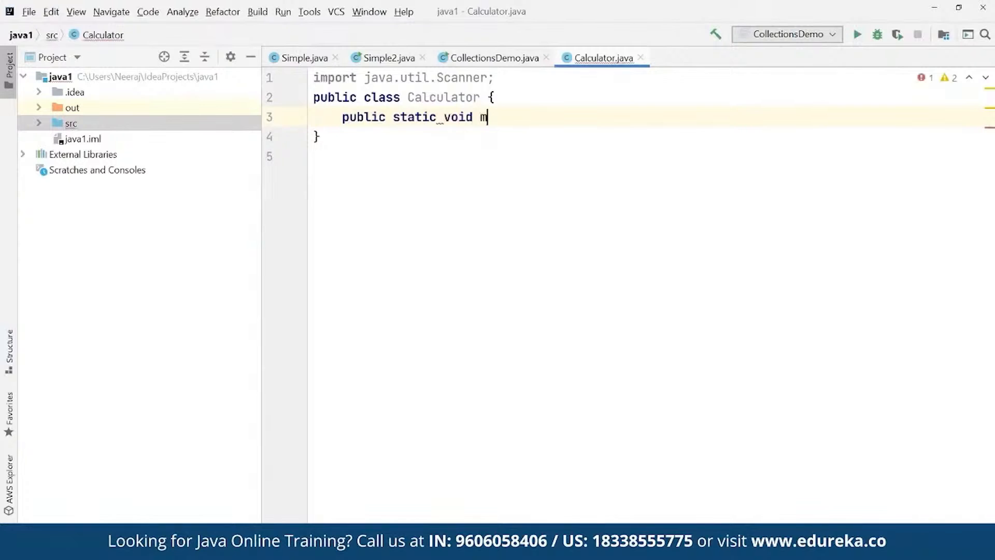
text(ain(String args[)
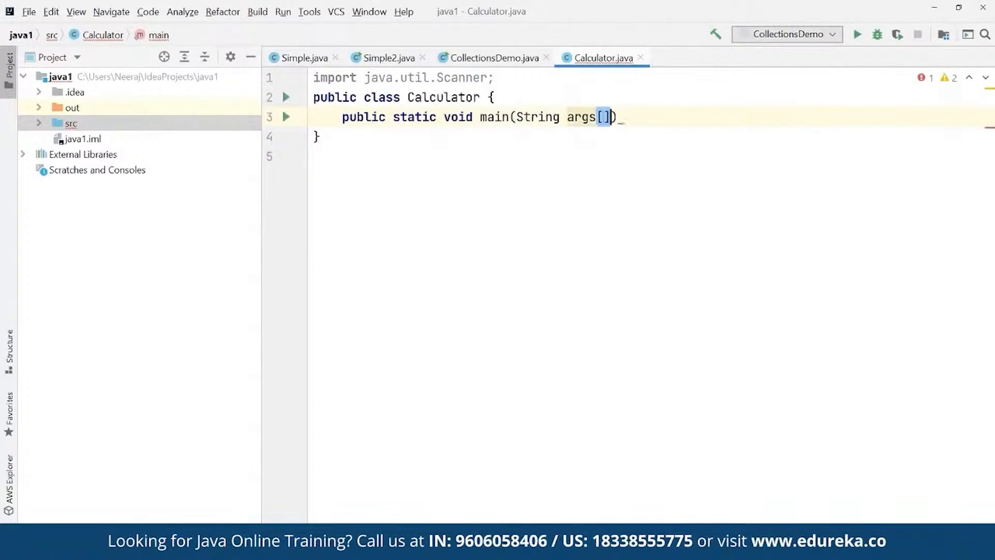
text({)
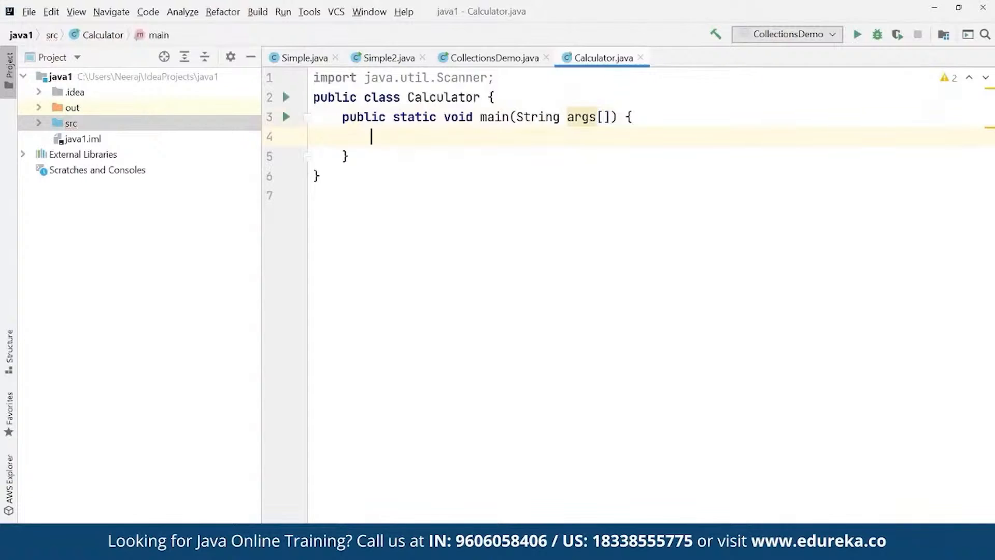
Create Scanner reader = new Scanner(System.in); inside main.
text(S)
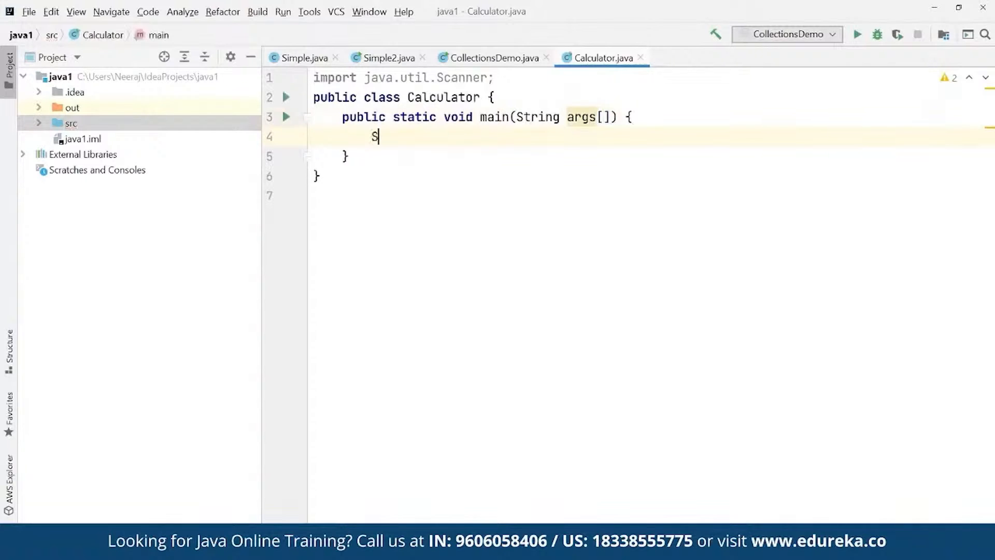
text(canner read)
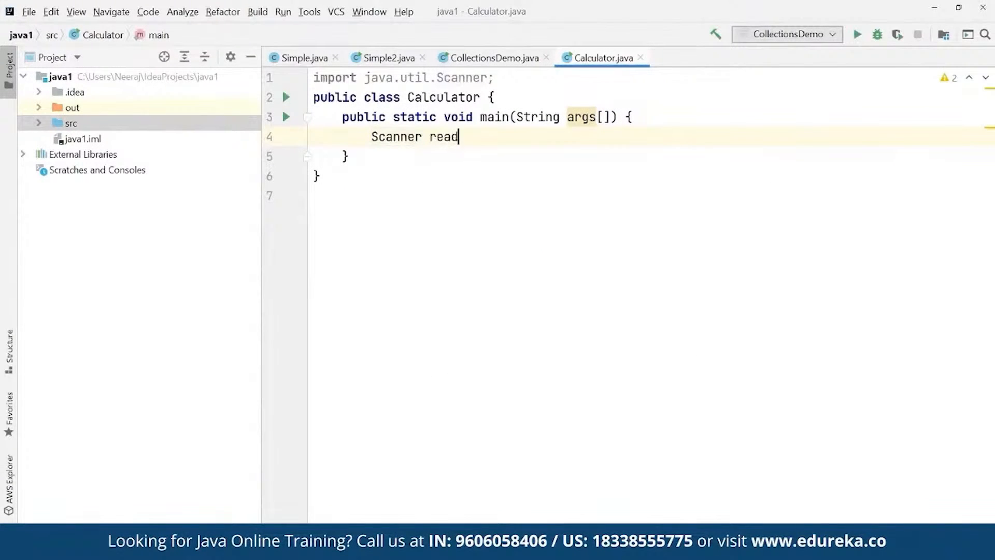
text(er =)
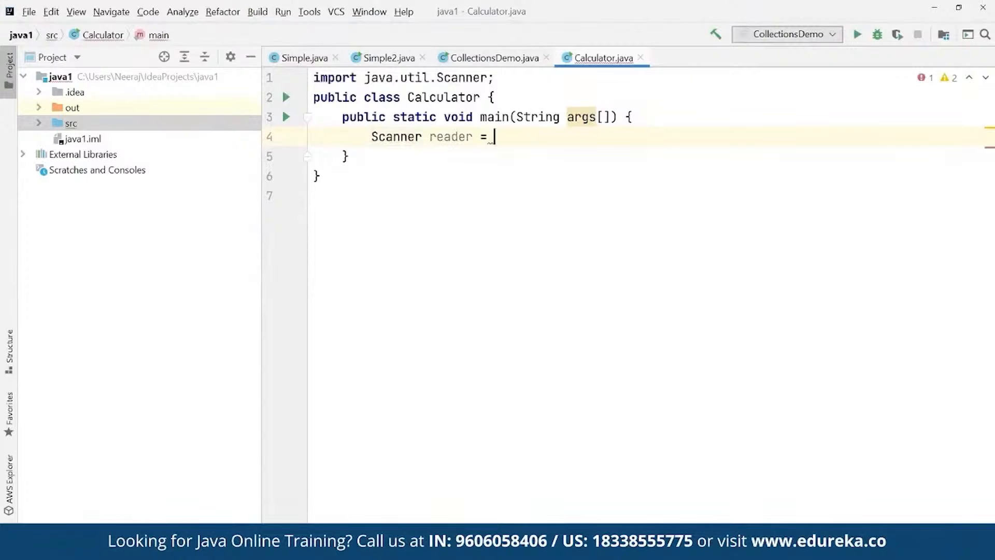
text(new Scanner(S)
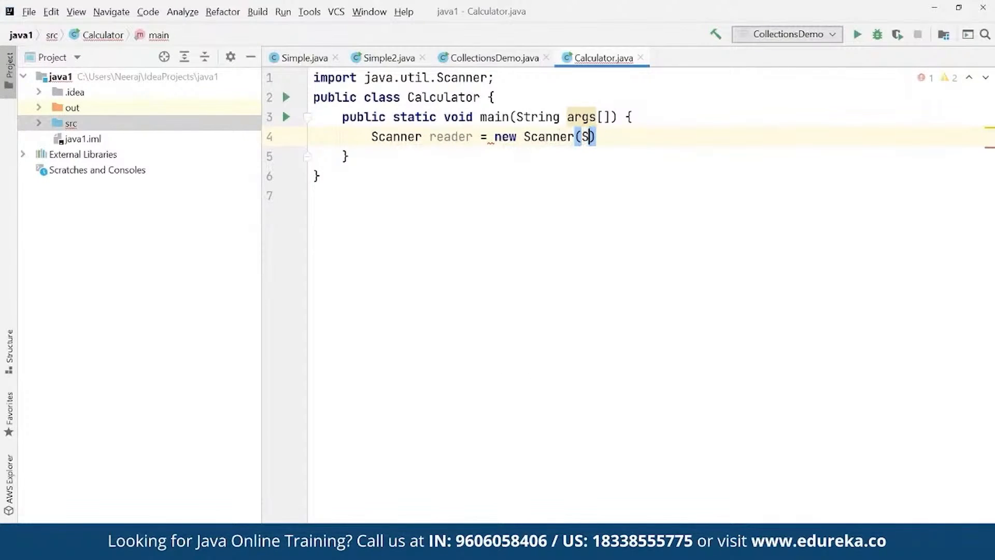
text(S)
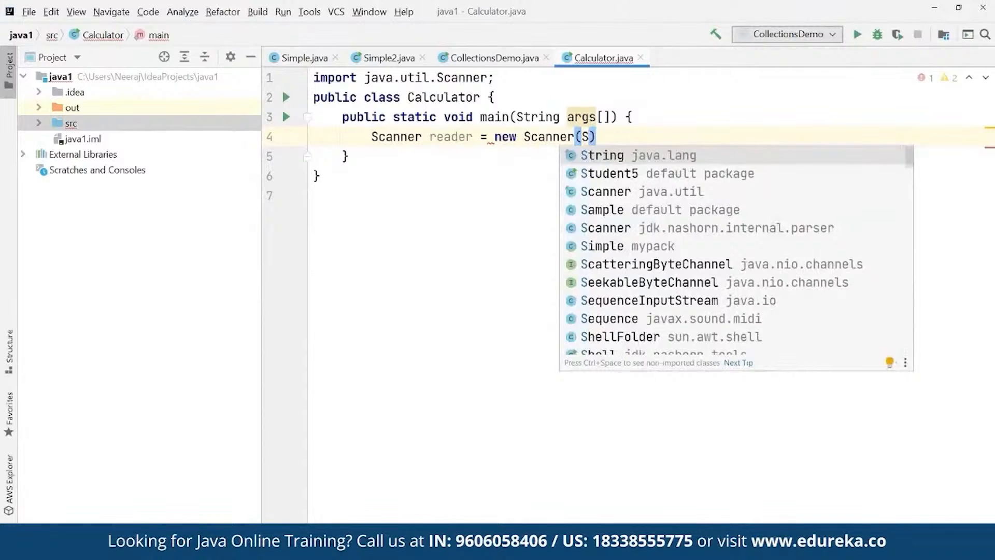
text(ystem.in)
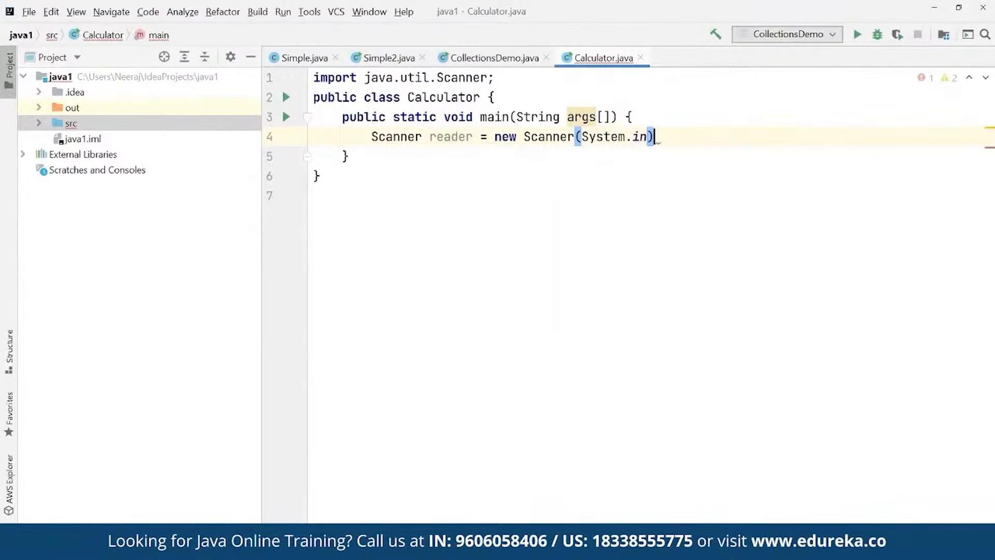
text(;)
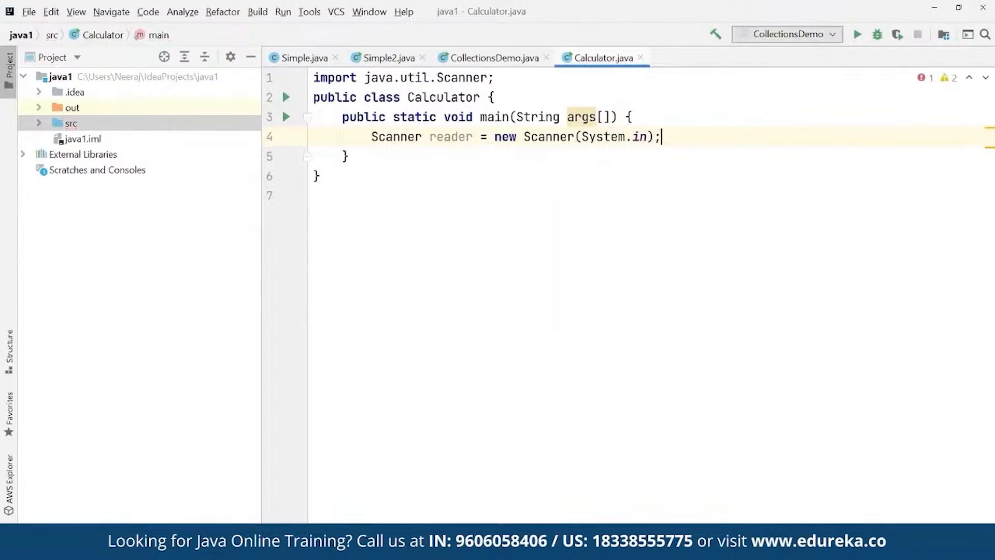
Print the prompt "Enter Two Numbers: " with System.out.println.
text(System.)
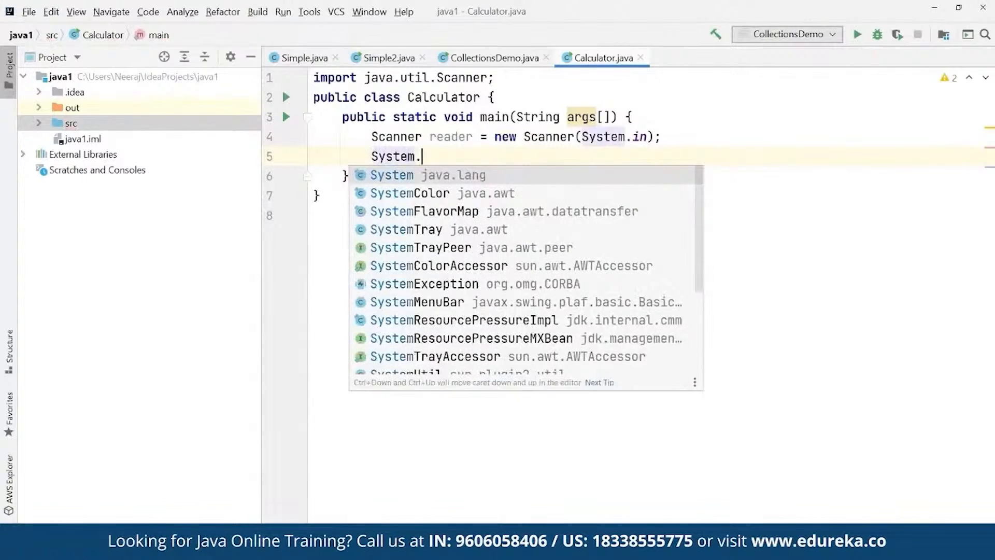
text(out.pr)
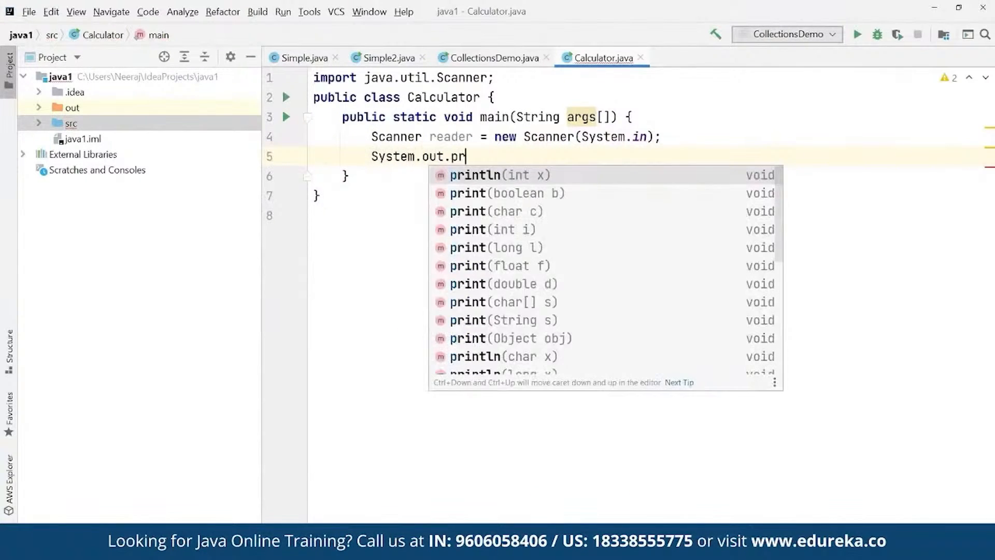
click(475, 175)
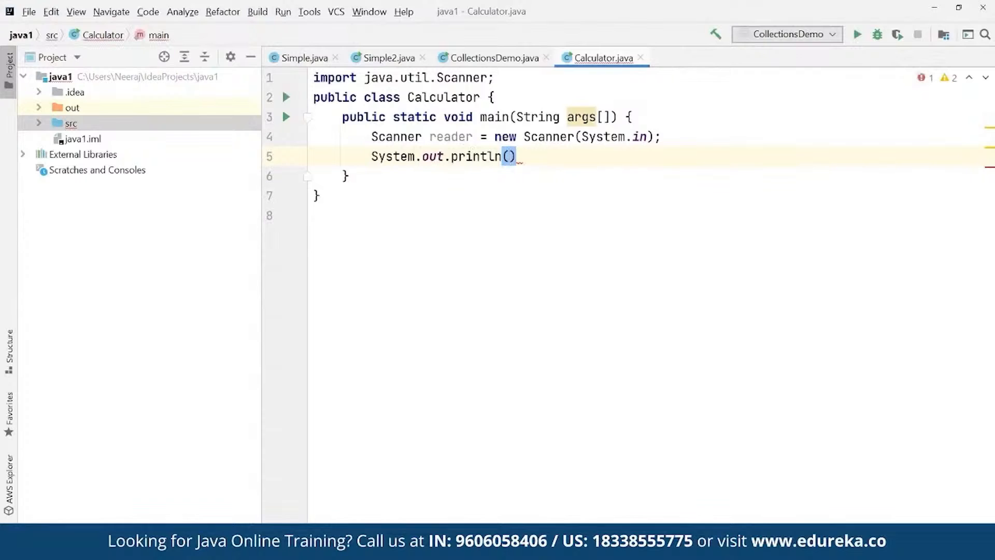
text("Enter Two)
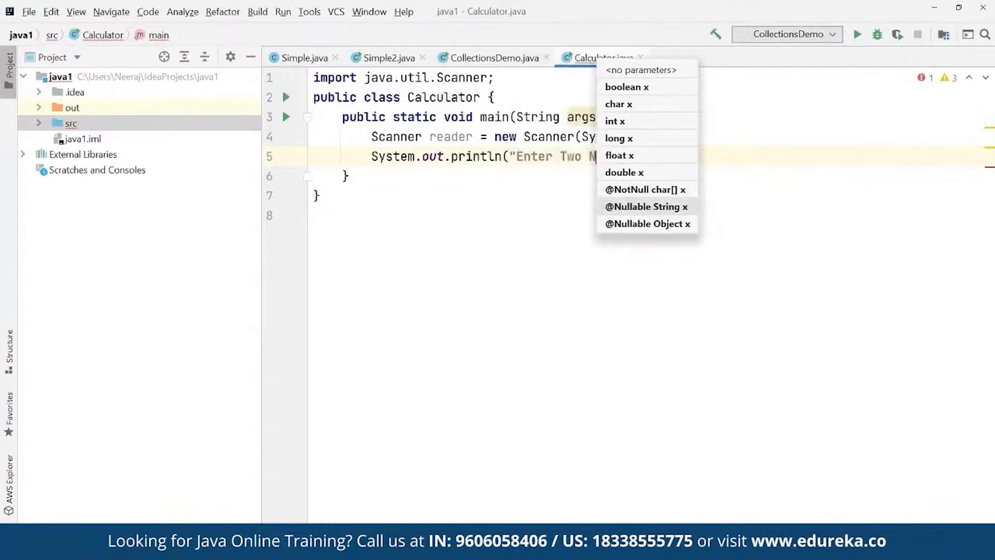
text(Numbers)
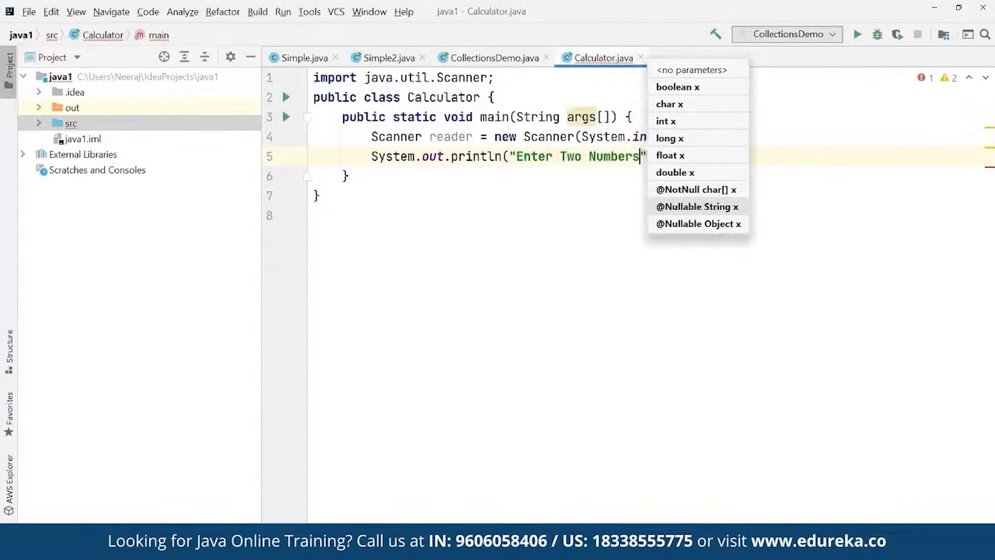
text(:)
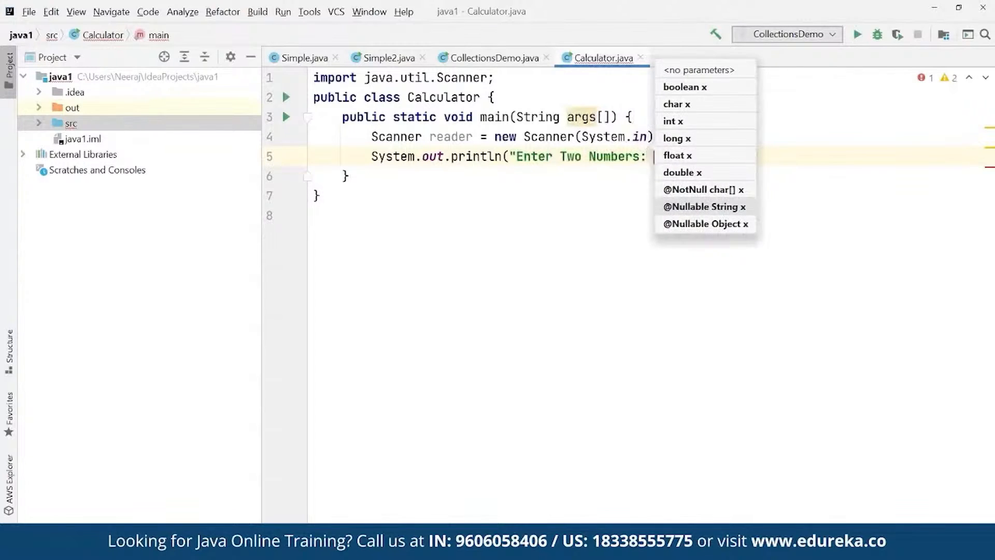
text(");)
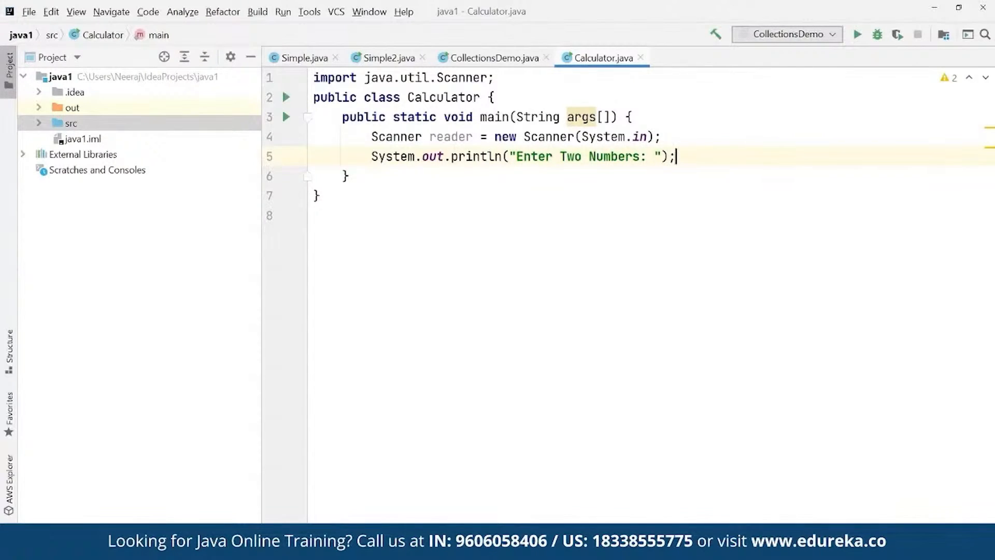
Read double first from reader.nextDouble().
text(double firs)
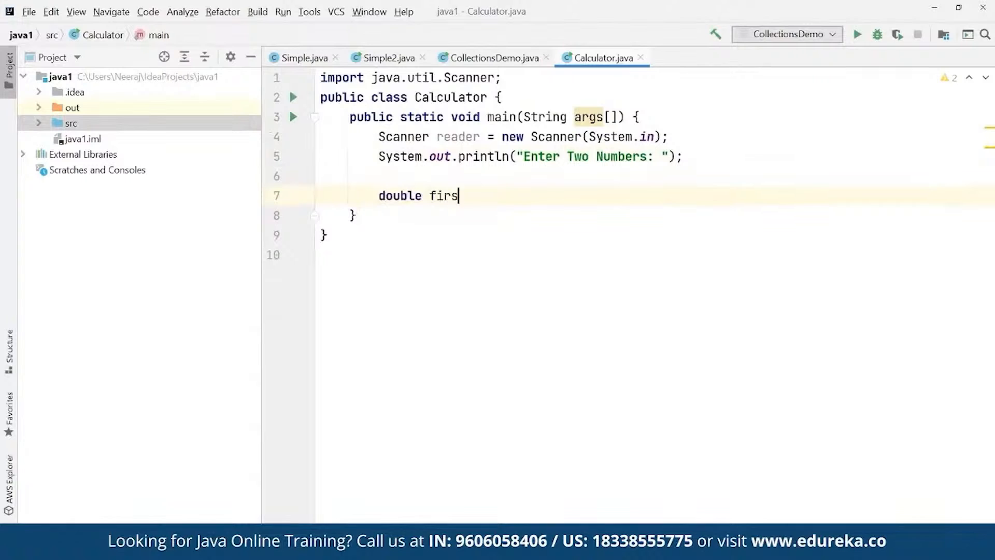
text(t_)
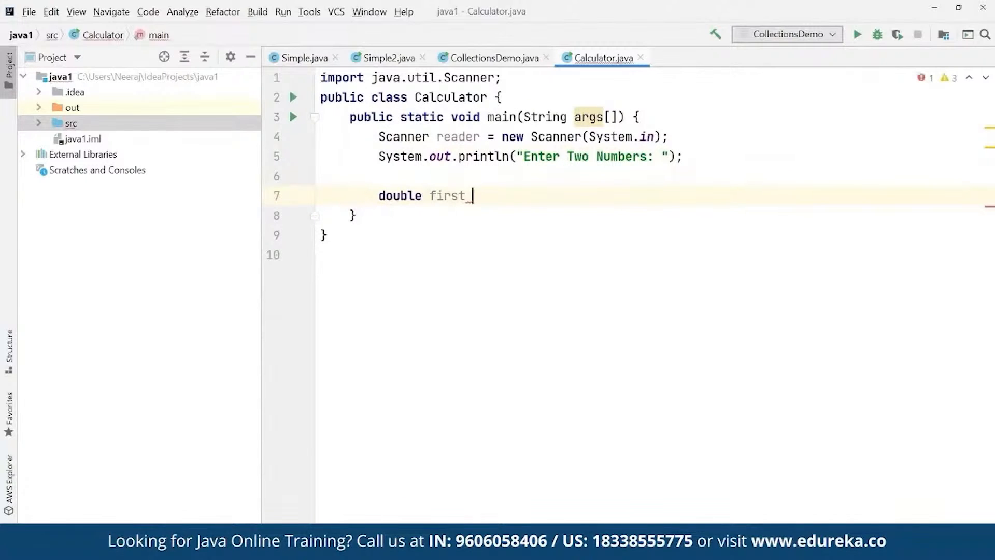
text(= reader.)
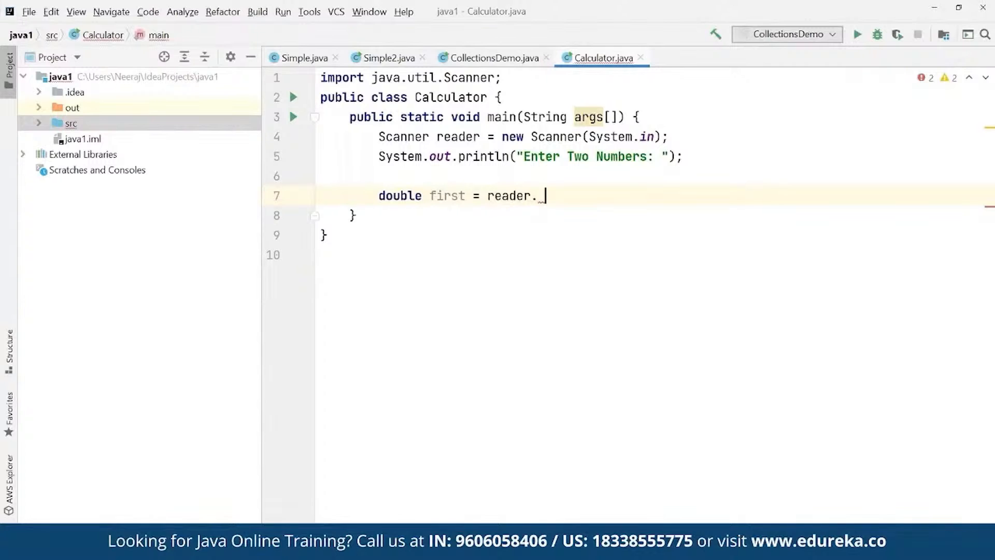
text(nextDouble();)
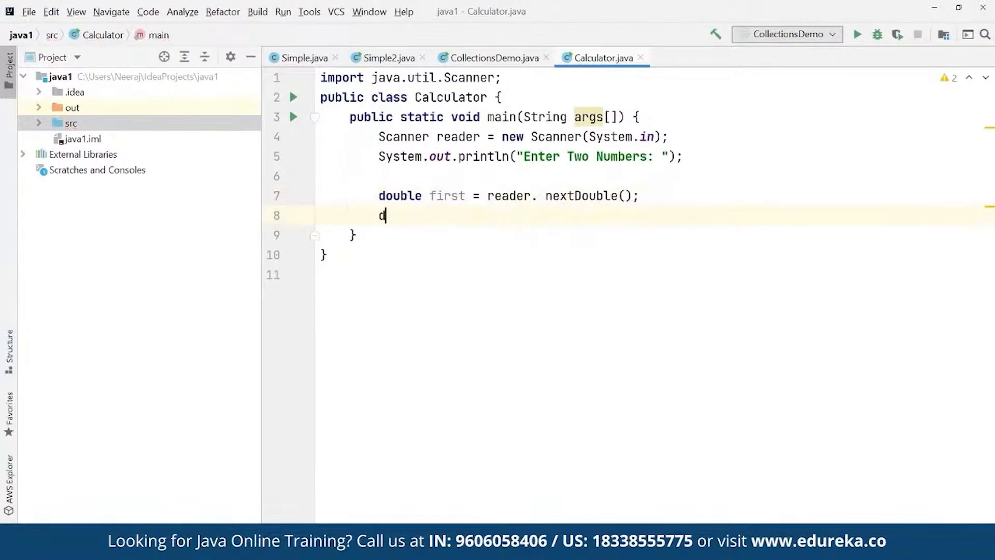
Read double second from reader.nextDouble() on the next line.
text(ouble second)
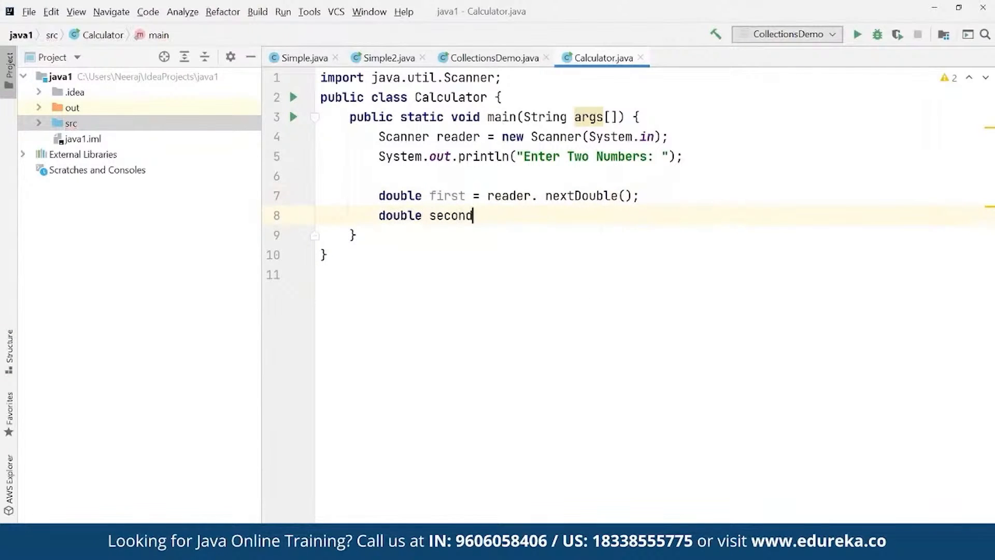
text(= reader.)
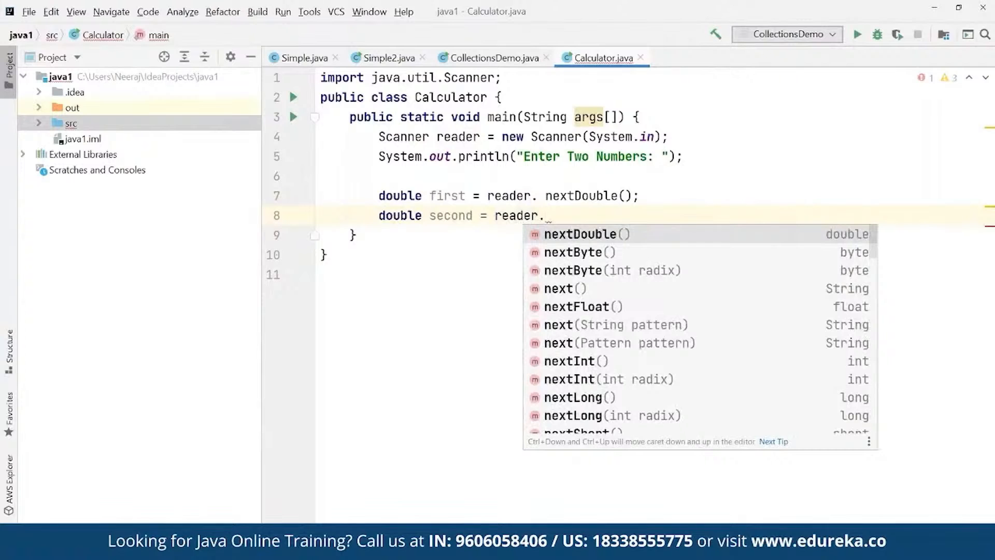
text(nextDouble)
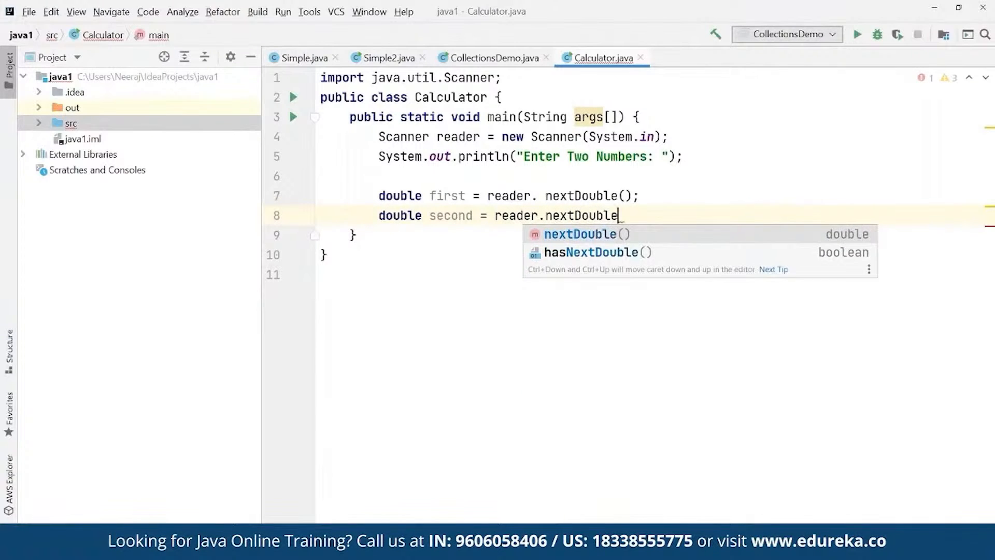
key(Enter)
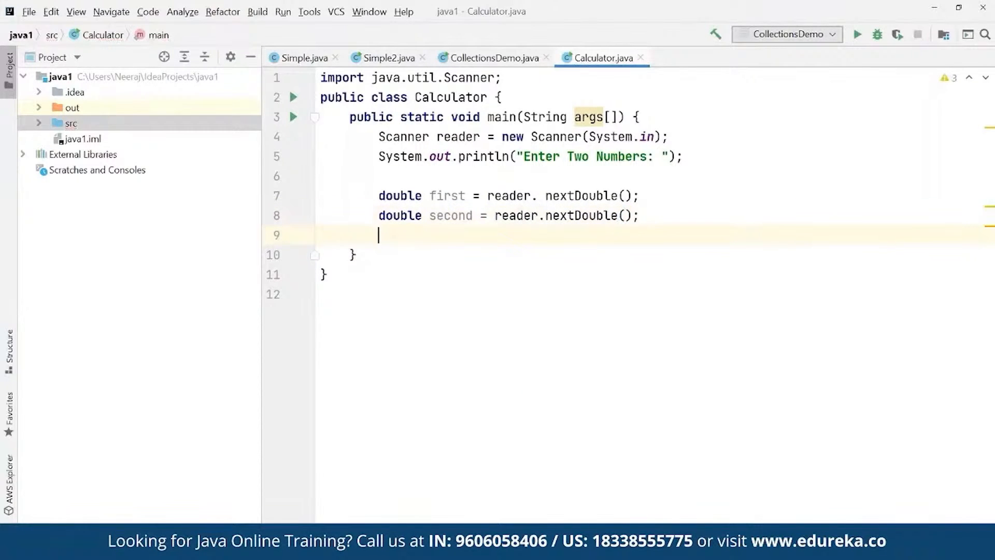
Print the prompt "Enter an operator (+, -, *, /): " with System.out.println.
text(S)
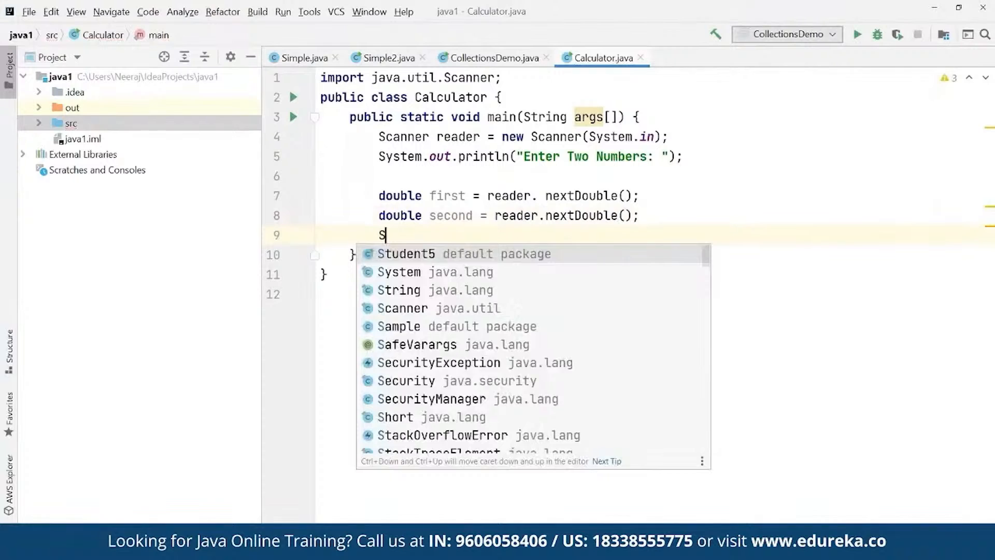
text(ystem.our)
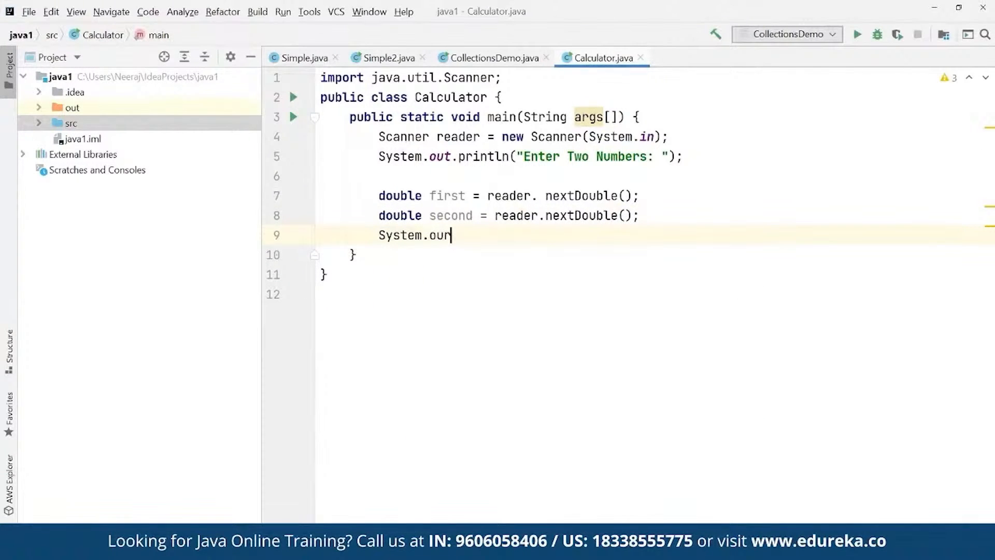
text(t.println)
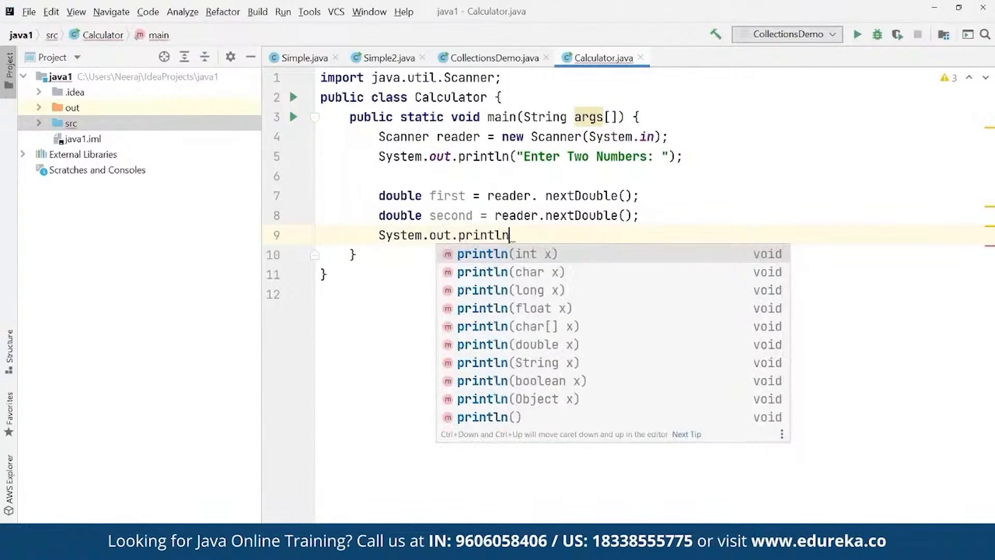
text(()
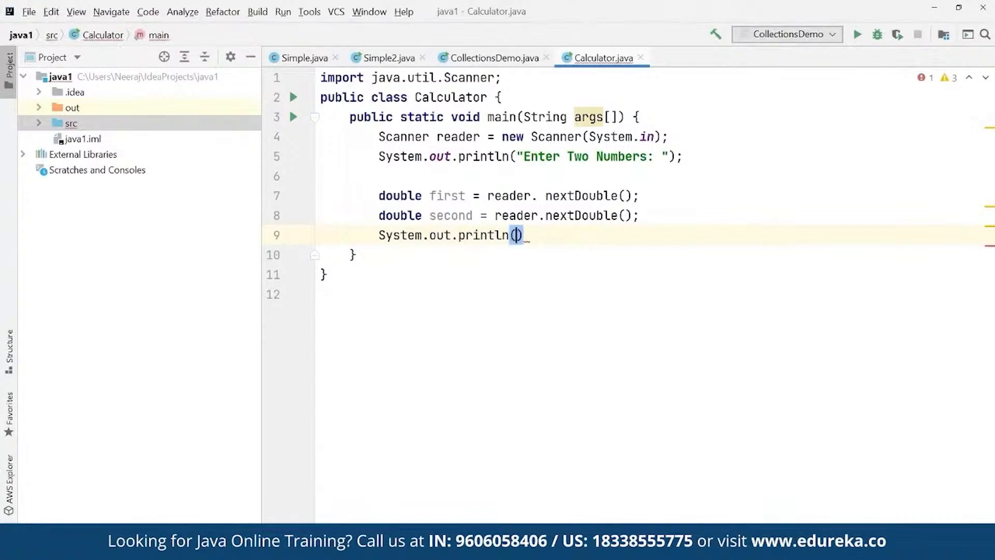
text("Enter An O)
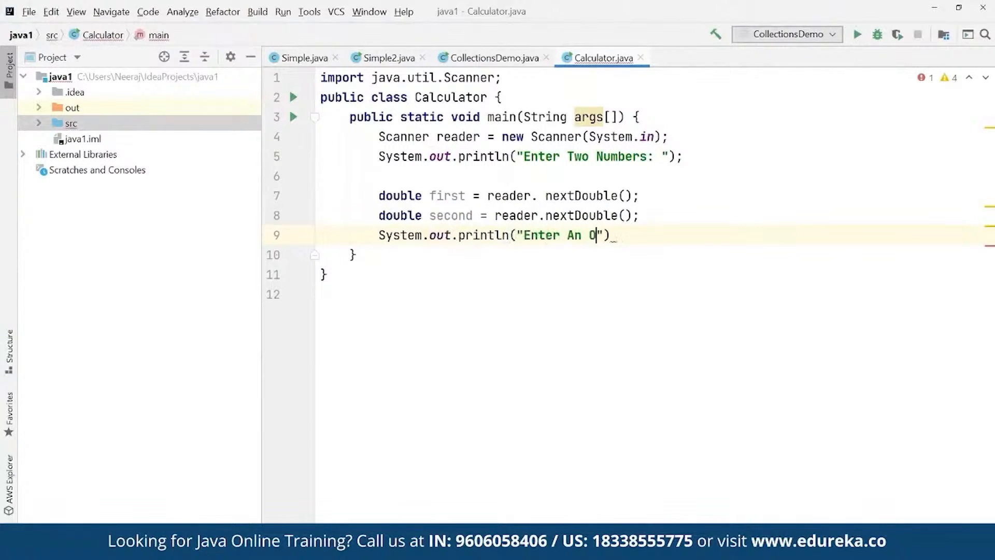
text(perator)
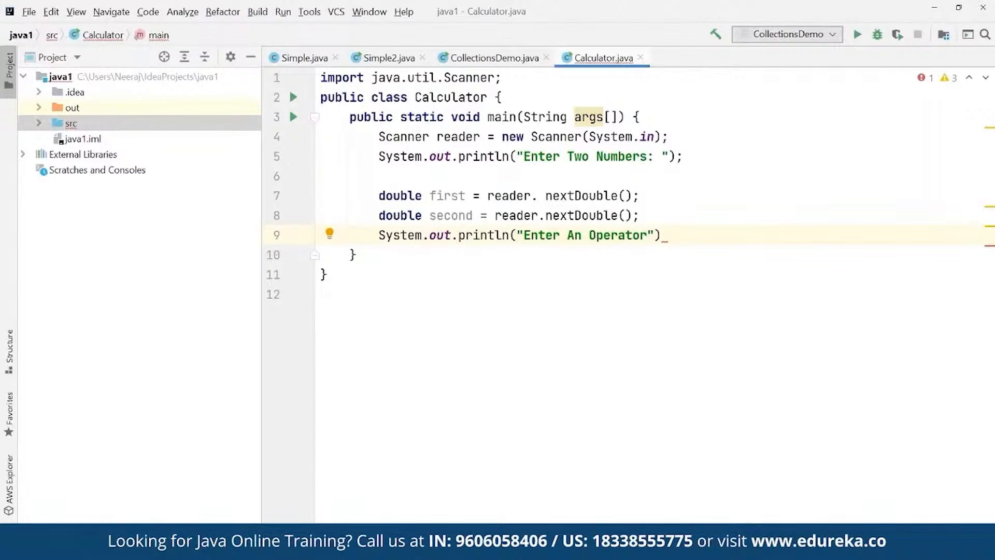
text(())
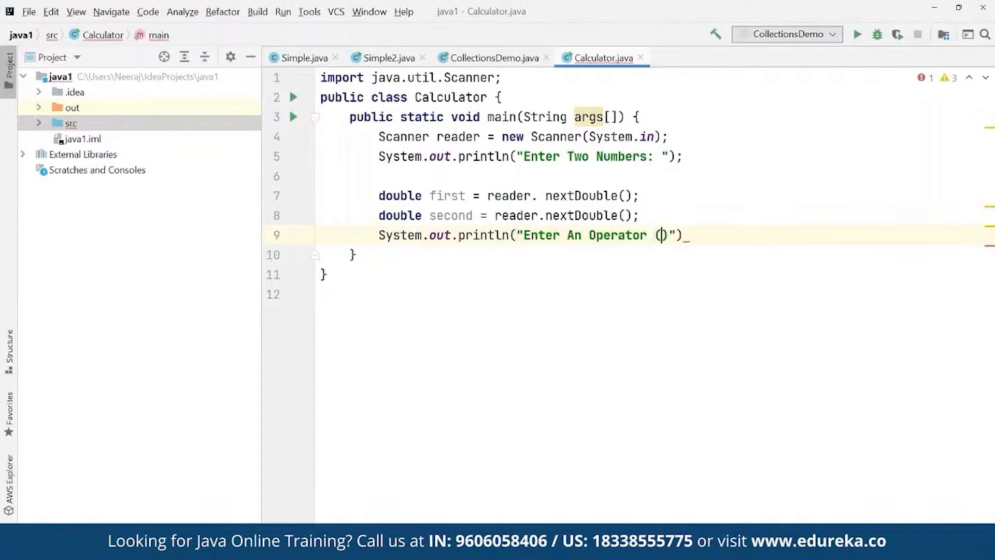
text(+, -)
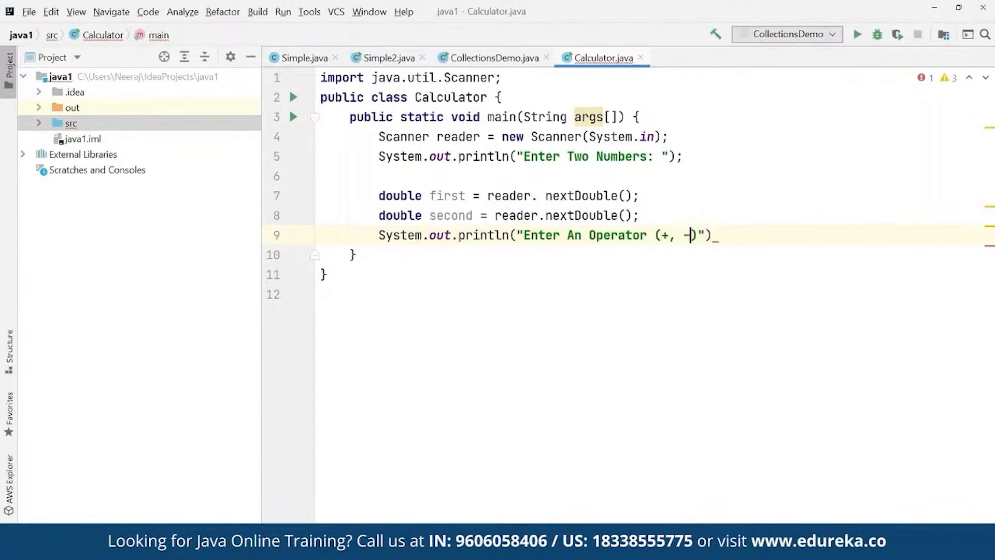
text(, *)
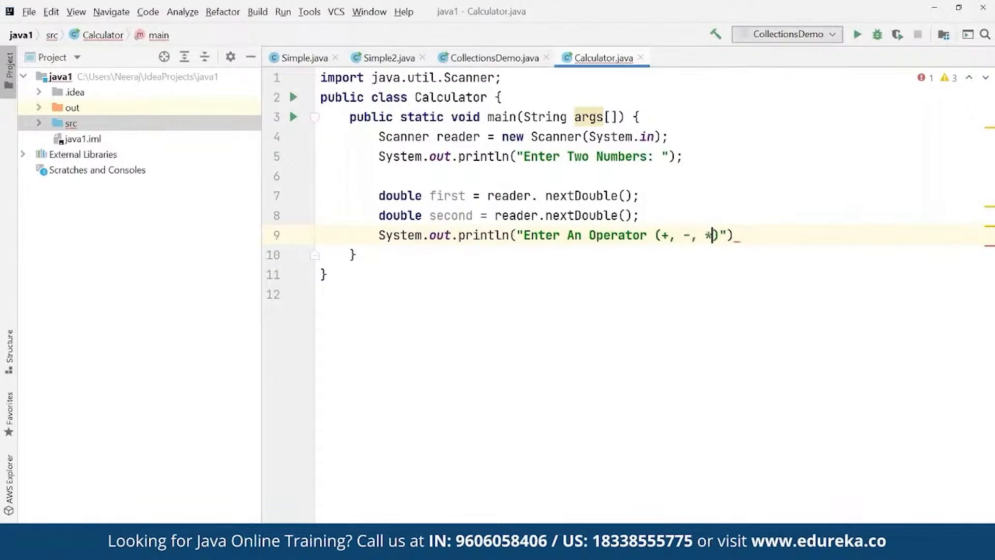
text(,m)
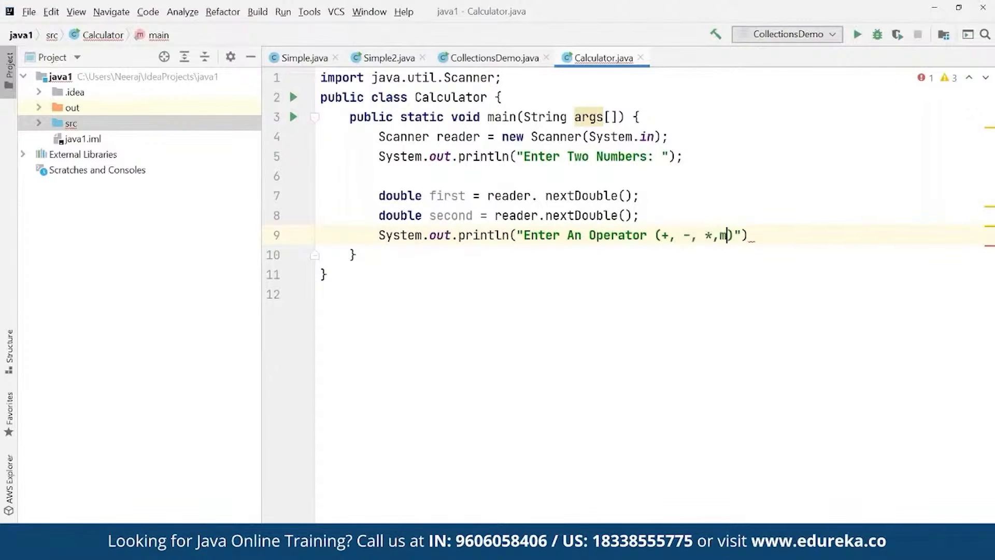
text(/)
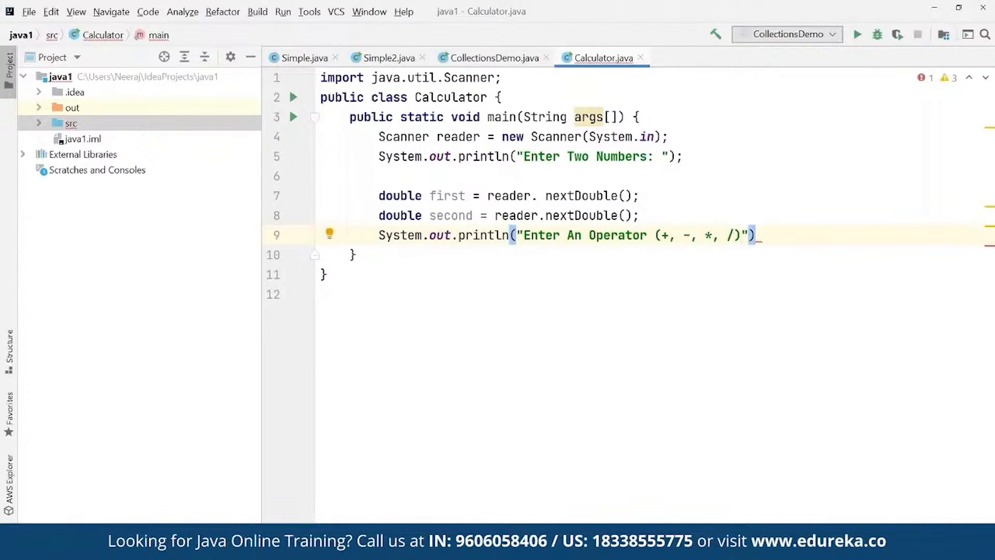
text(:)
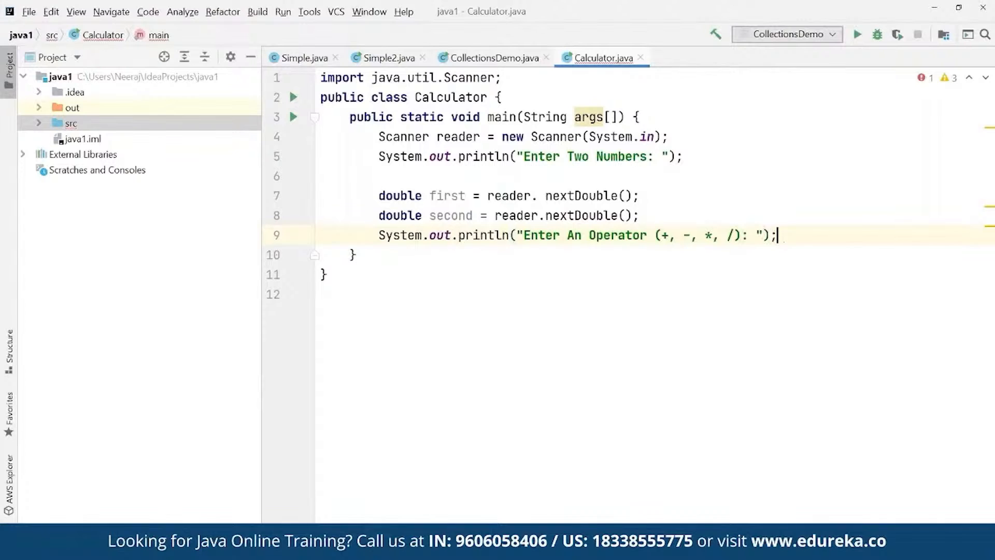
Read char operator via reader.next().charAt(0) and declare double result.
text(char)
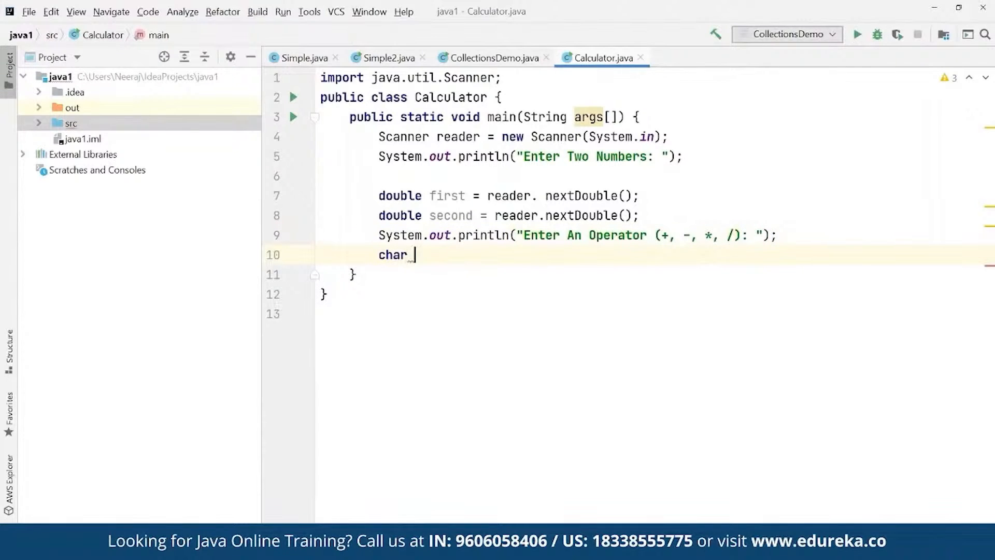
text(operator =)
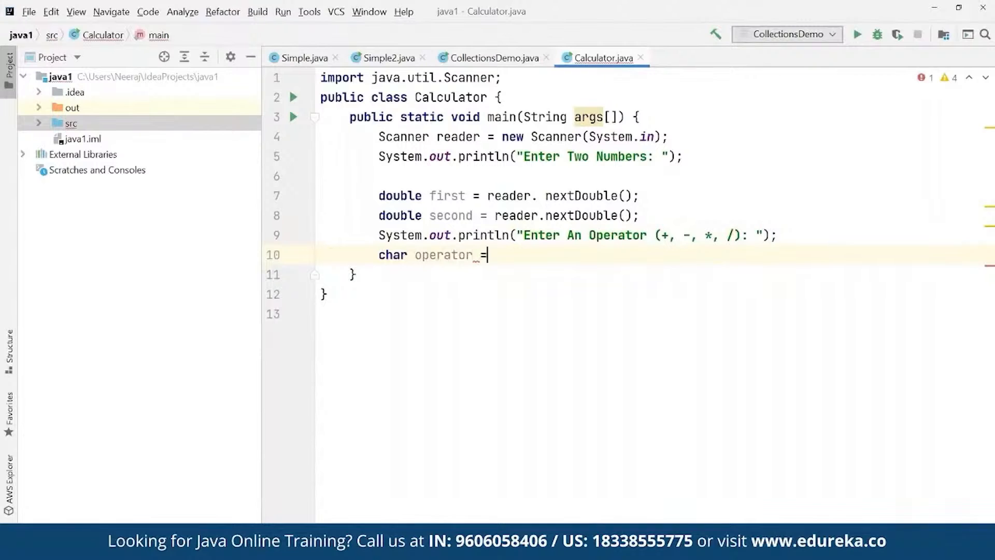
text(reader.next()
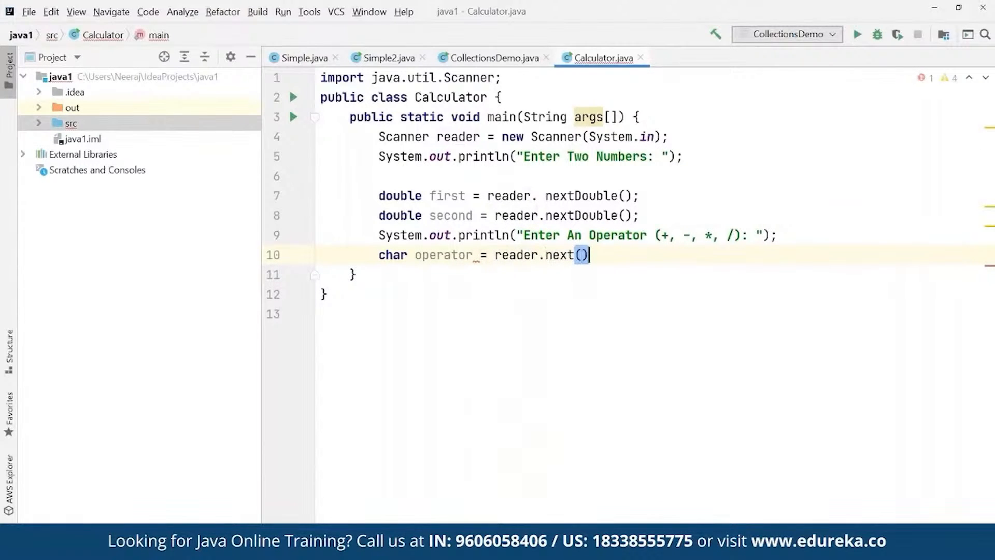
text(.charAt(0)
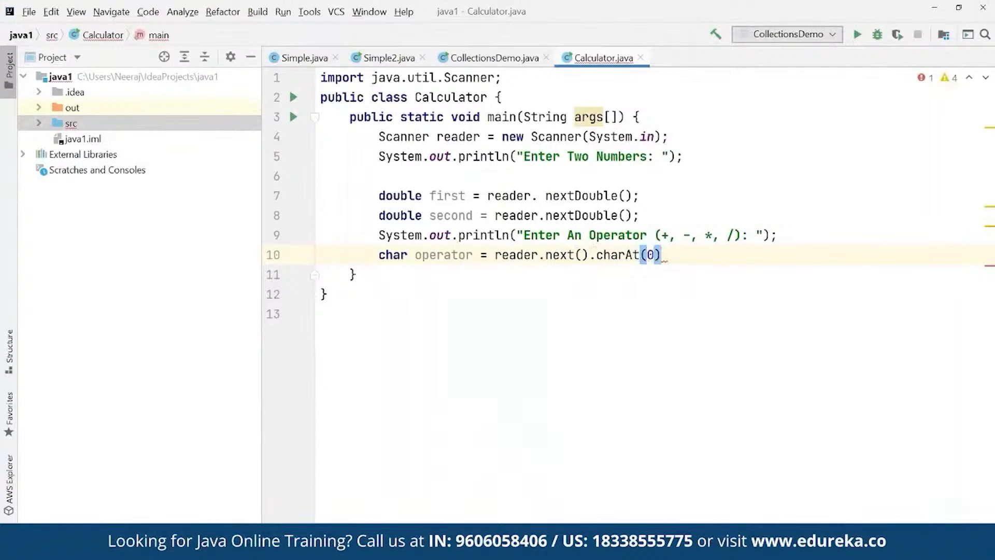
text(double result)
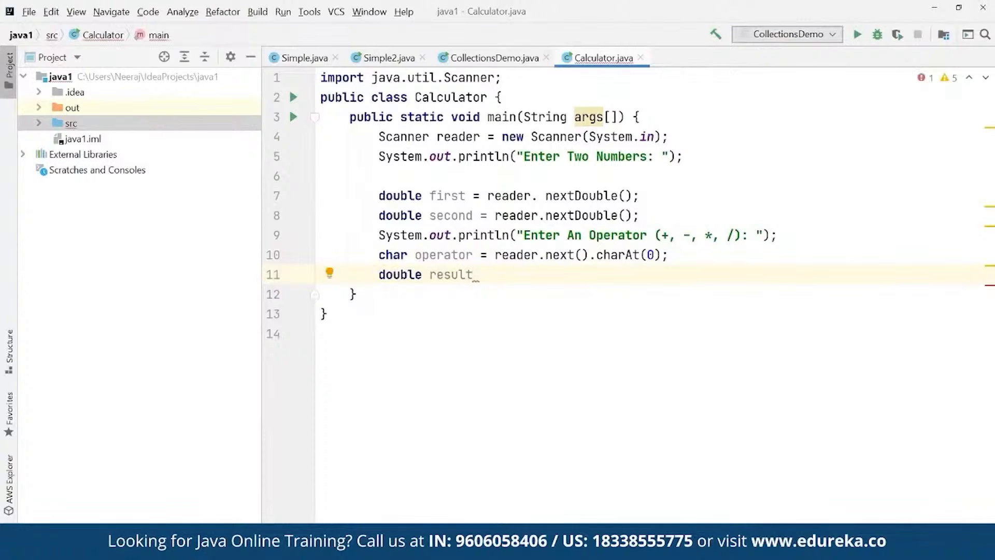
text(;)
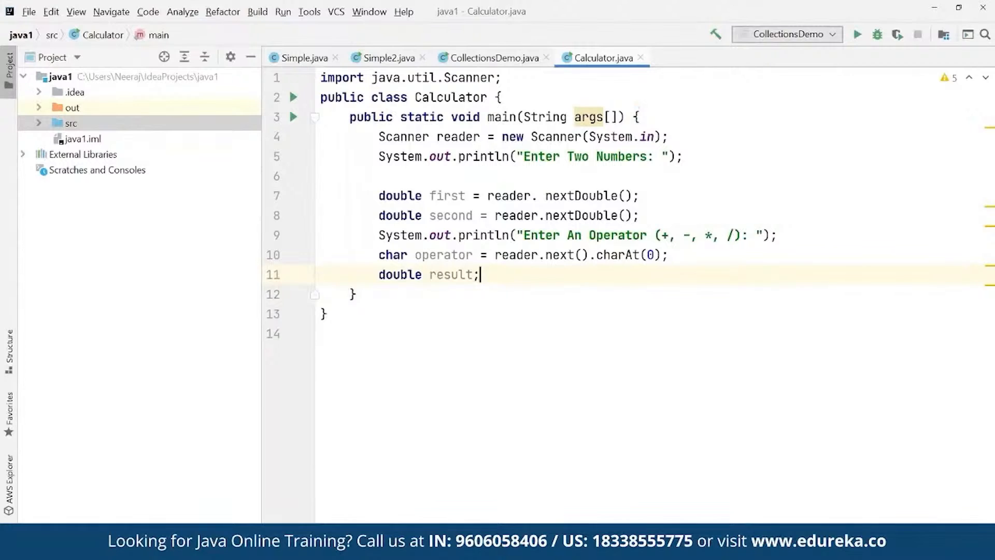
Start a switch(operator) block with braces.
text(switch)
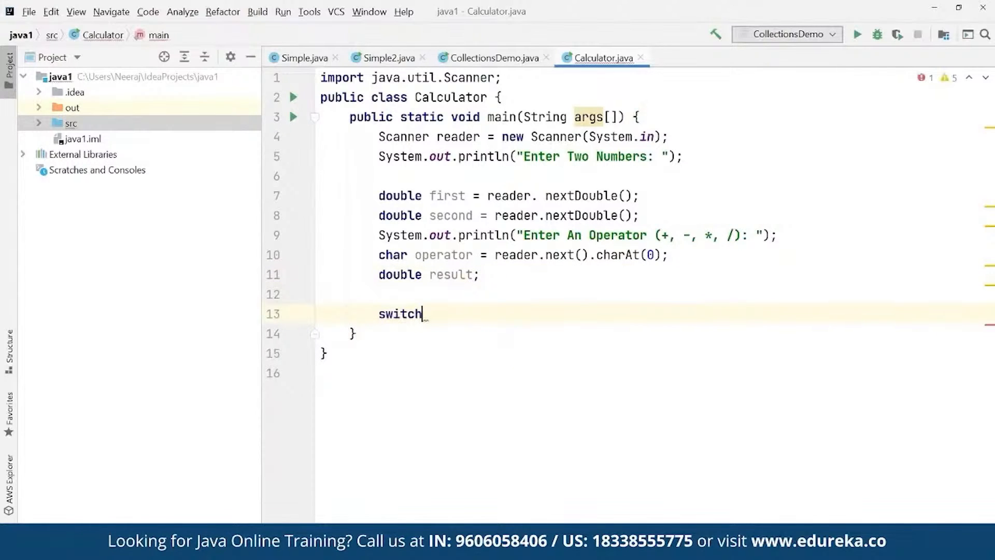
text((opera)
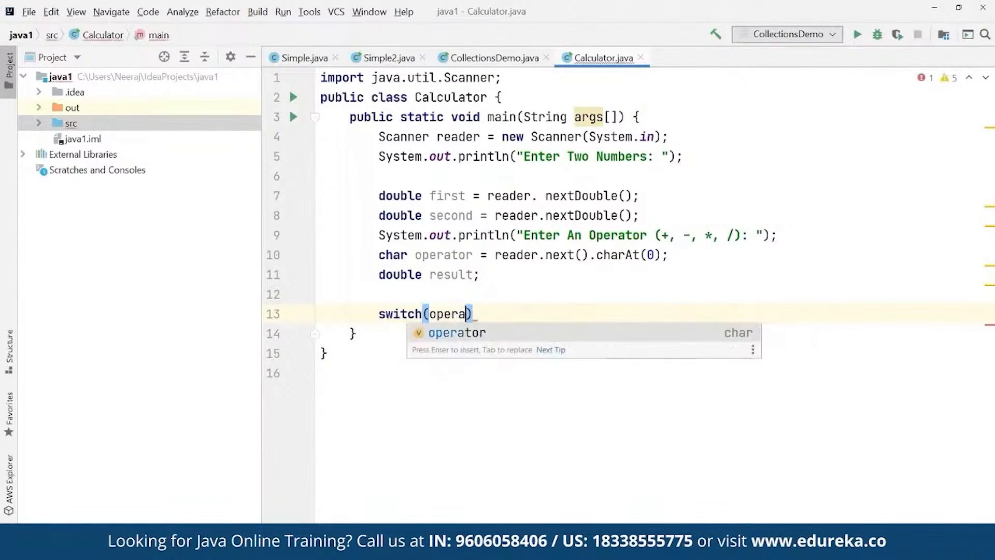
key(Enter)
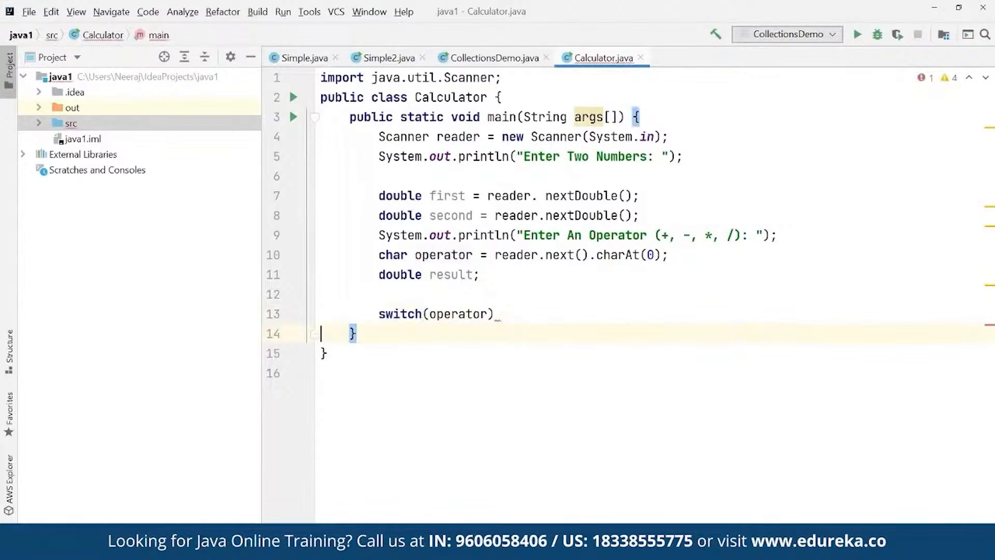
text({)
key(Enter)
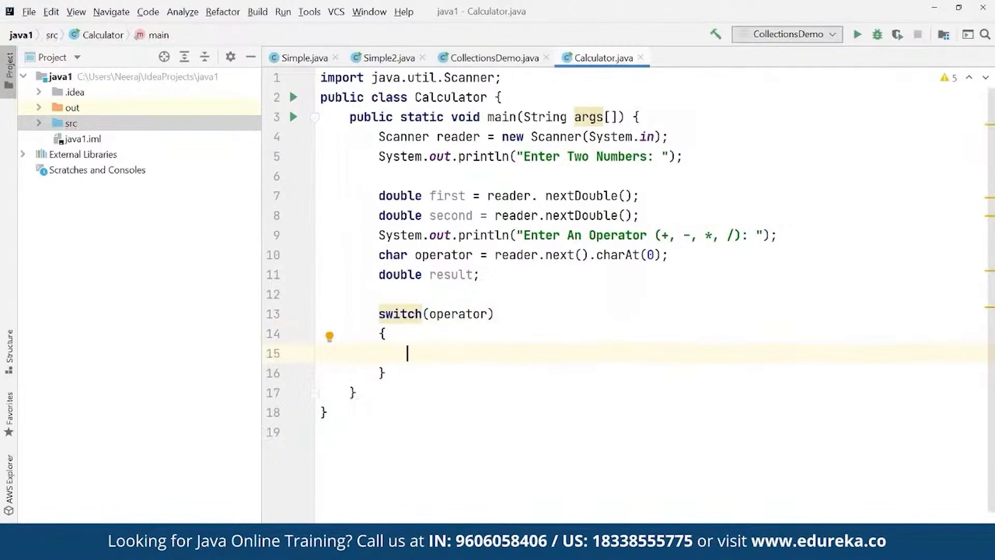
Add case '+' that sets result = first + second and breaks.
text(case ')
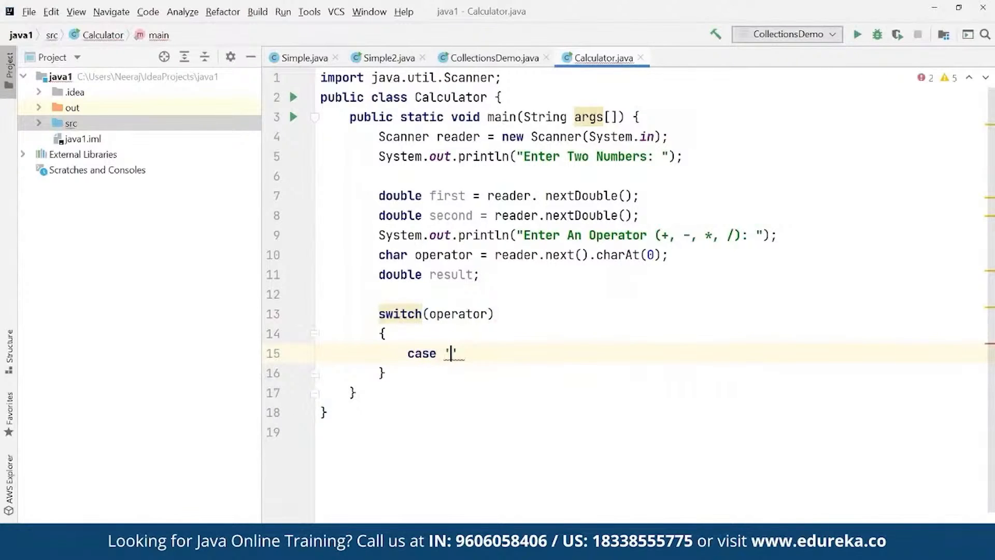
text(+)
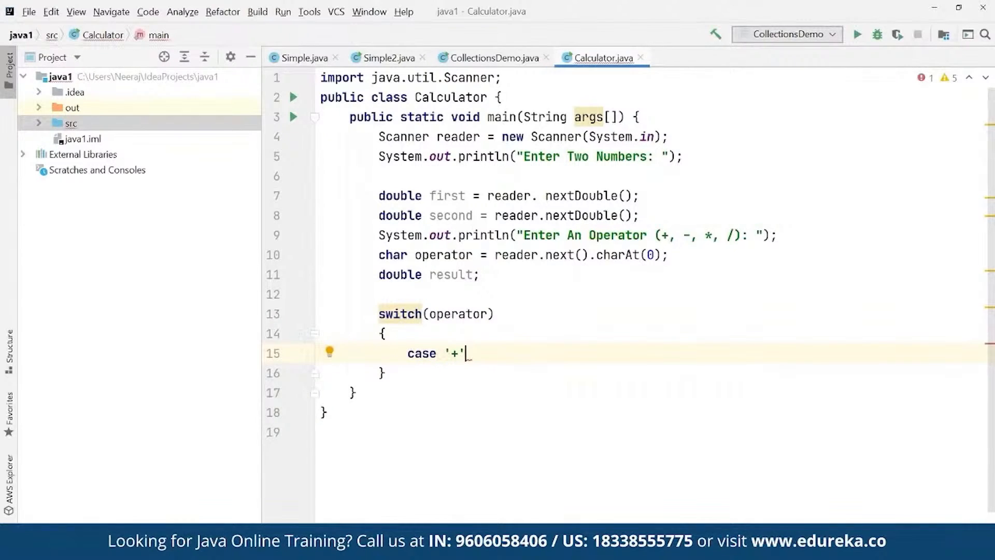
text(result =)
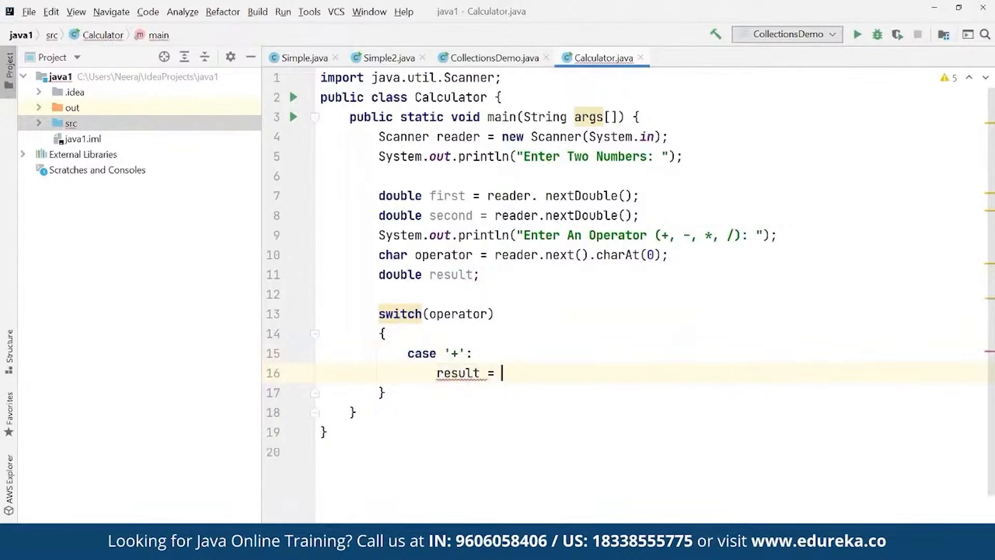
text(first + second)
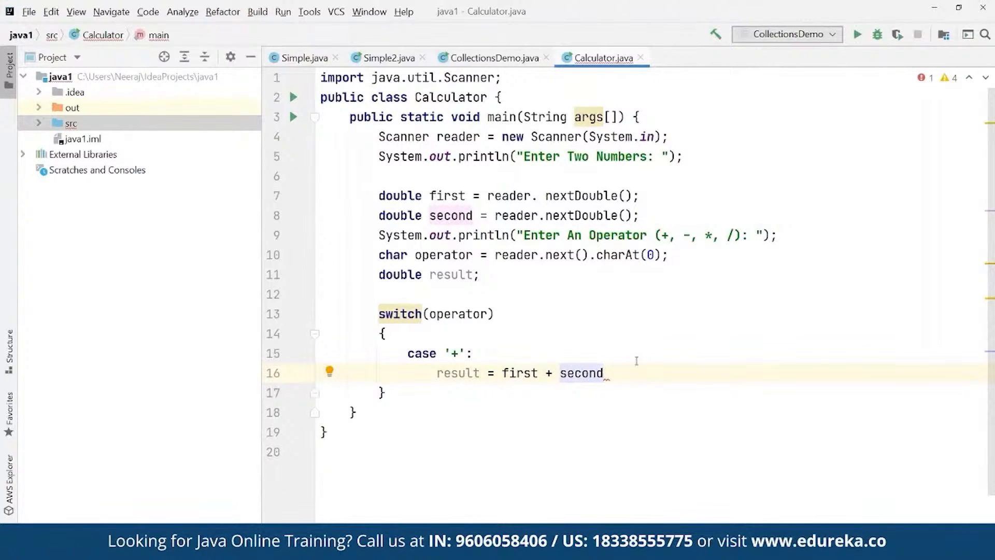
text(;)
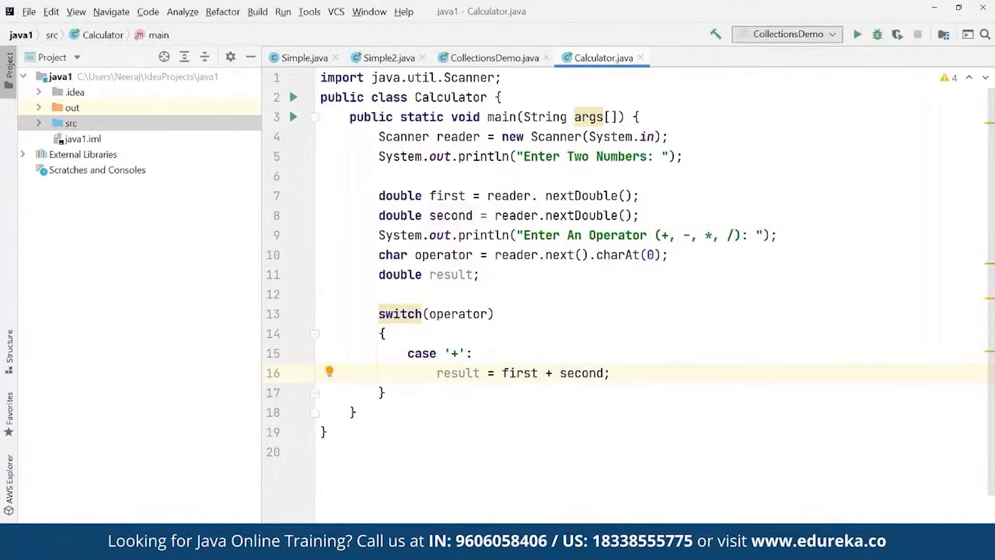
text(break)
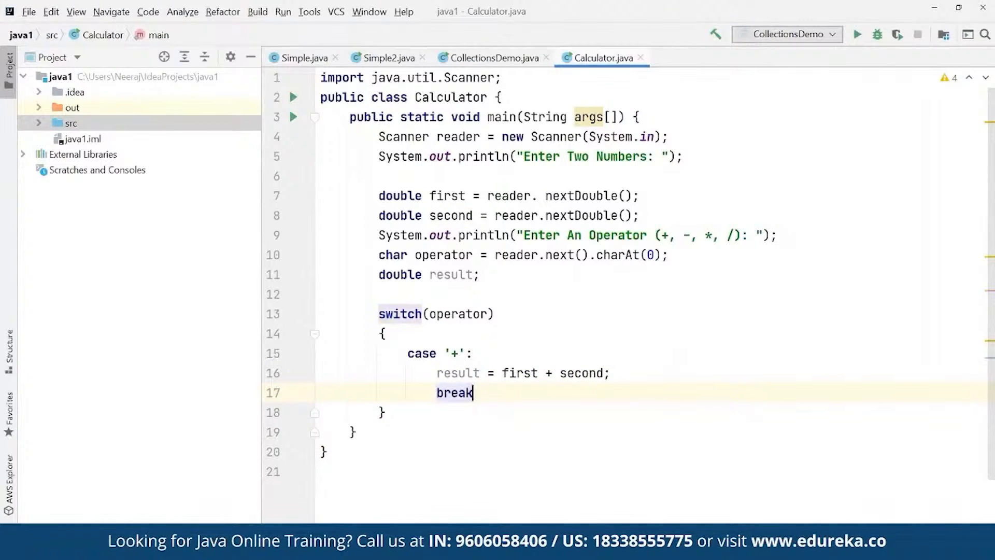
text(;)
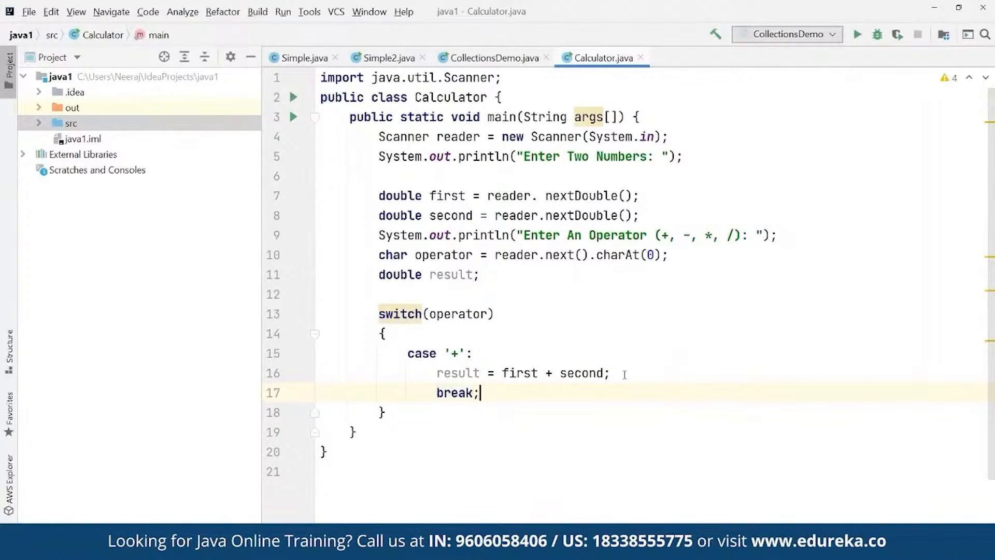
double_click(456, 391)
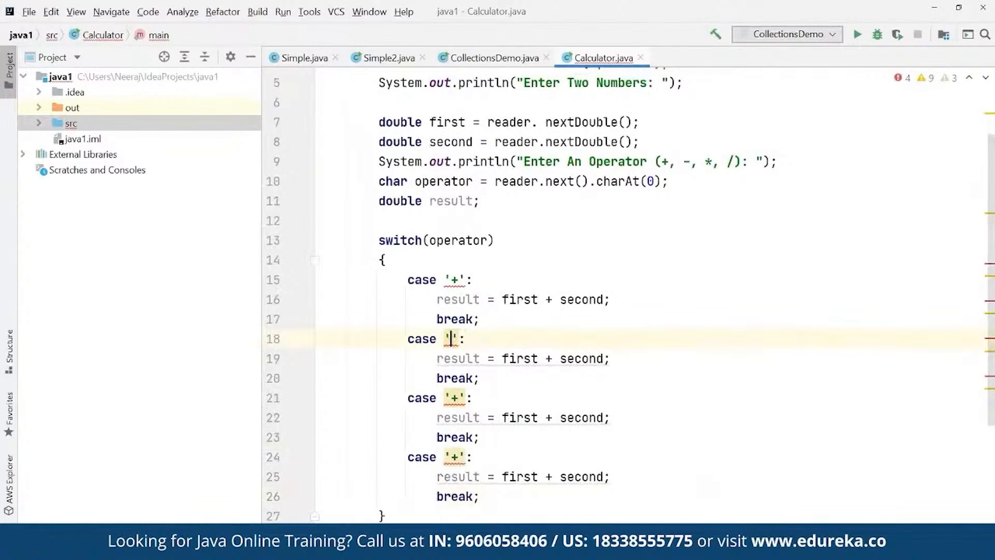
Turn the copied cases into '-', '*' and '/' computing first - second, * and /.
text(-)
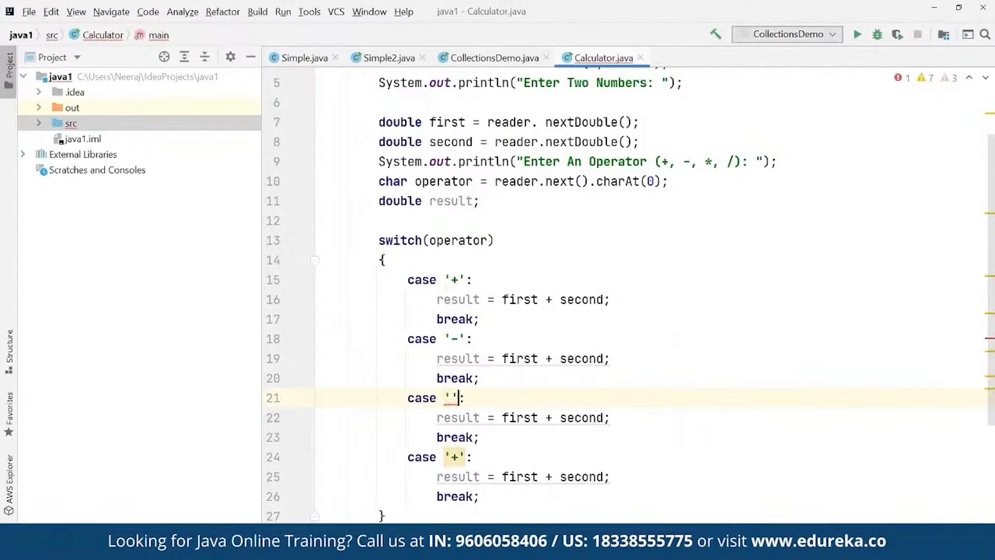
text(*)
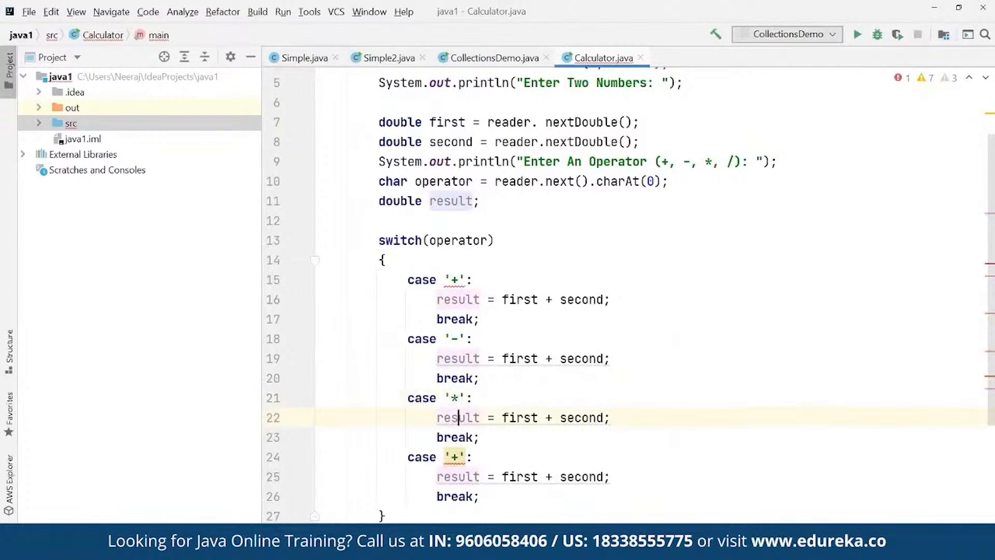
text(/)
click(523, 357)
text(-)
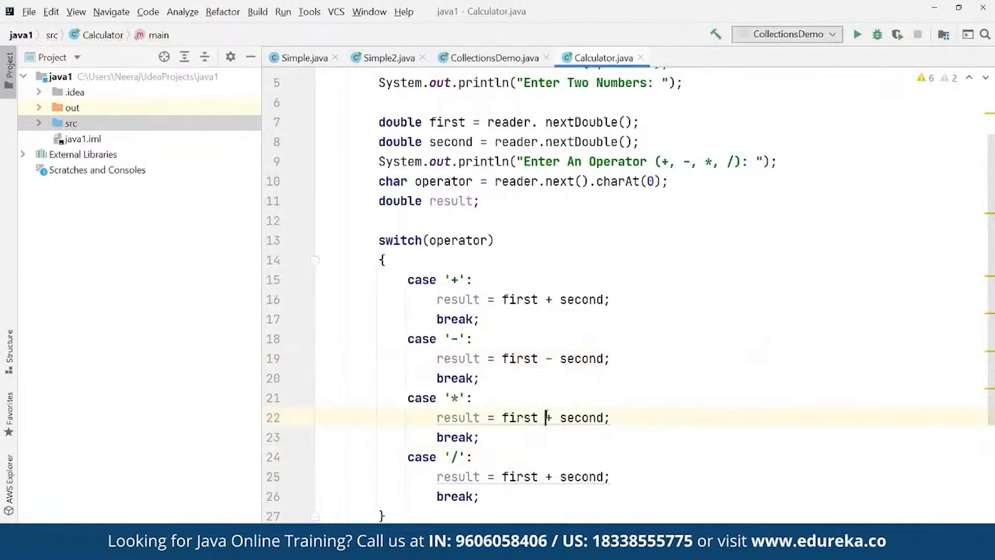
text(*)
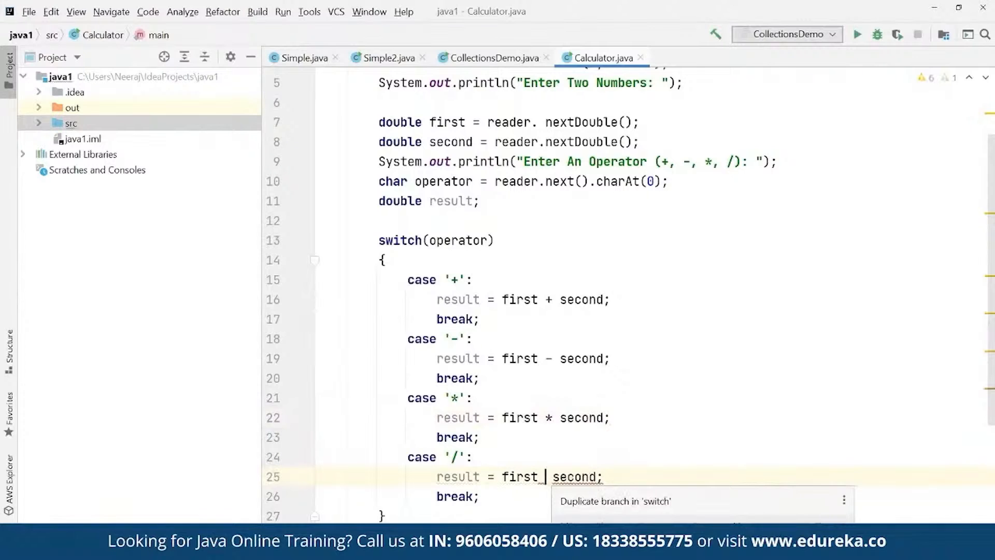
text(/)
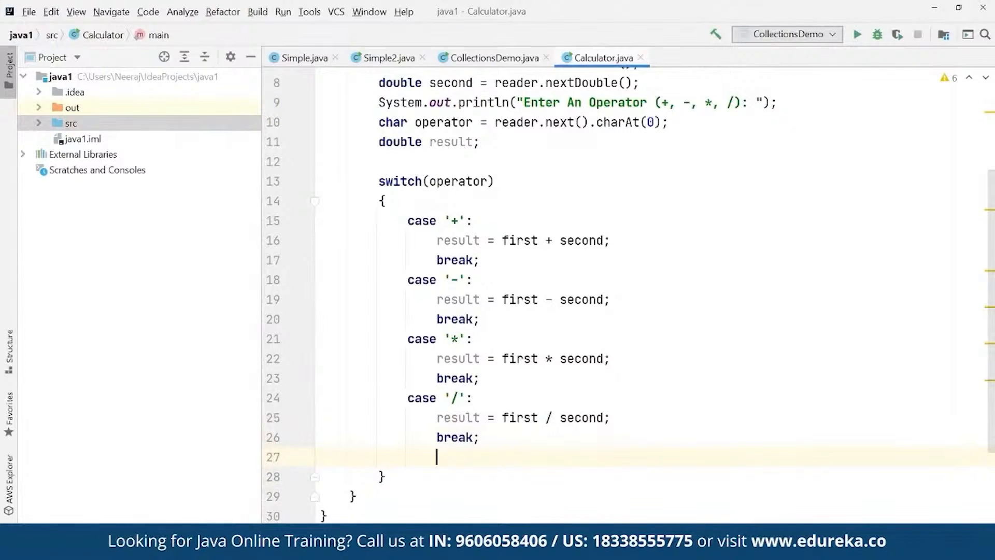
Add a default case printing "Please select right operator!" followed by return.
text(default:)
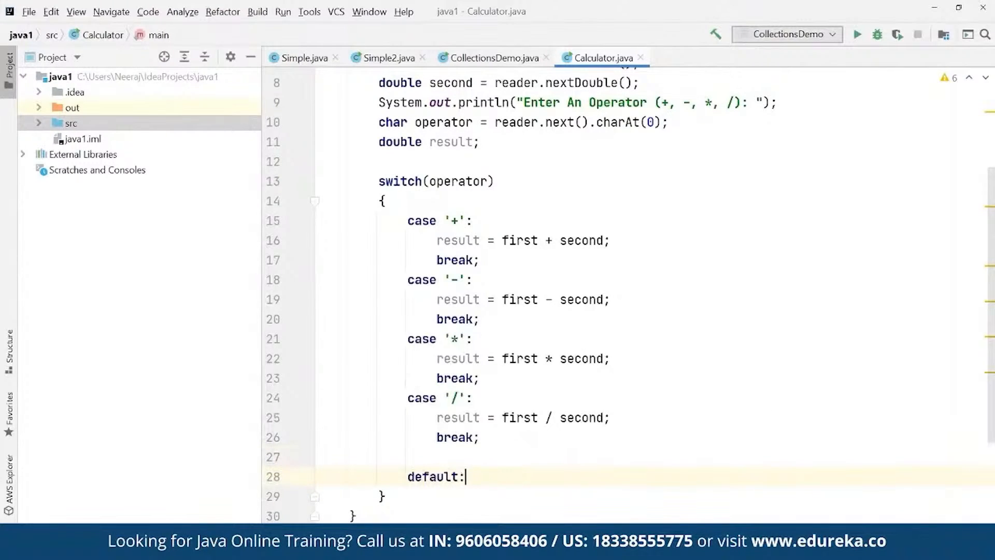
text(System)
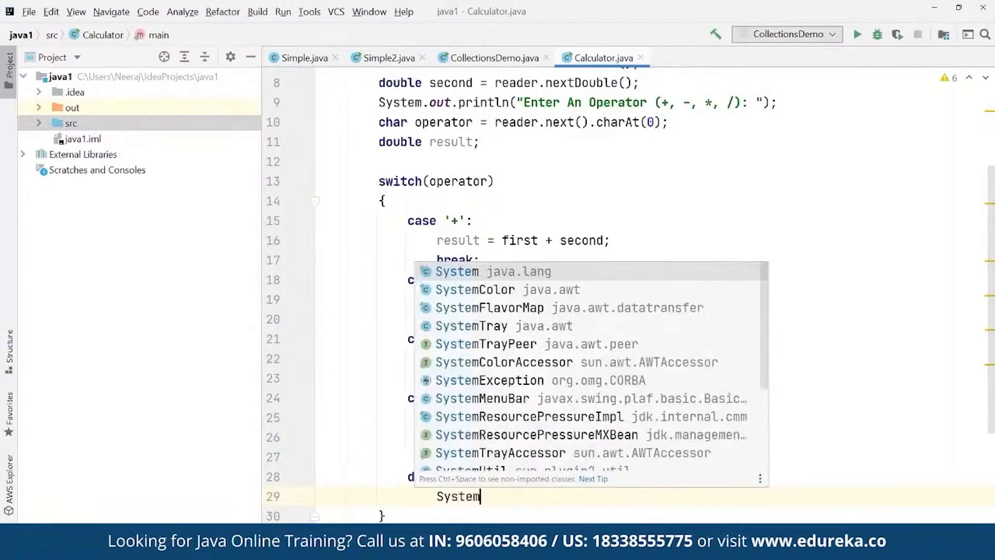
text(.out.println()
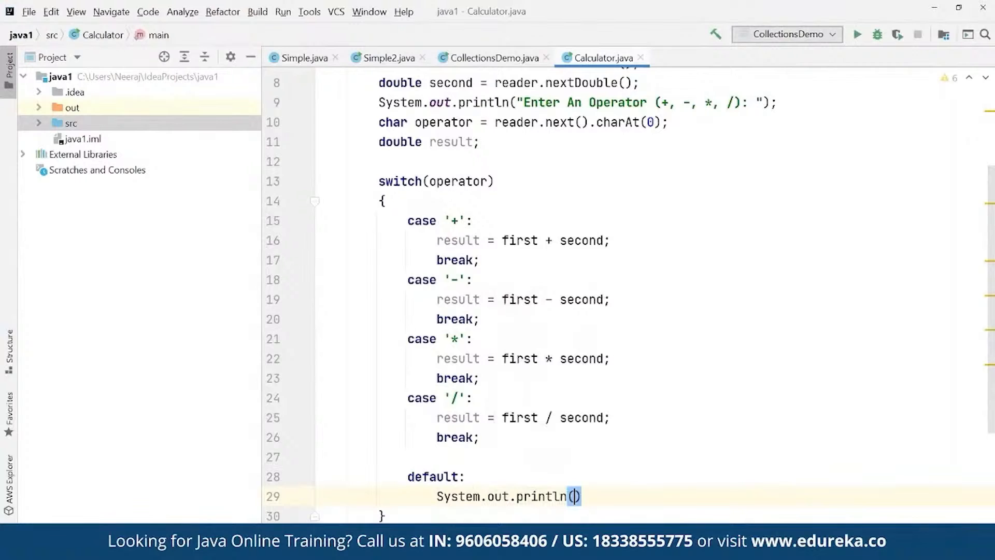
text(")
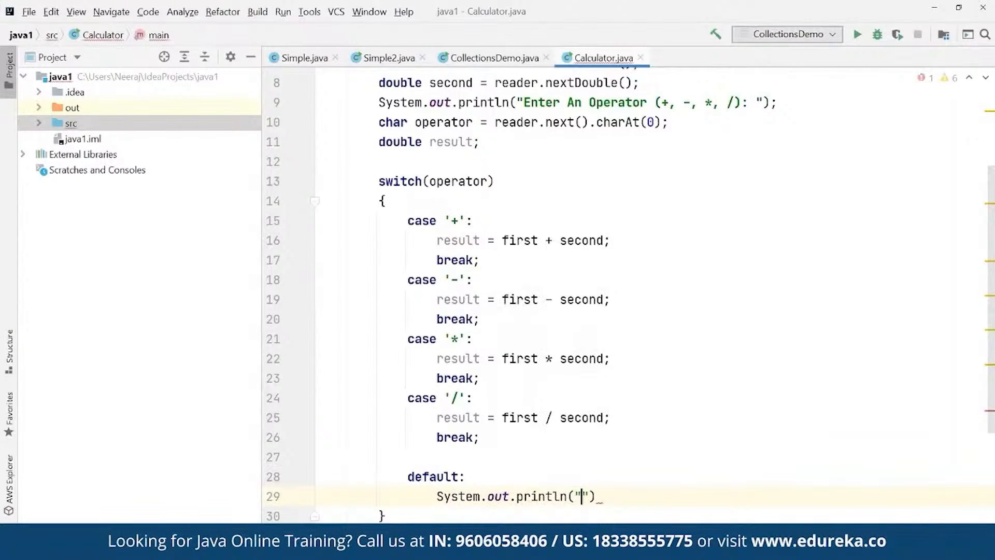
text(Please)
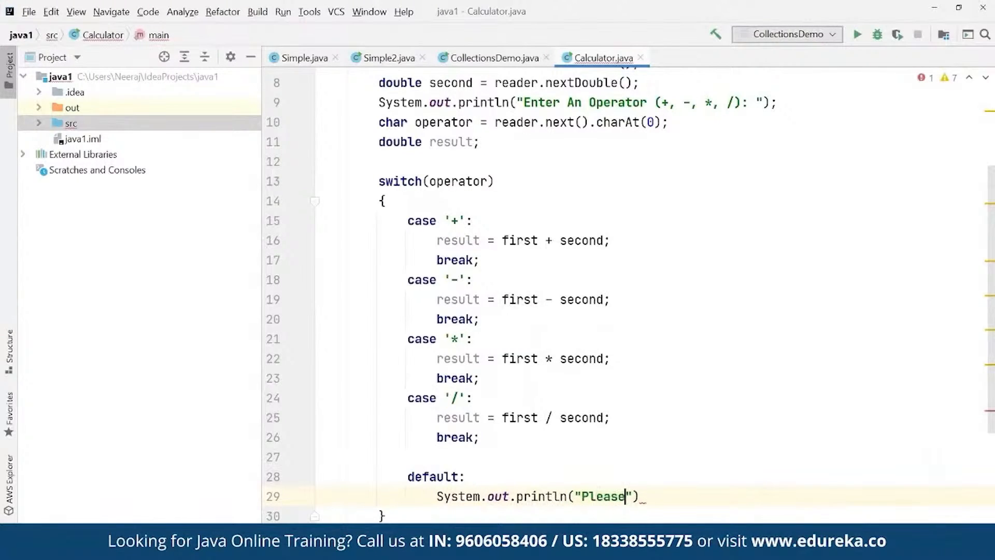
text(select right operator!)
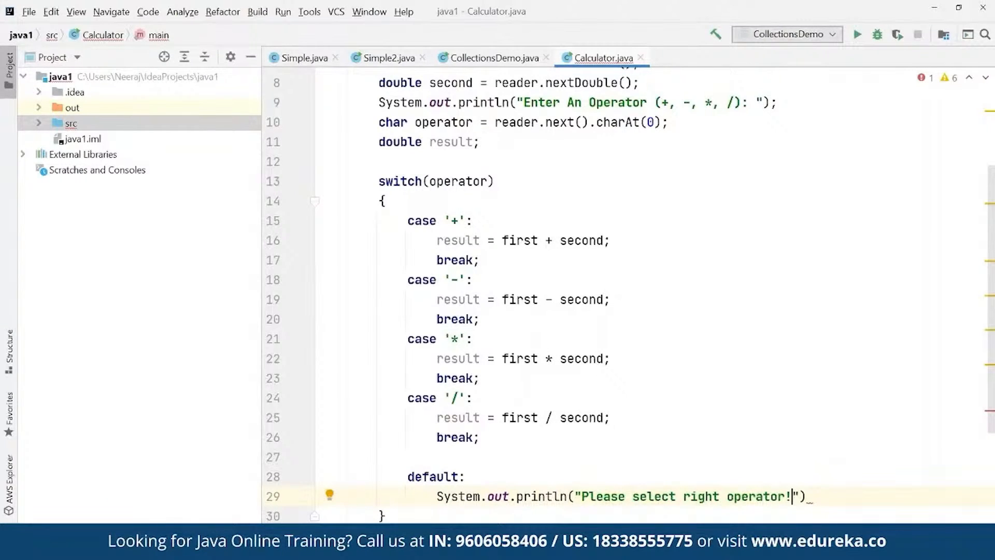
text(;)
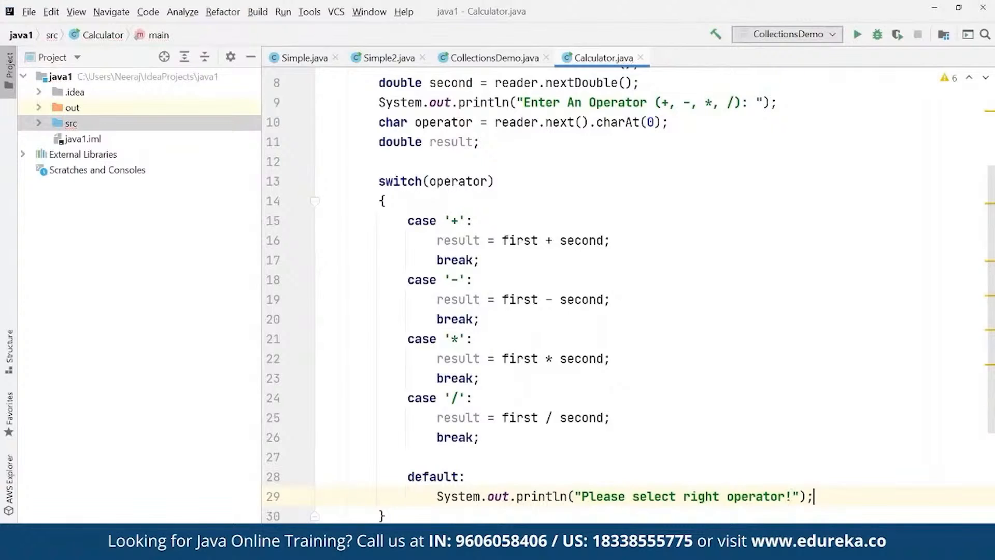
text(return)
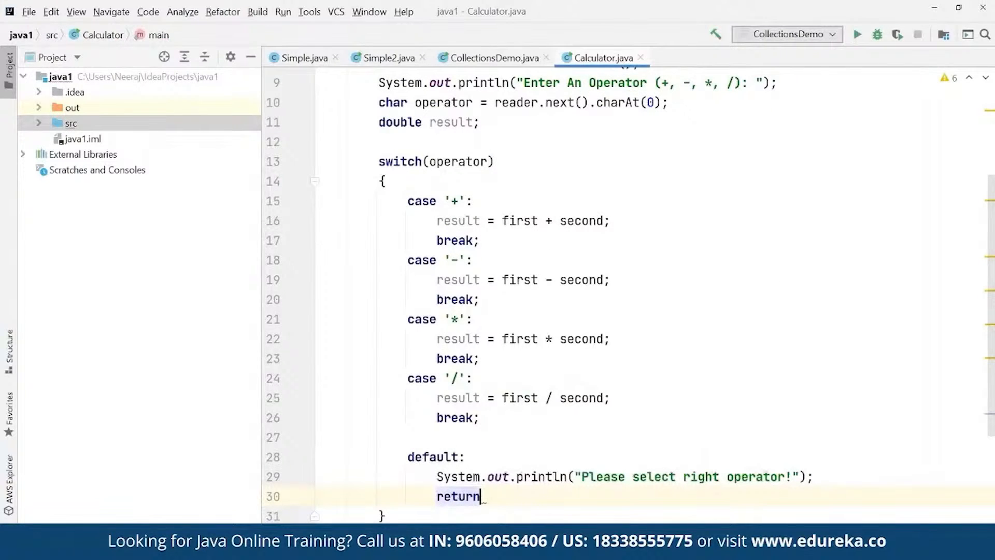
text(;)
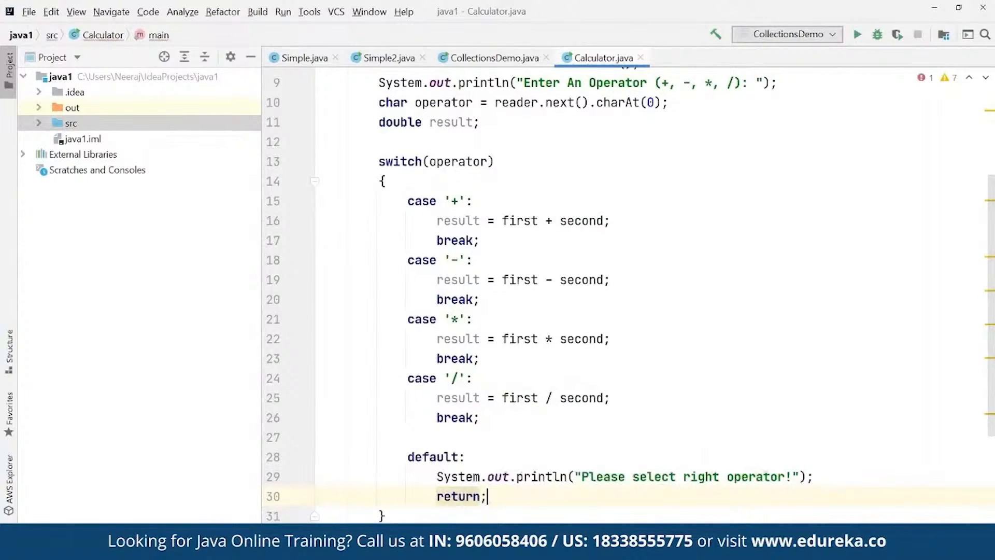
Write a println below the switch with format string "%.1f %c %.1f = %.1f".
text(s)
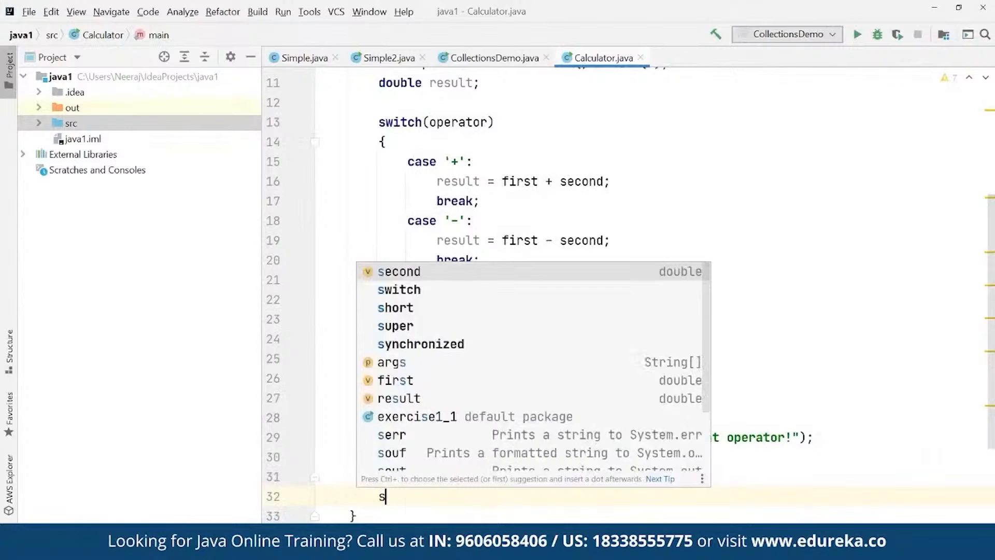
text(ys)
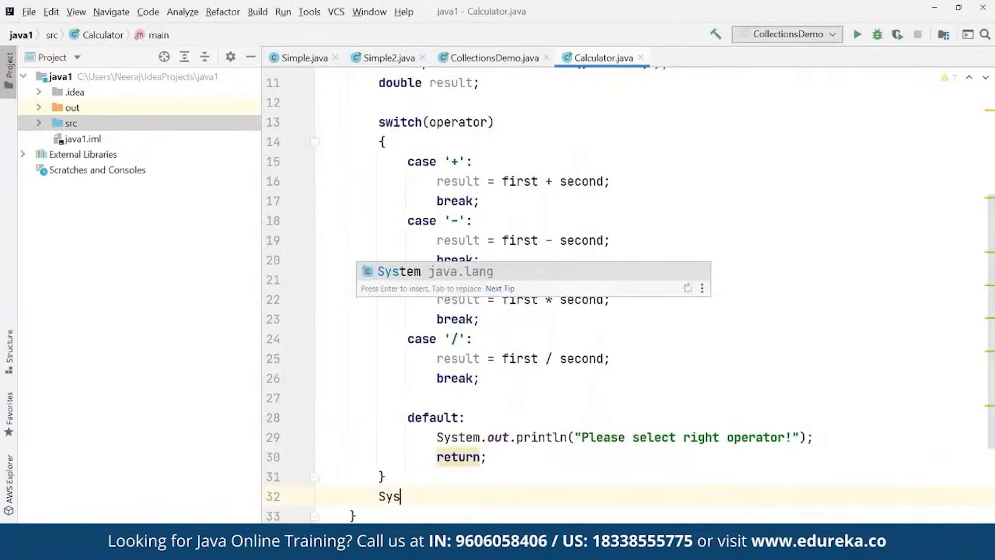
text(tem.out.println()
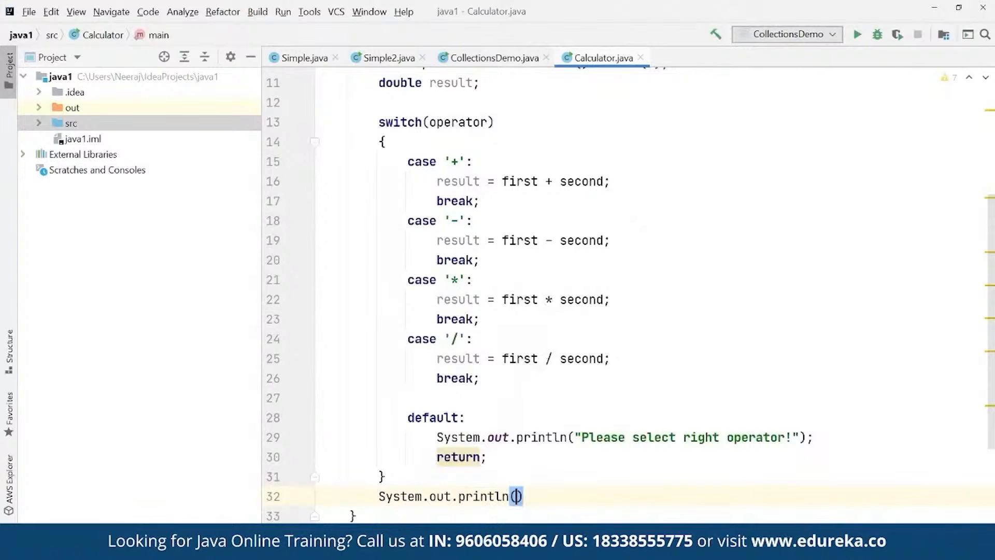
text("")
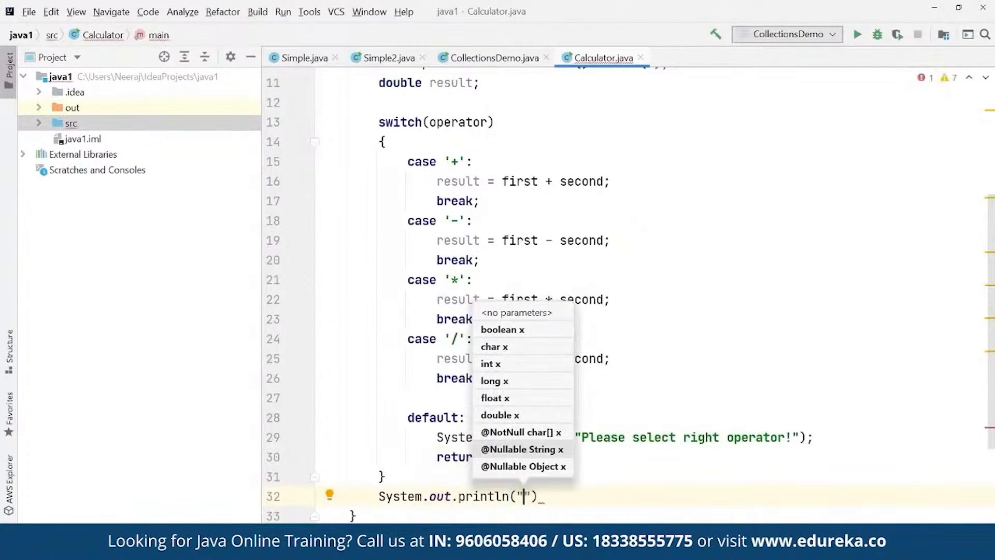
text(%.)
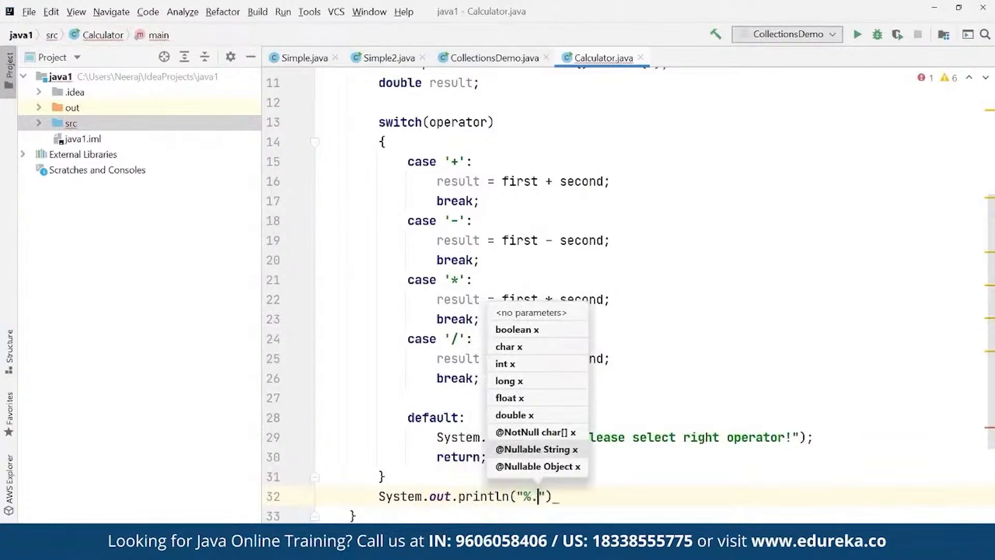
text(1f)
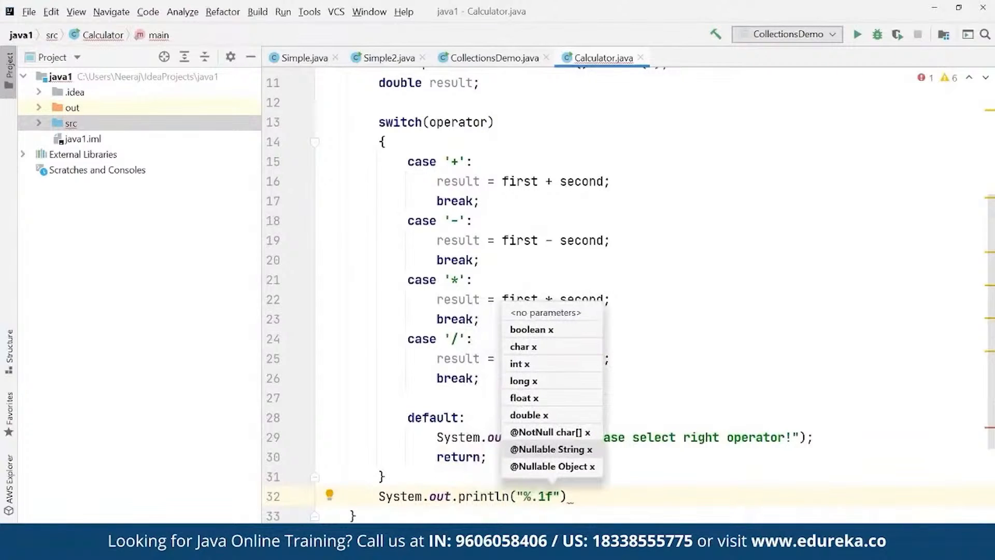
text(%c %.1)
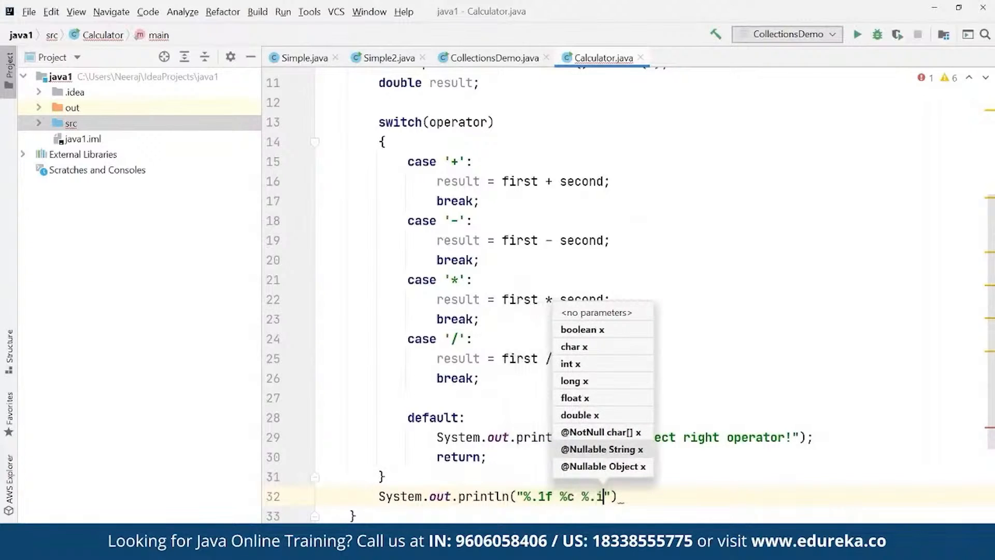
text(f)
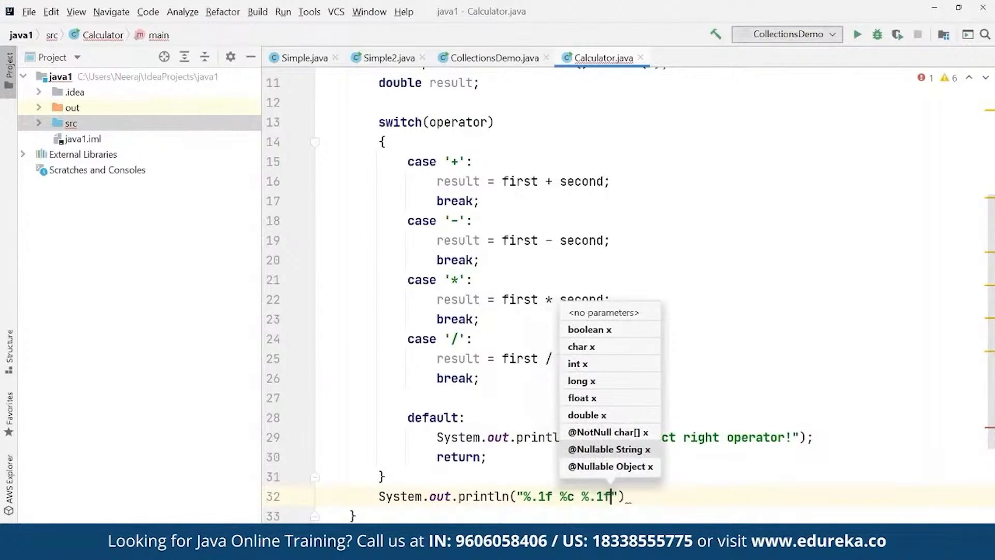
text(=)
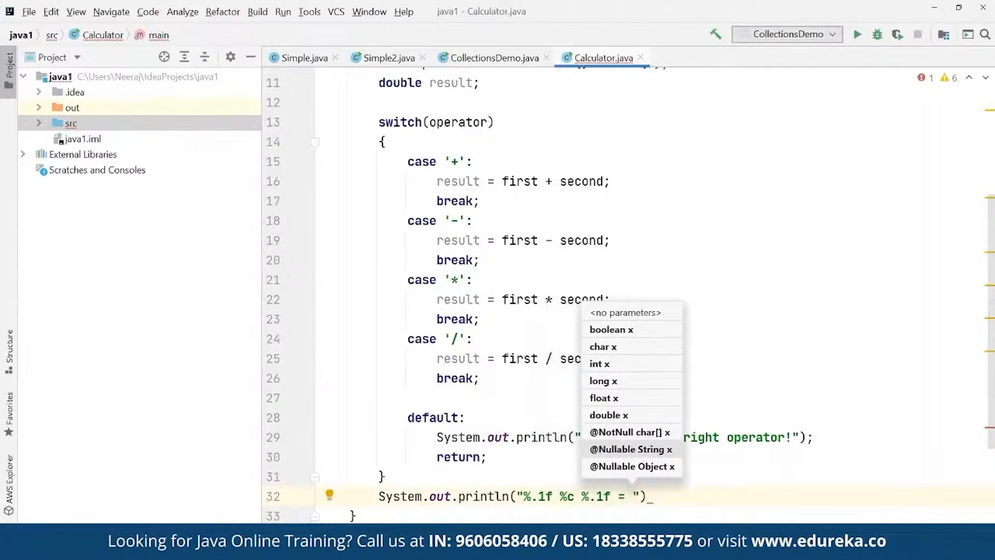
text(%.1f)
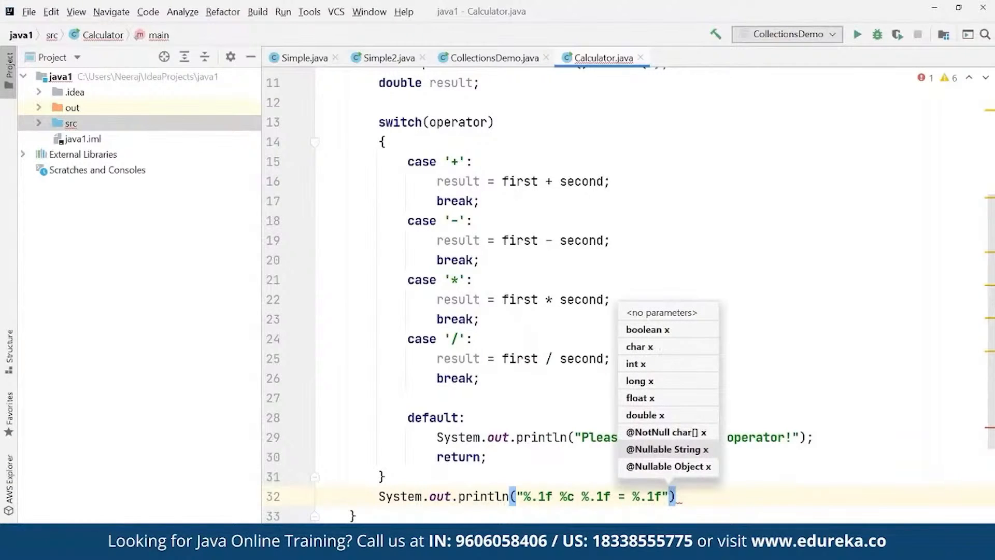
Pass first, operator, second and result as the format arguments.
text(, f)
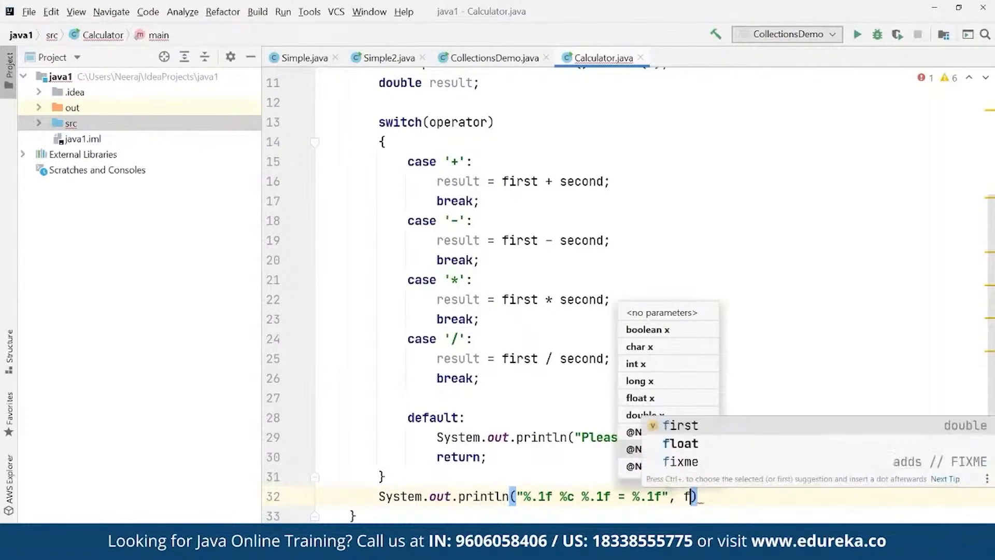
text(irst.)
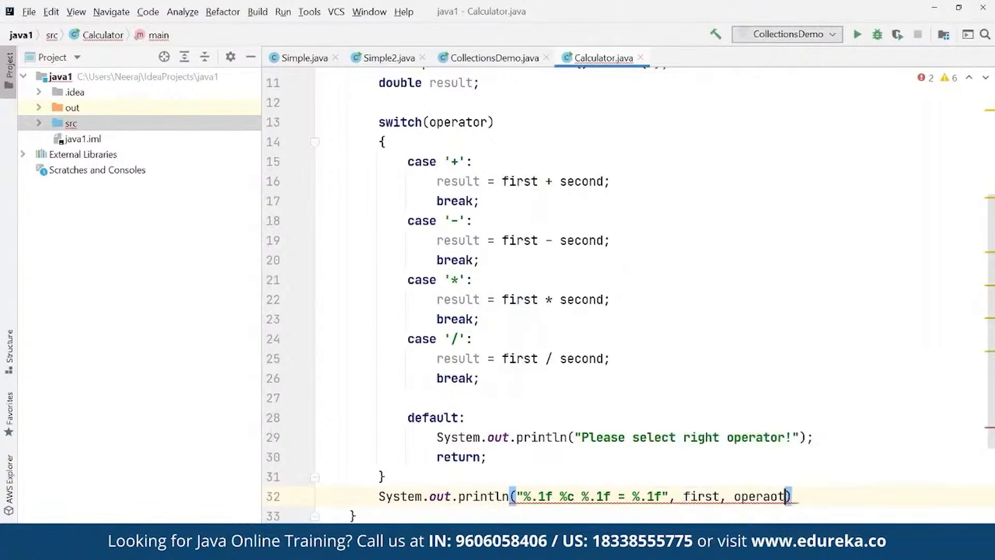
text(, second)
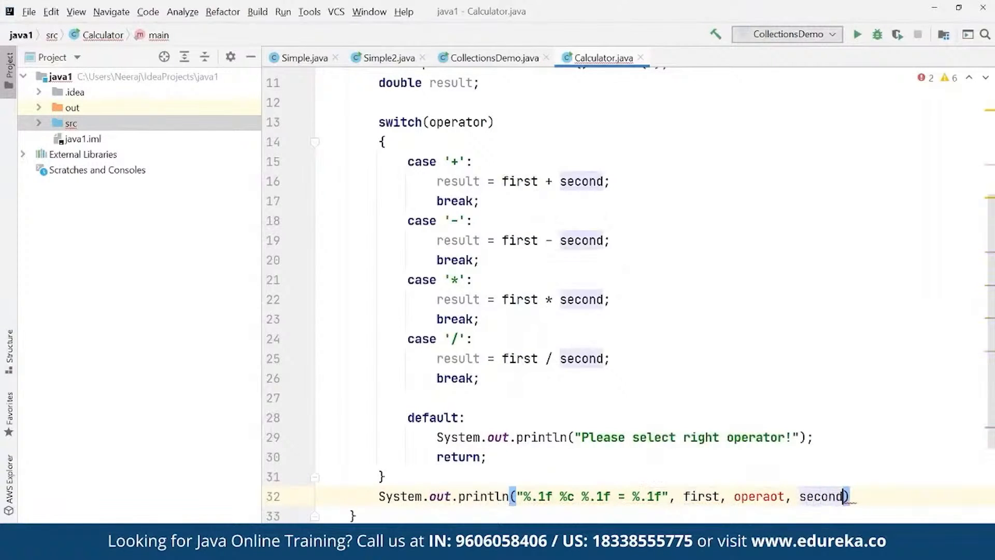
text(, result)
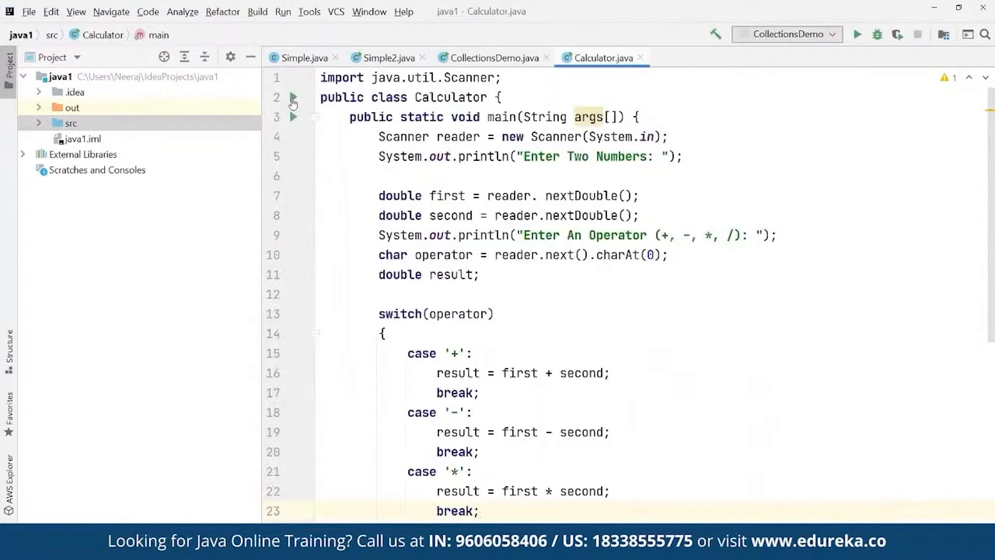
Run Calculator and enter 2, 9 and * so the console prints 2.0 * 9.0 = 18.0.
click(787, 35)
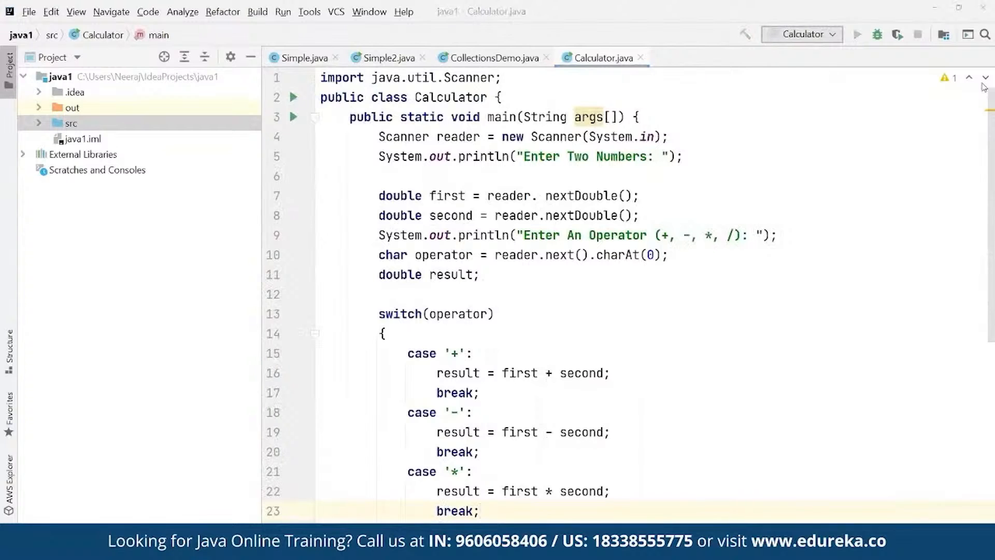
click(856, 34)
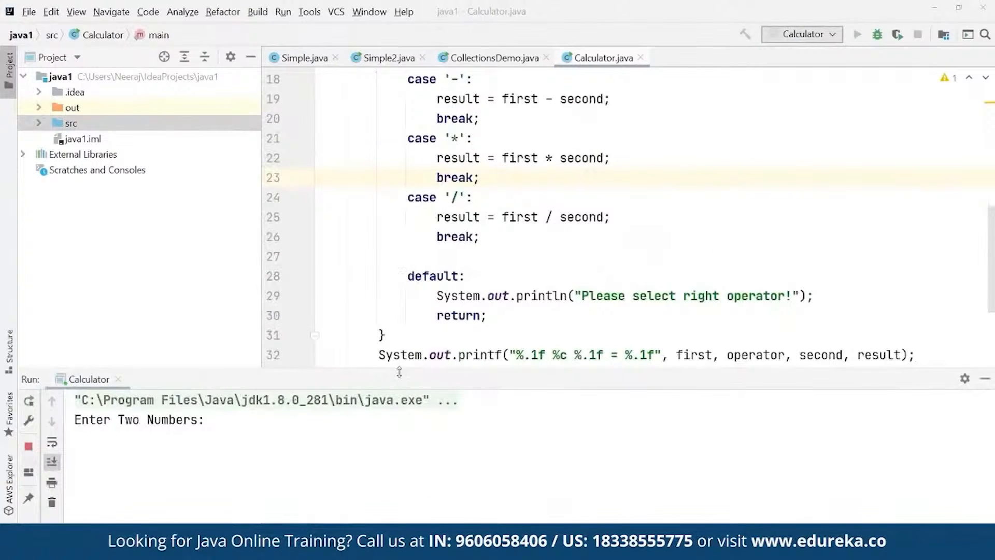
click(856, 34)
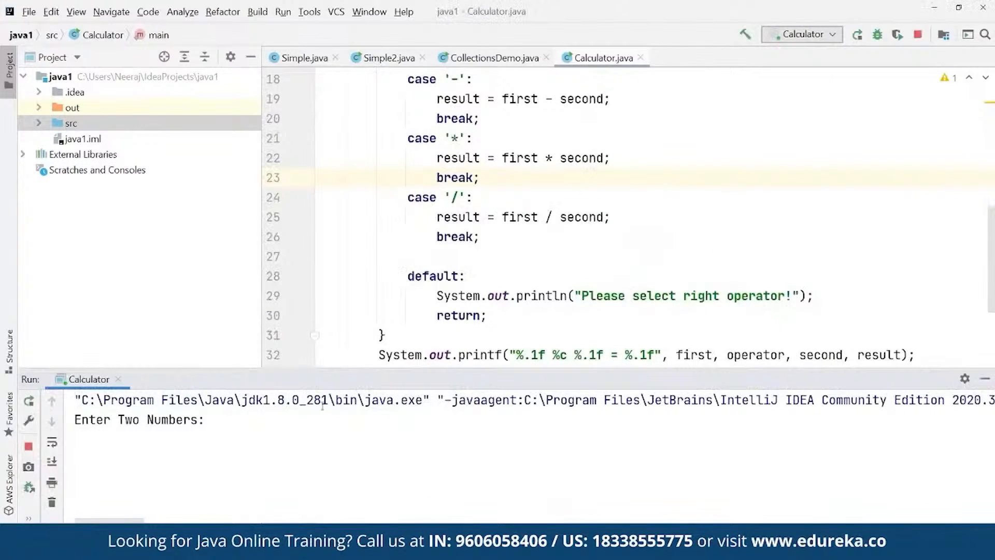
text(2)
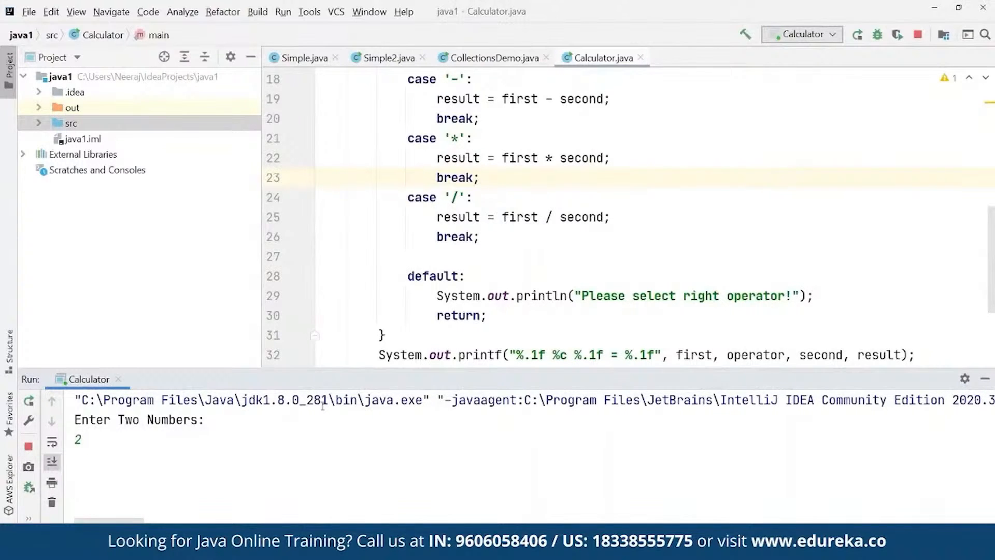
text(9)
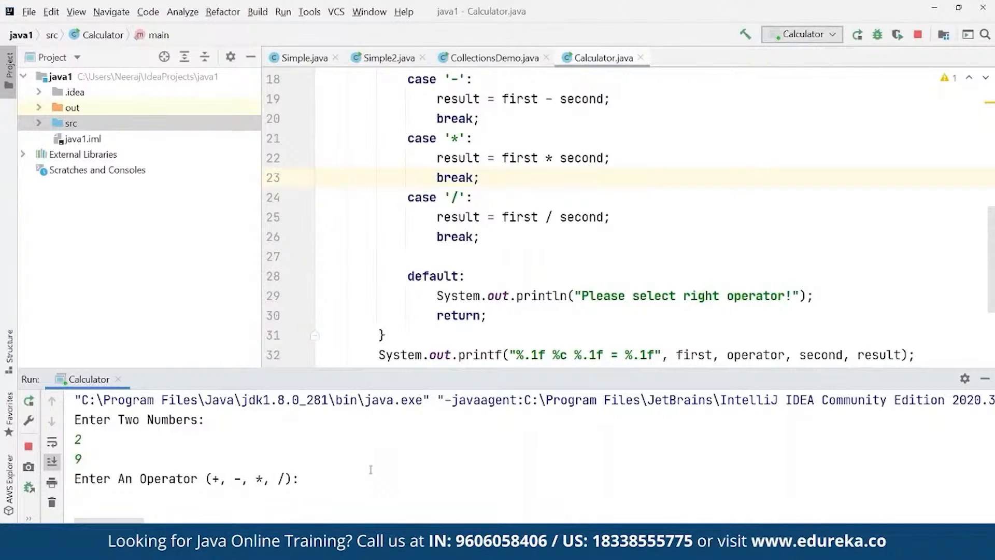
text(*)
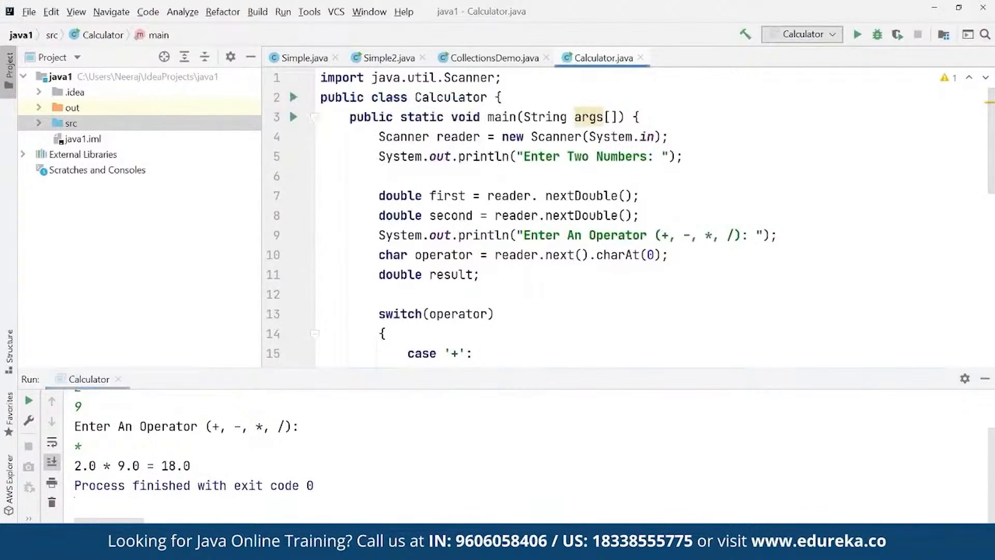
Rerun the calculator and enter 11 and 19, then the '>' operator at the prompt.
click(854, 34)
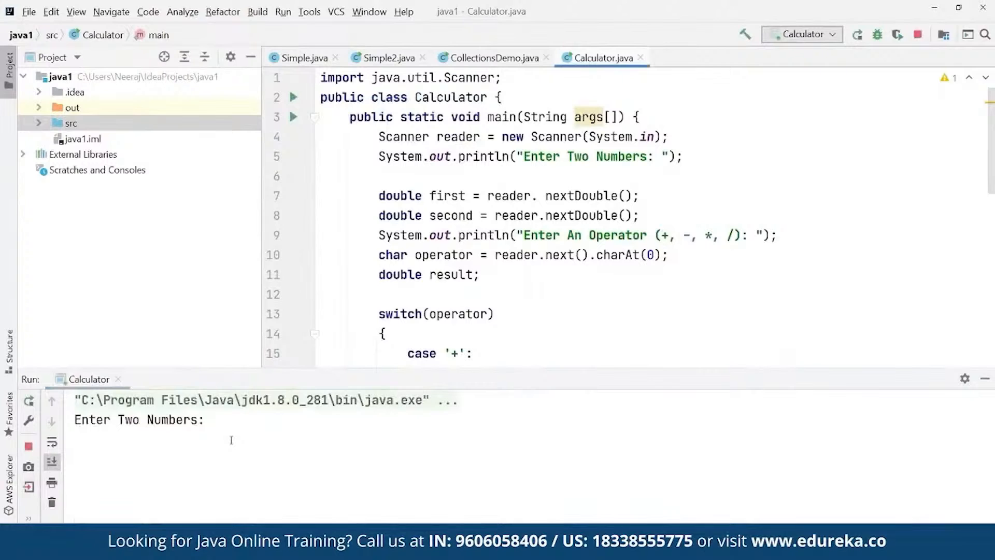
text(11)
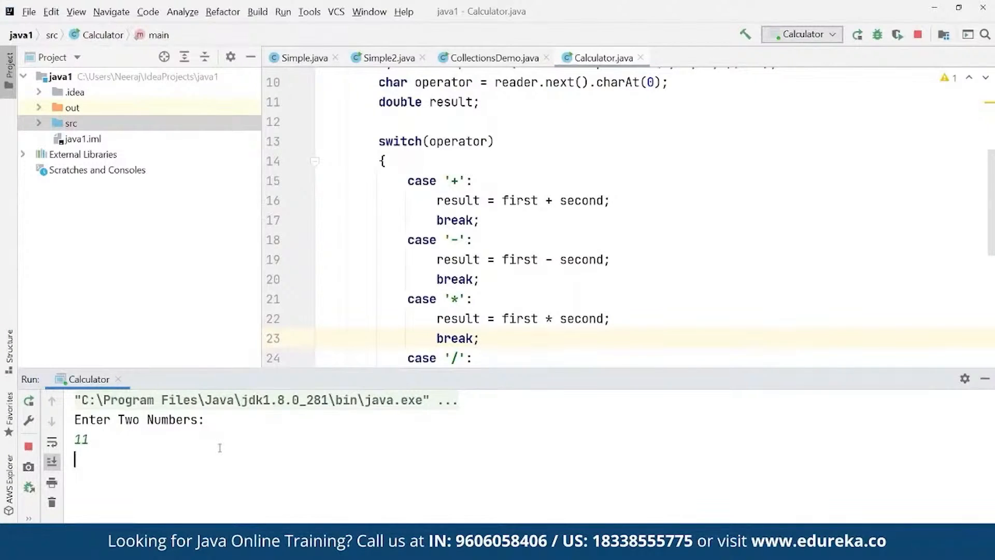
text(19)
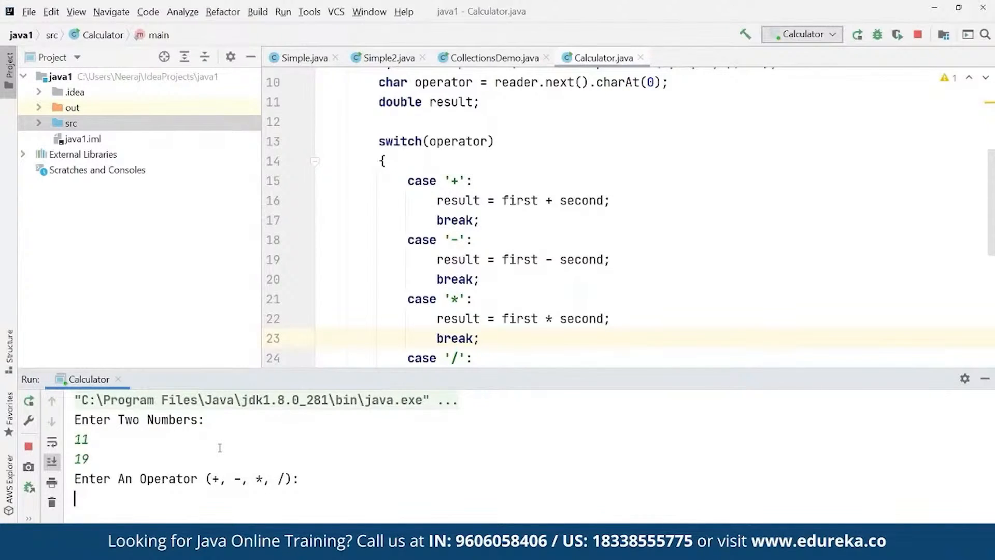
text(>)
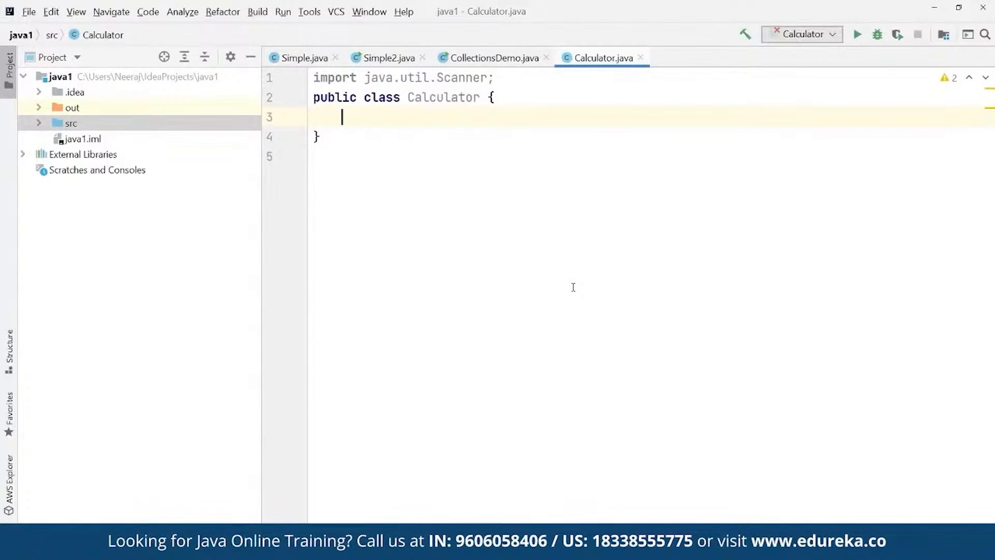
Write public static void main declaring Scanner scanner = new Scanner(System.in).
text(public s)
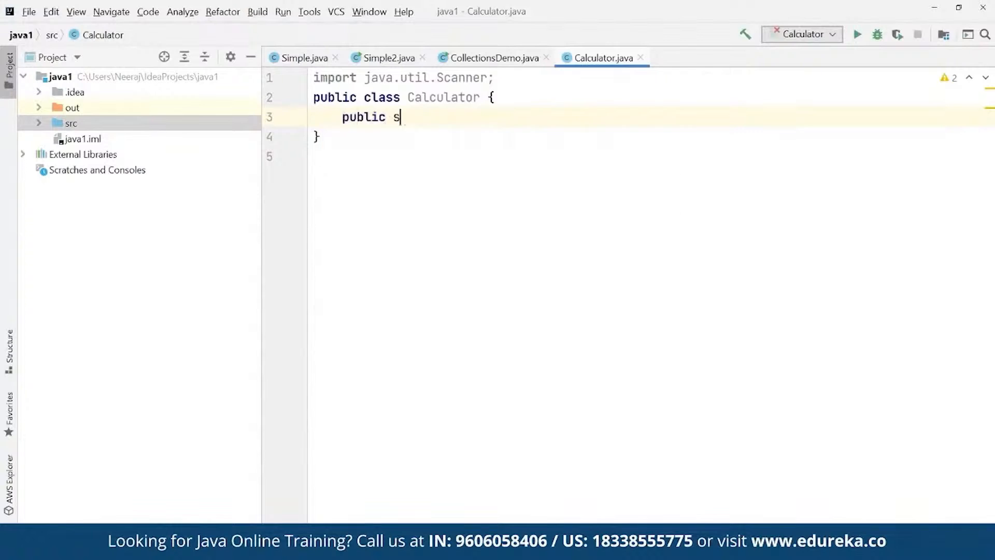
text(tatic void)
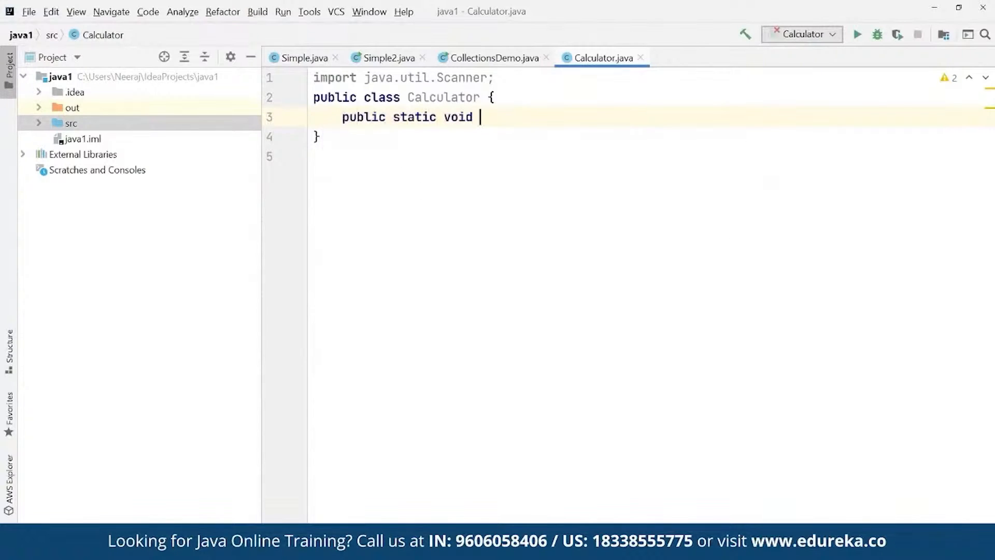
text(main(String args[]) {)
text(Sc)
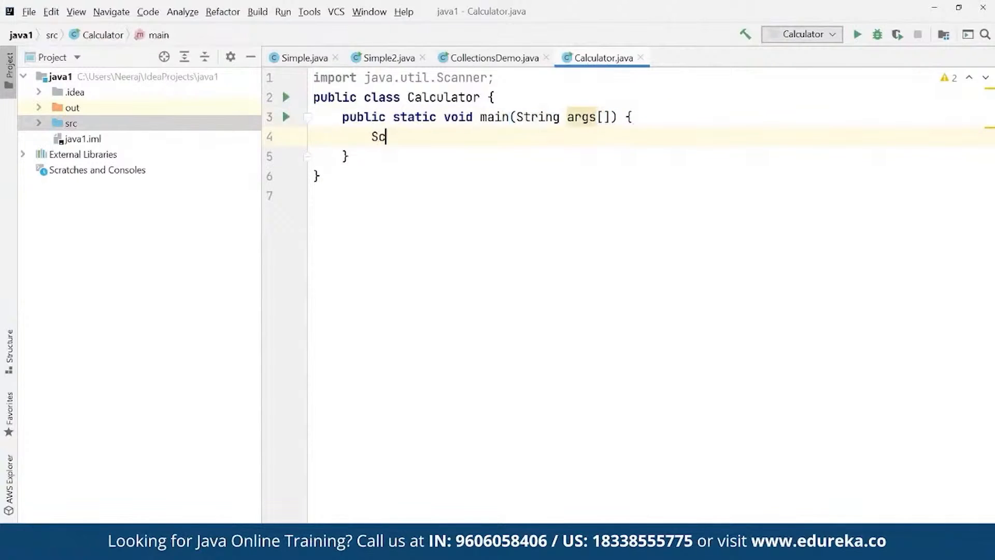
text(anner scanner)
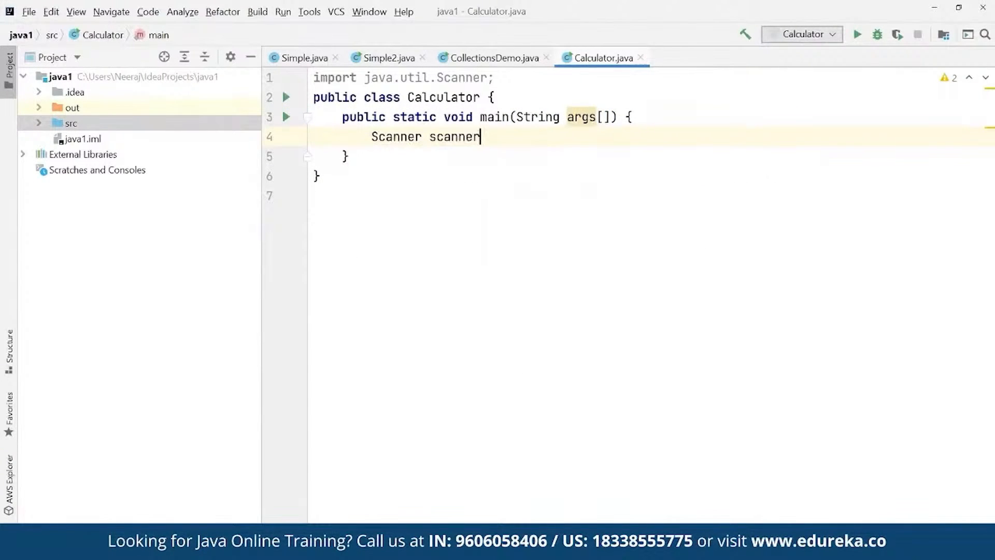
text(= new Scanner()
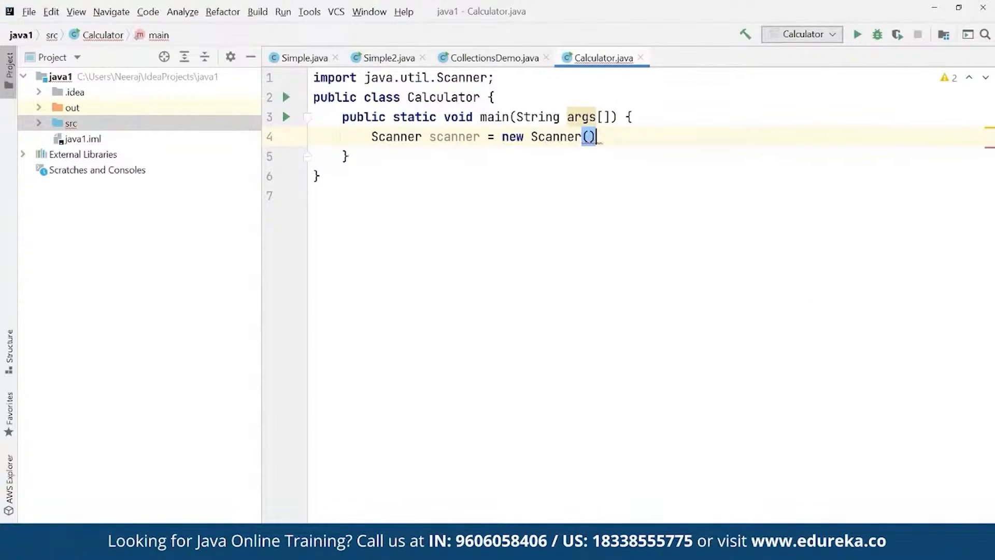
text(Syste)
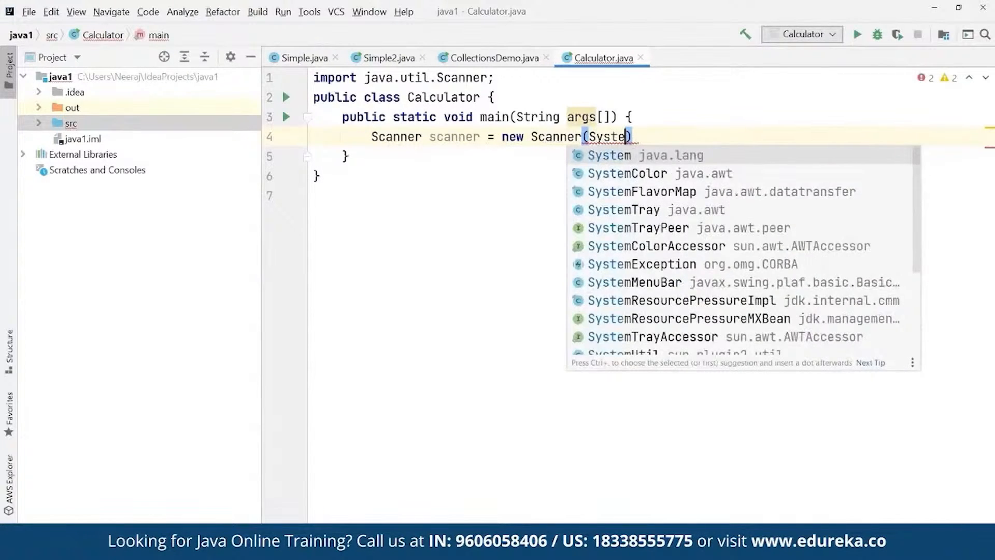
text(m.in)
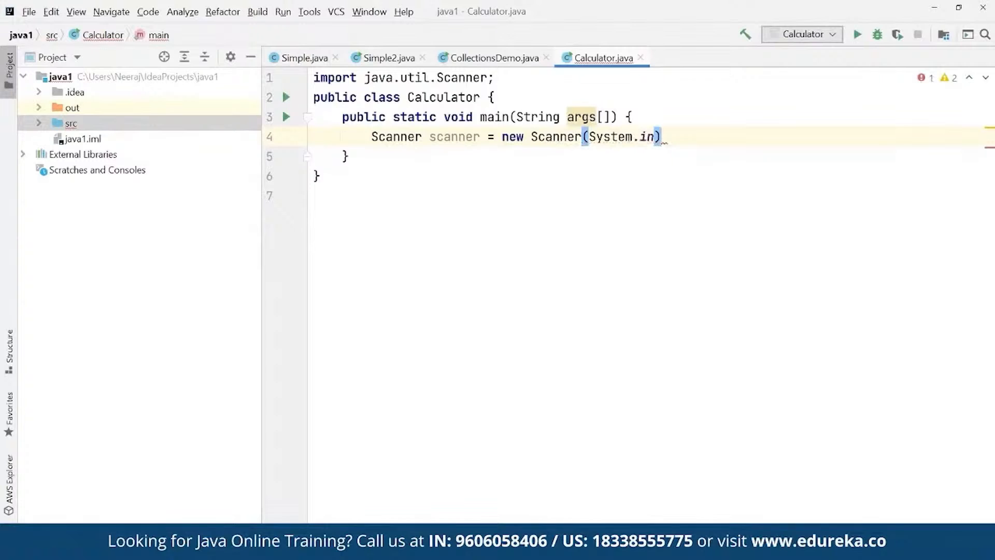
text(;)
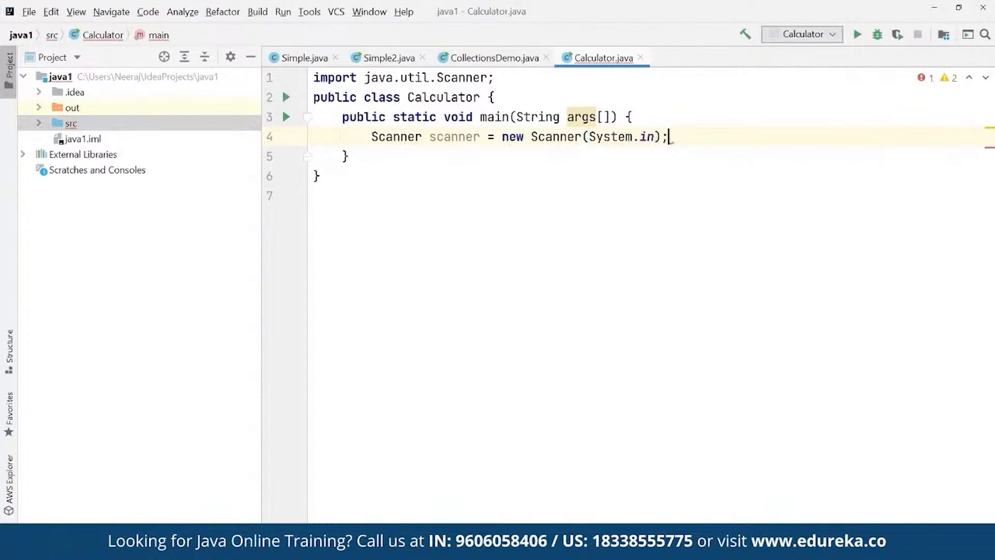
Add a System.out.println prompt reading "Enter the number".
text(Sys)
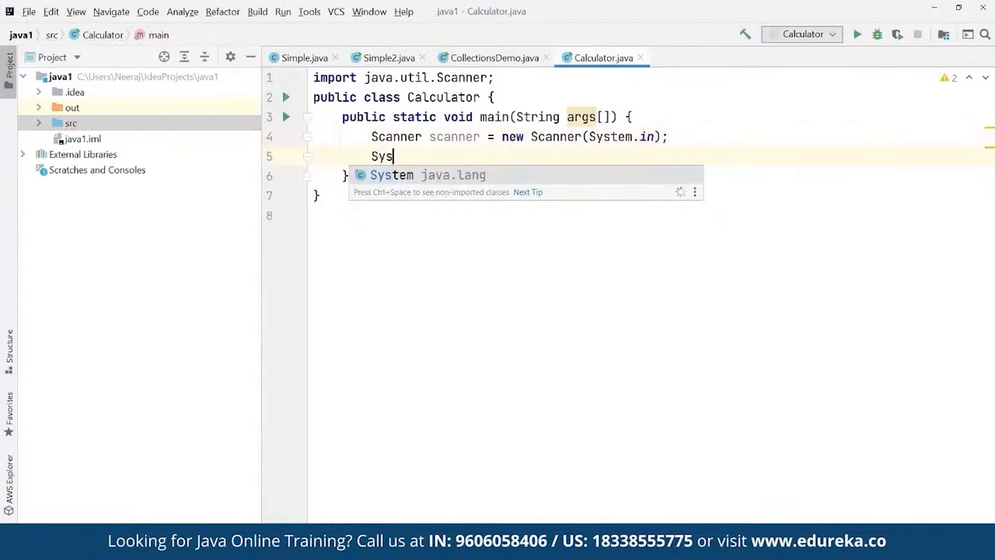
text(tem.out.pr)
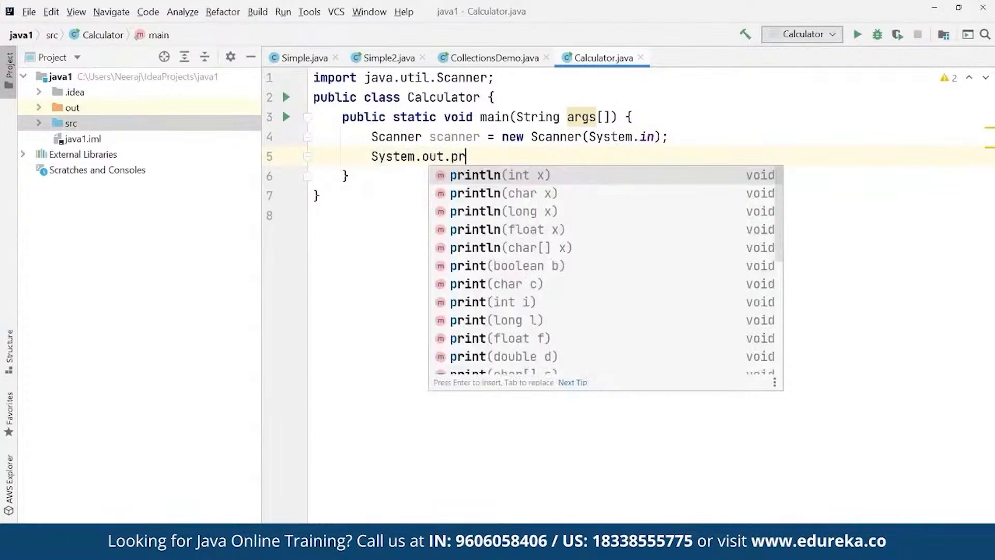
key(Enter)
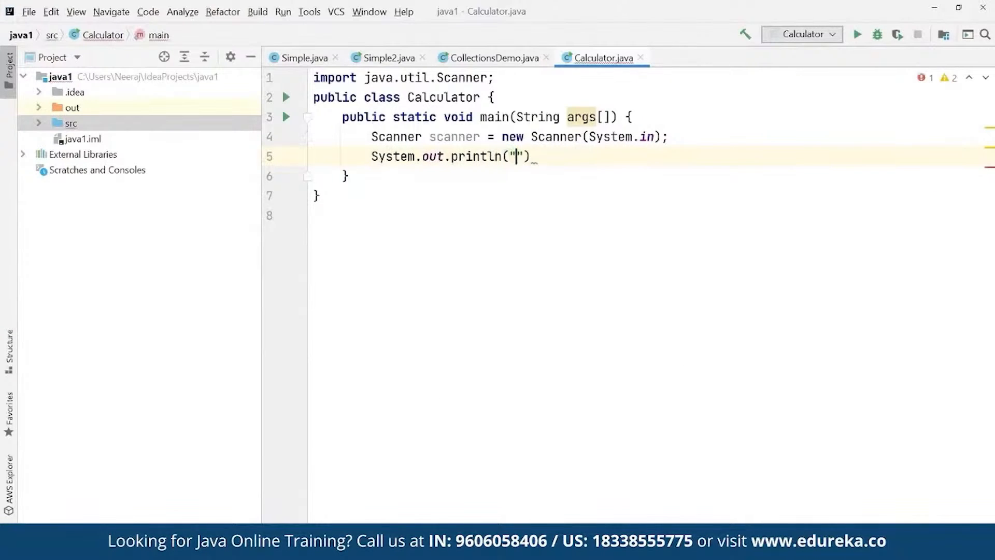
text(Ente)
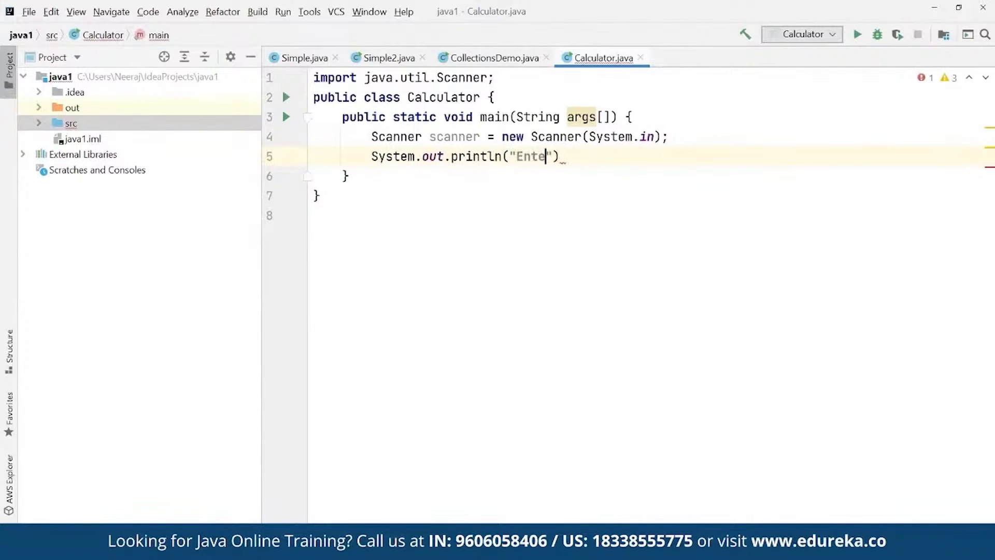
text(r the number)
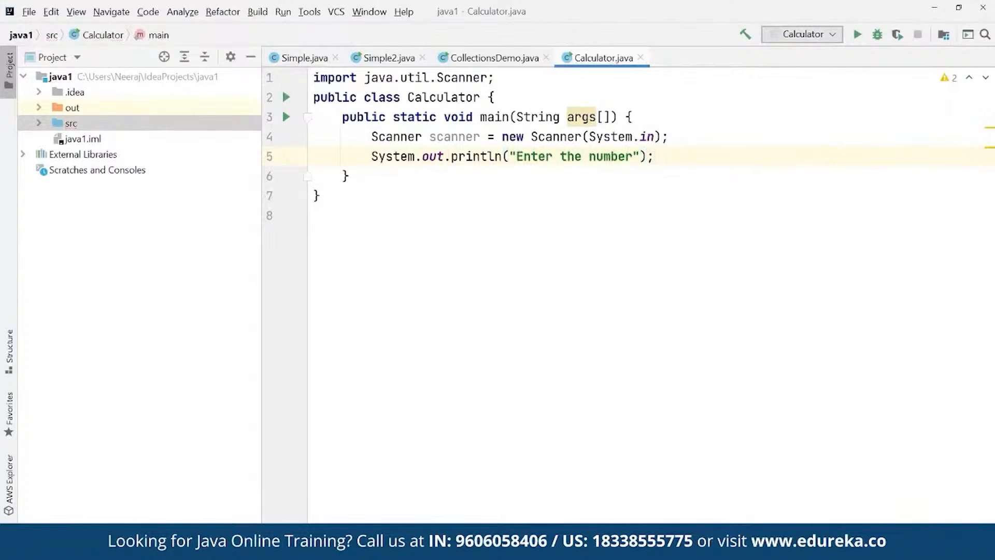
Read the input into int num via scanner.nextInt().
text(int)
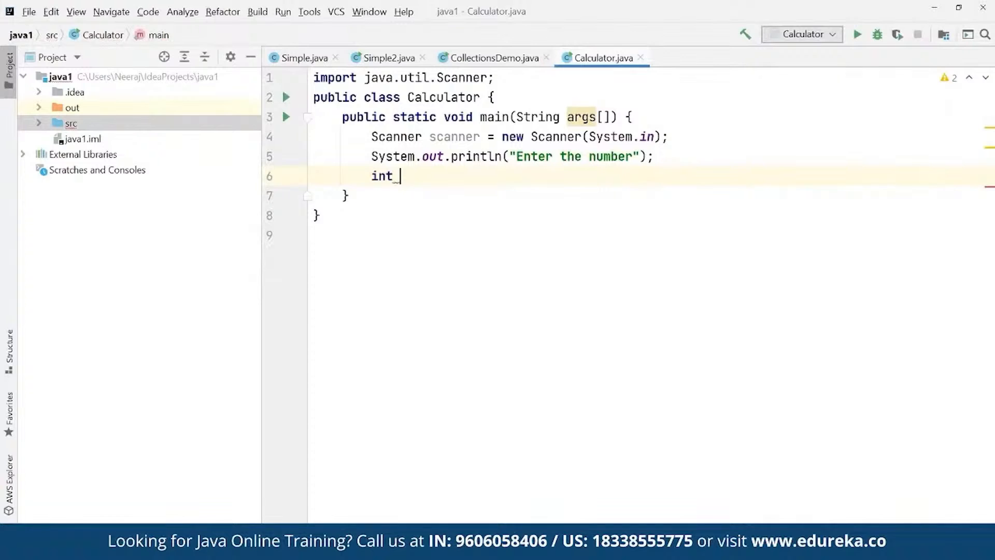
text(num =)
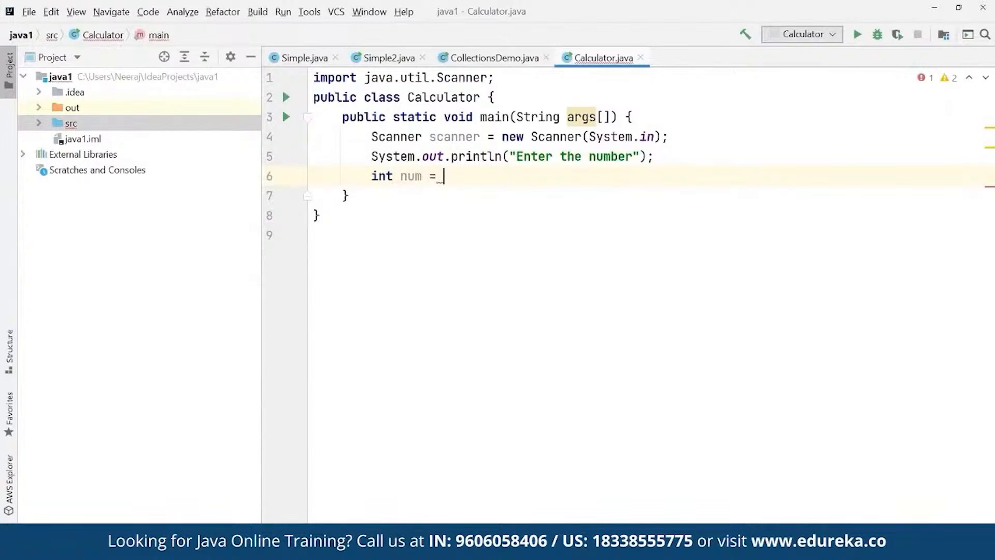
text(s)
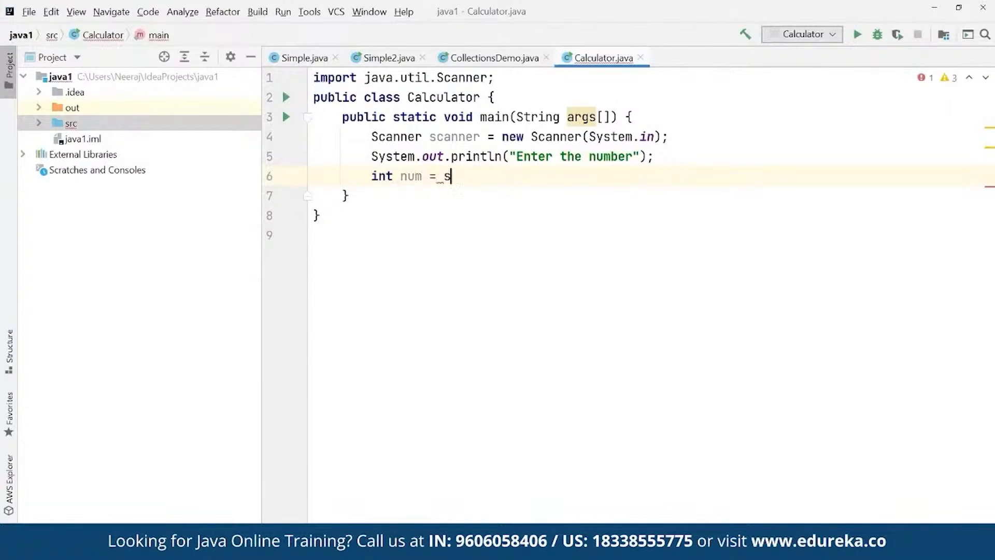
text(canner)
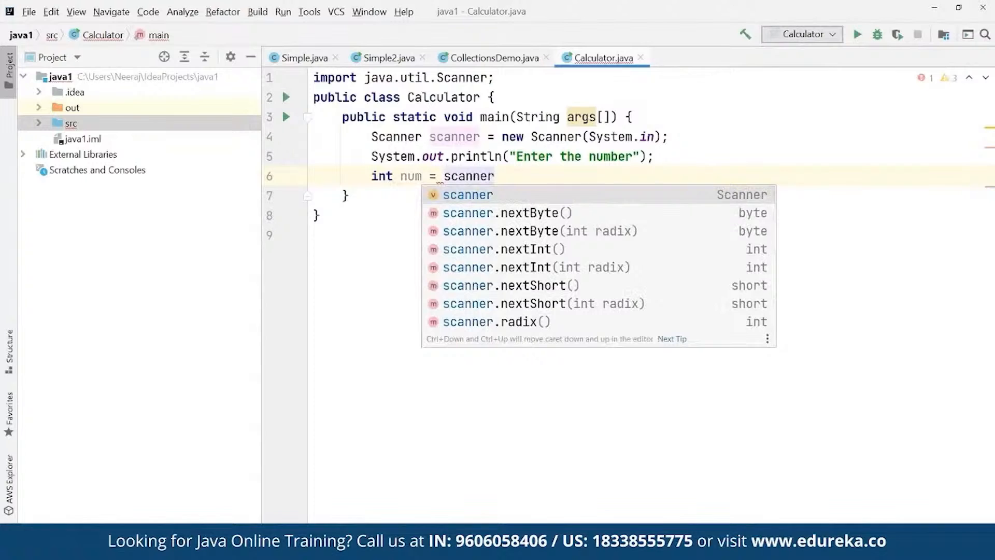
text(.)
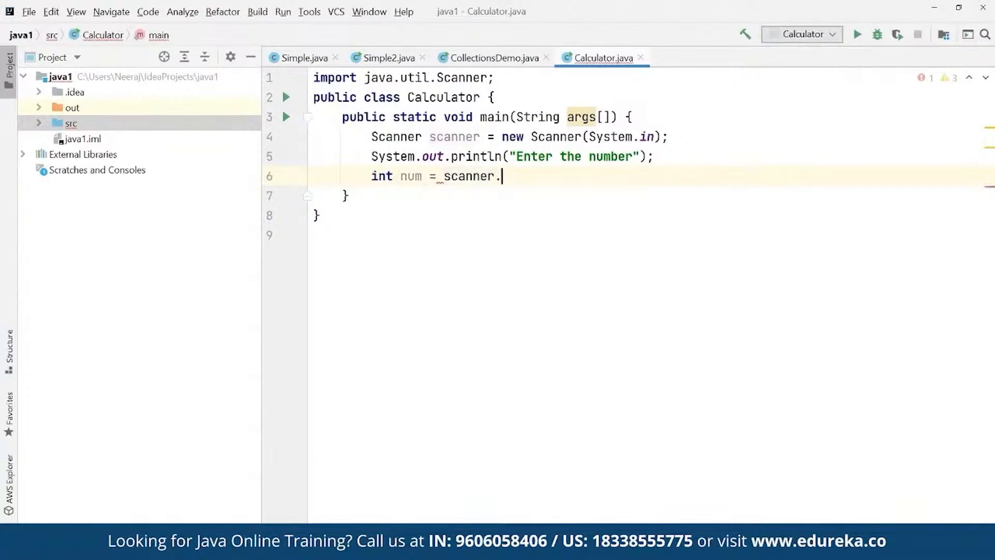
text(nextInt()
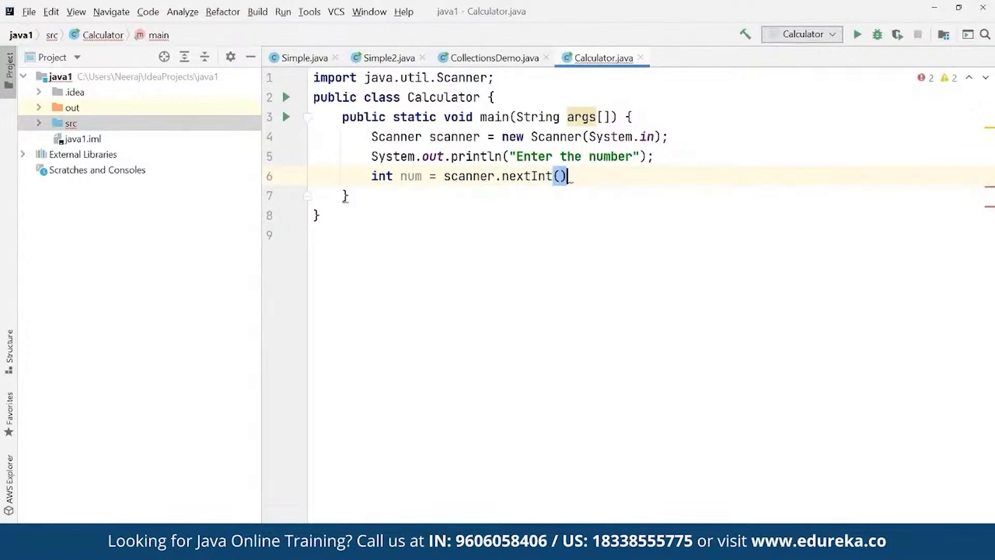
text(;)
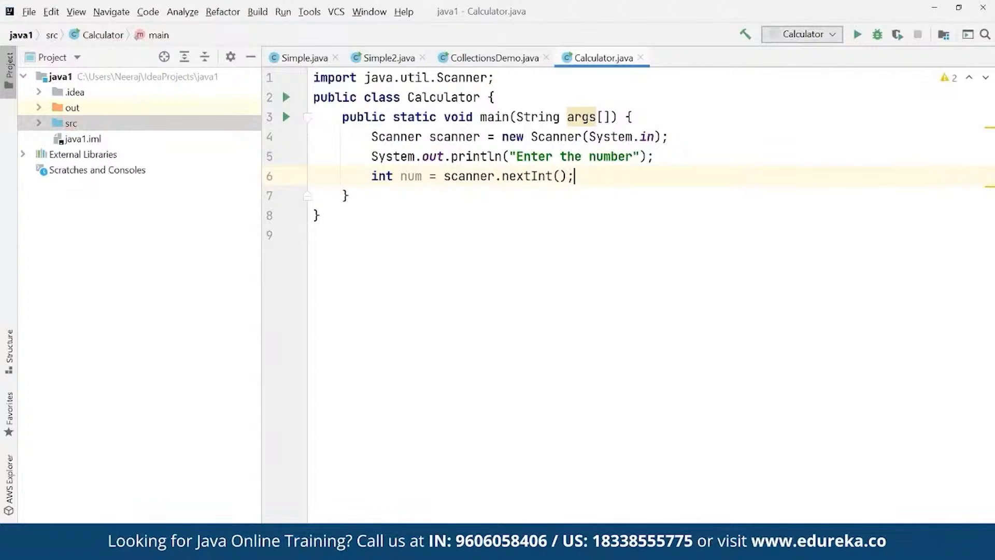
Store the result of fact(num) in int factorial.
text(int)
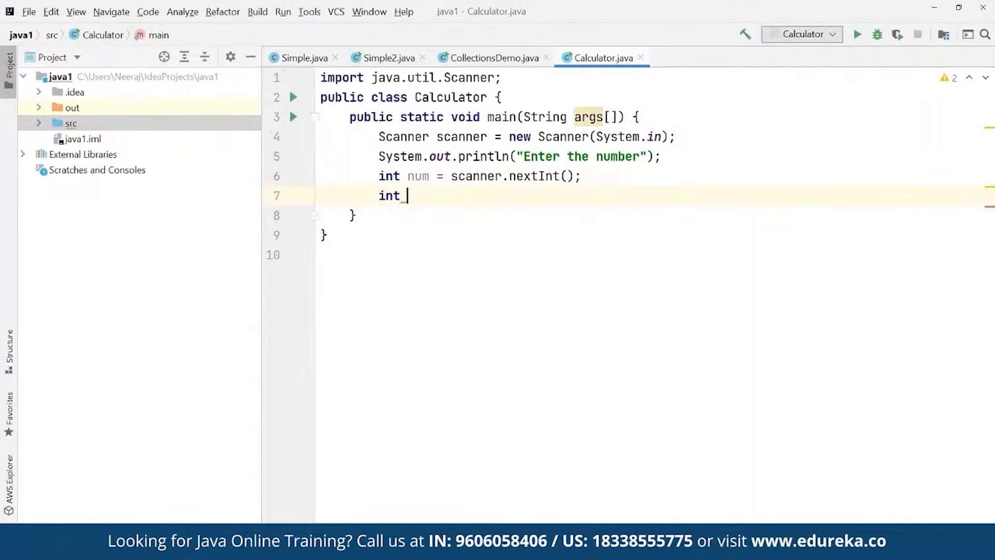
text(factorial)
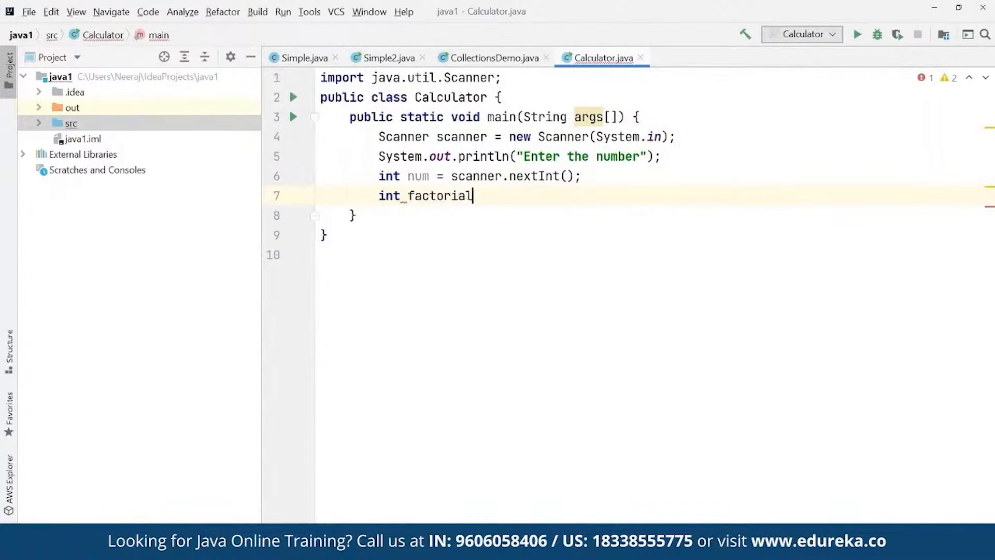
text(= fact)
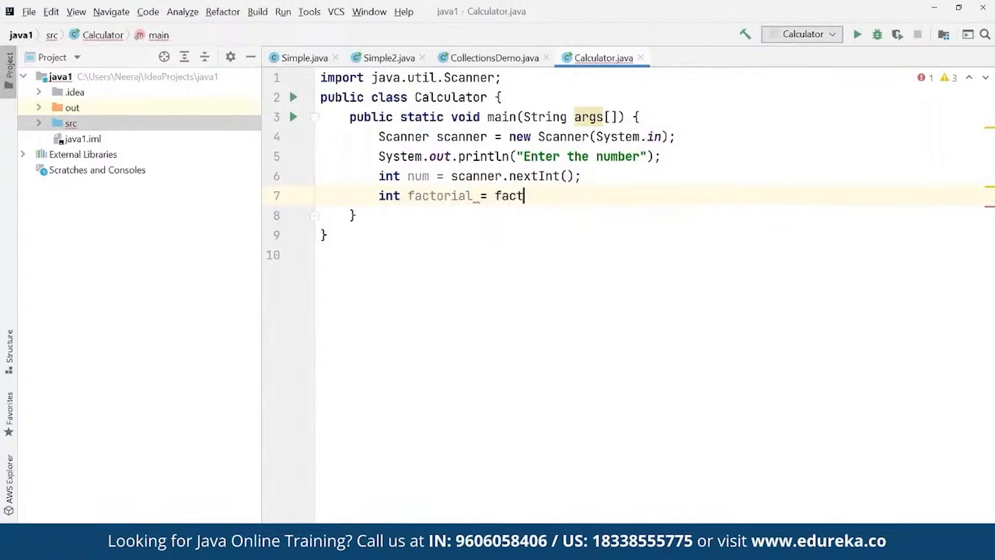
text((num))
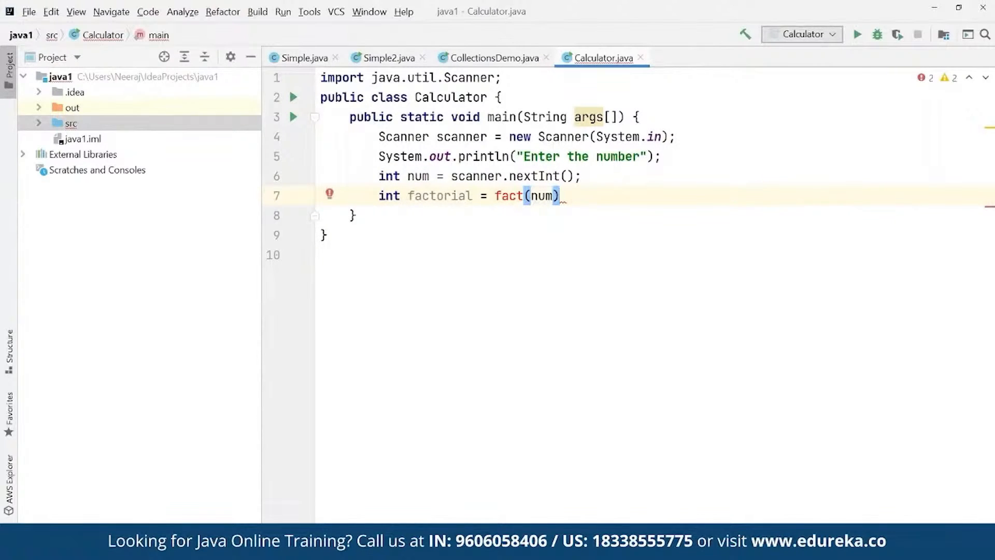
text(;)
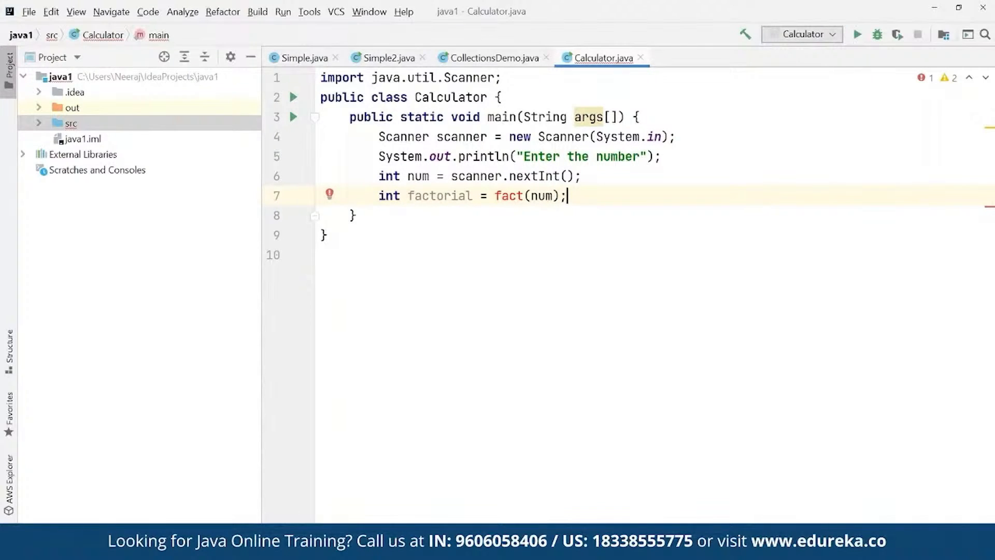
mouse_move(578, 285)
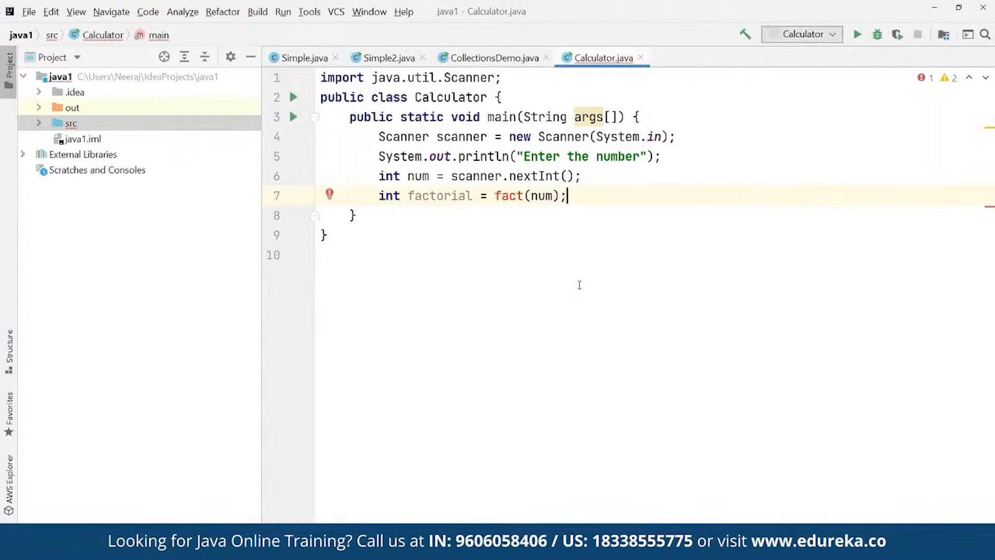
Print the message "Factorial of entered number is: " with System.out.println.
text(System)
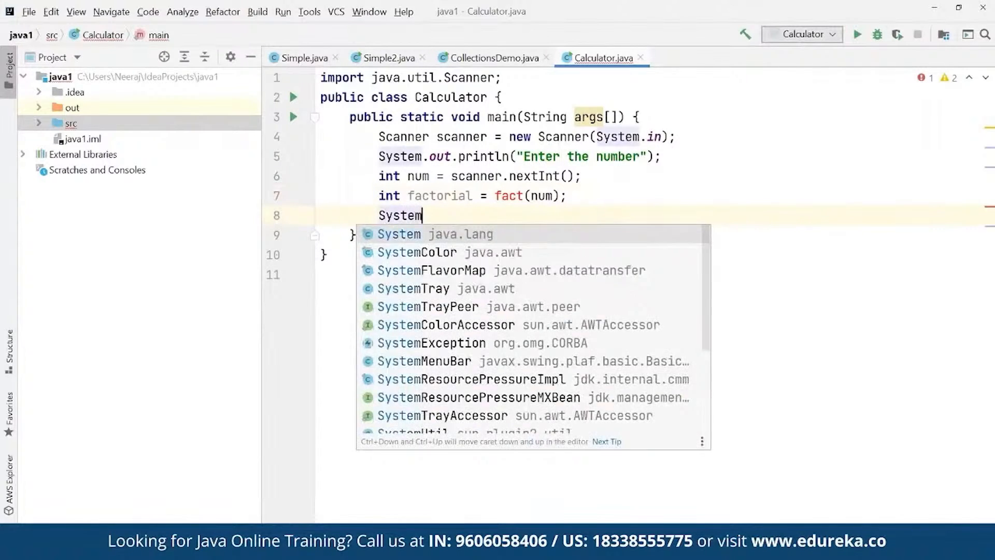
text(.out.println("Factorial of)
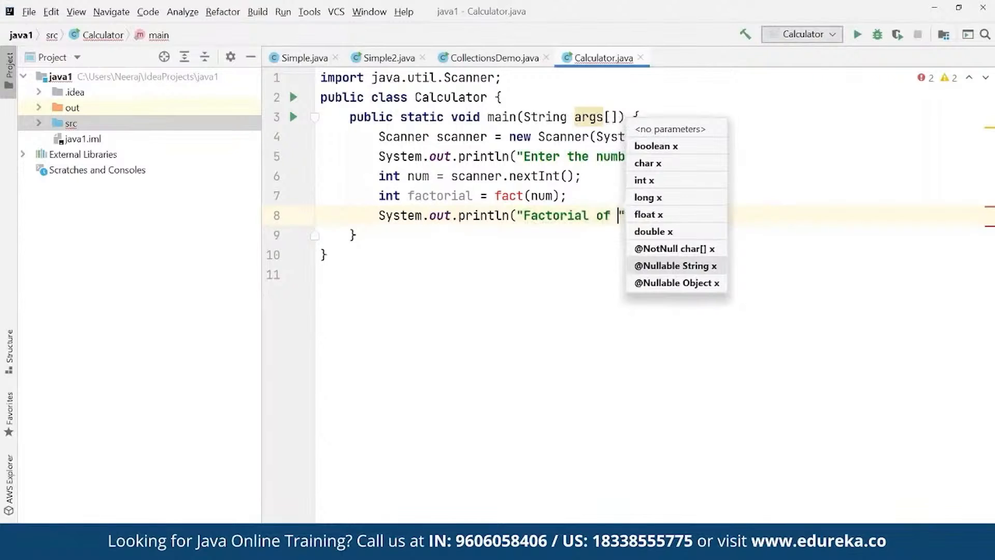
text(entered number is:)
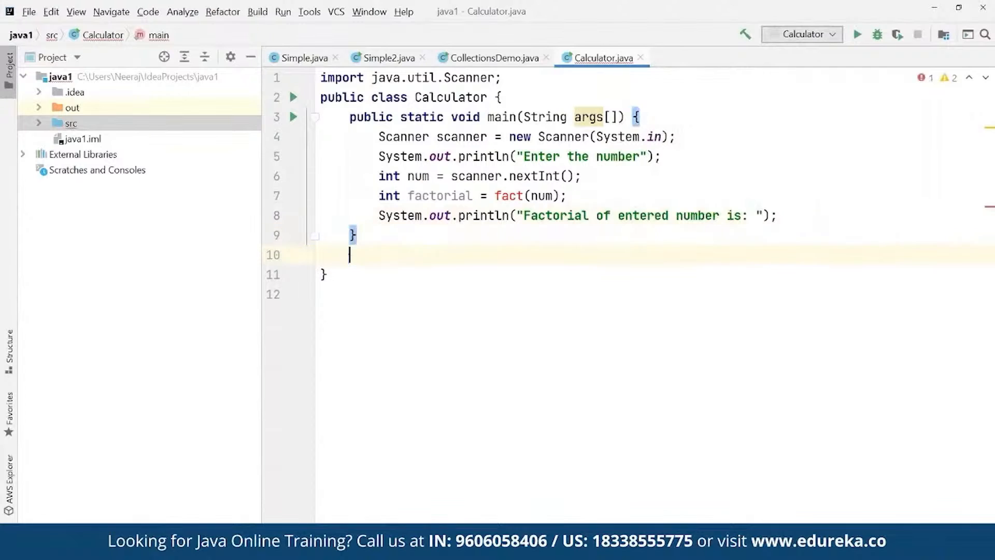
Declare static int fact(int n) with a local int output.
text(static i)
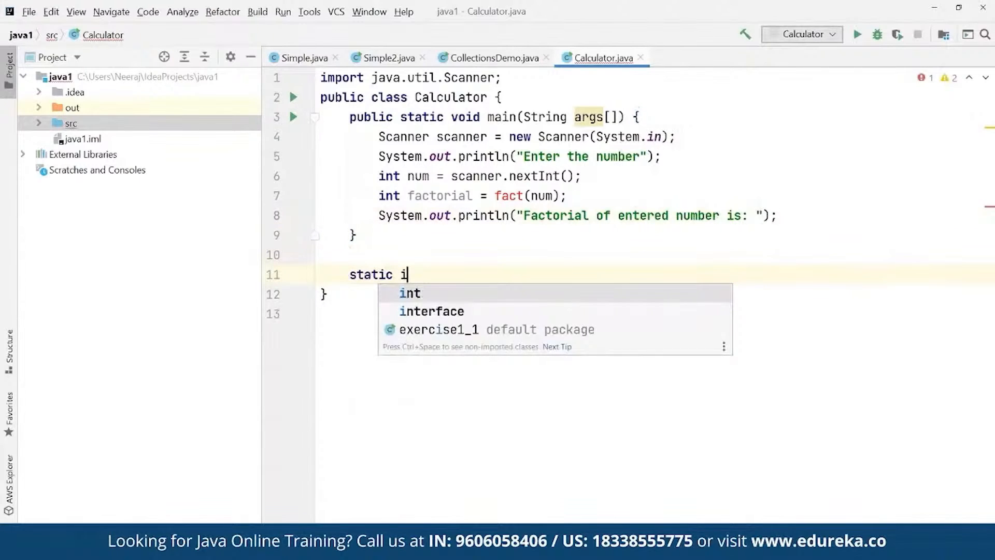
text(nt fact(int)
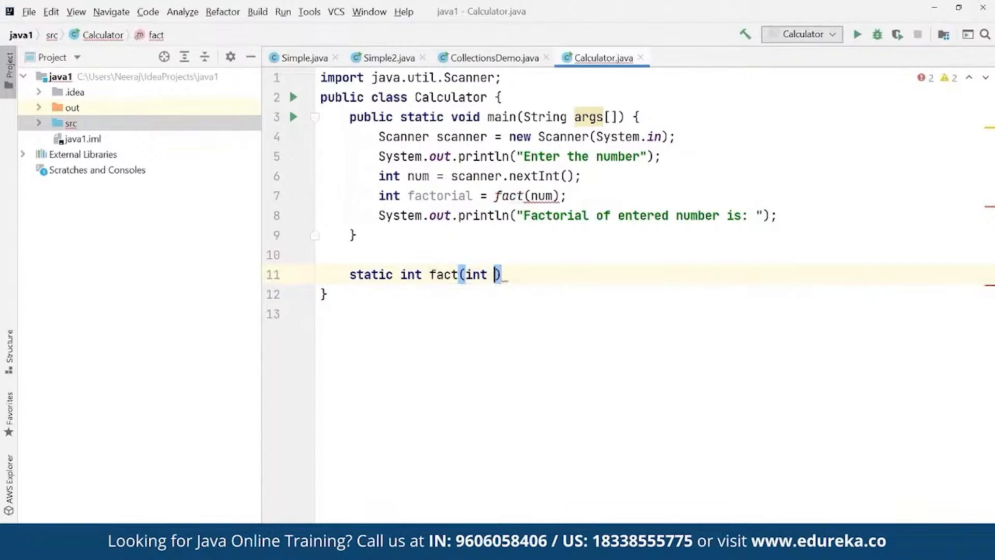
text(n)
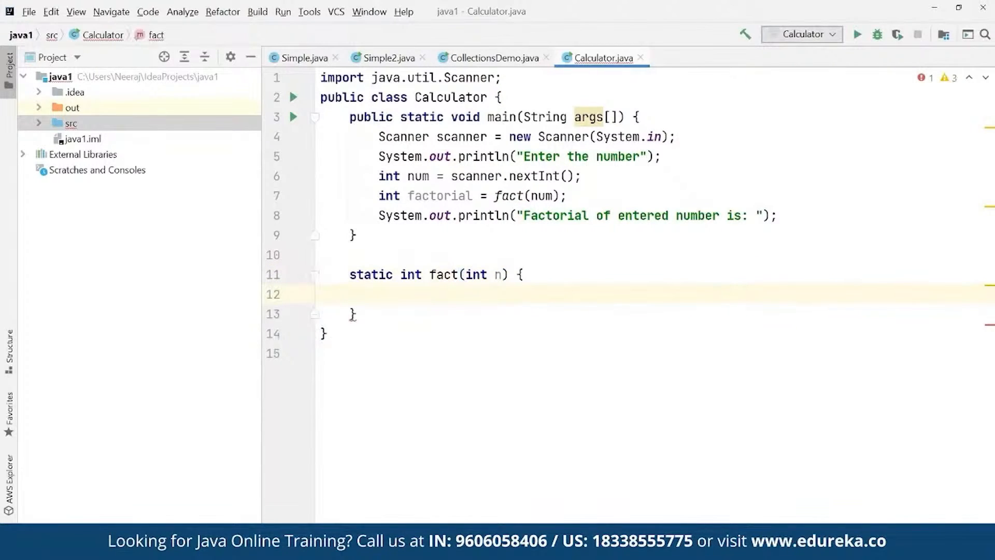
text(int out)
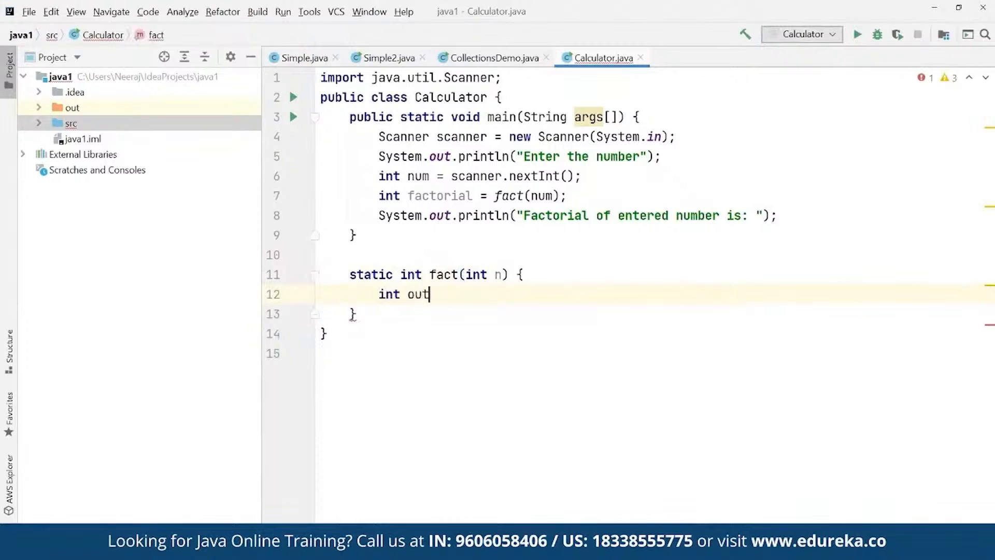
text(put;)
text(if)
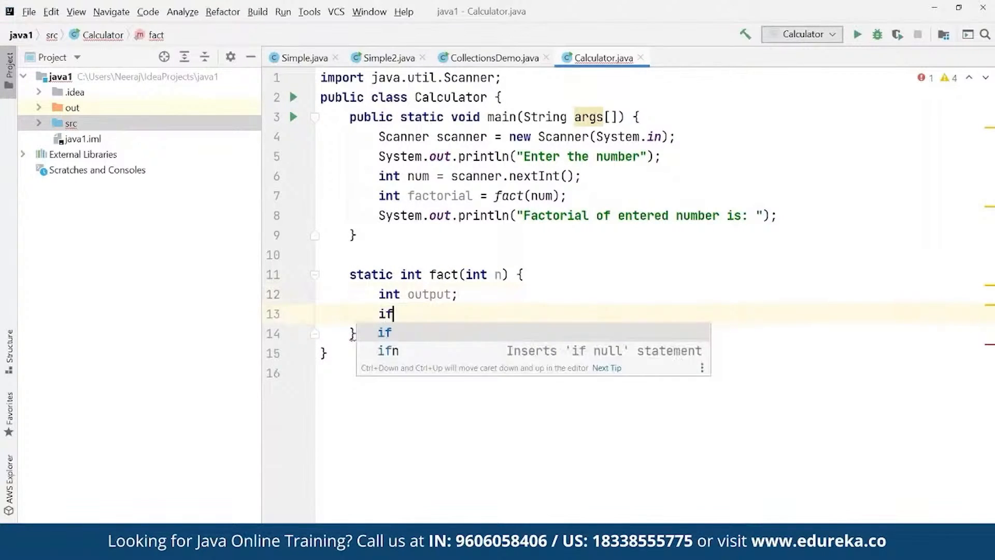
Add the base case if(n==1) returning 1.
text((n)
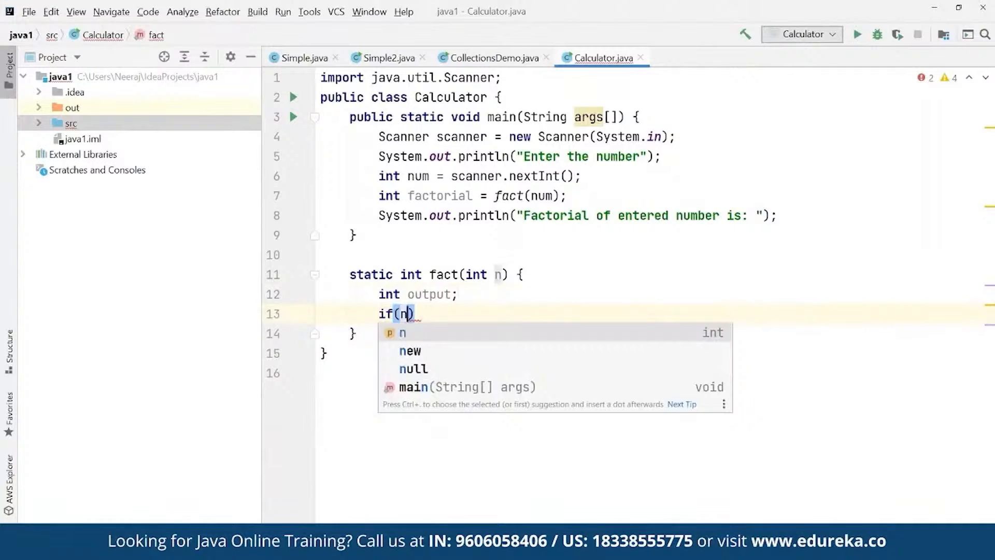
text(==1)
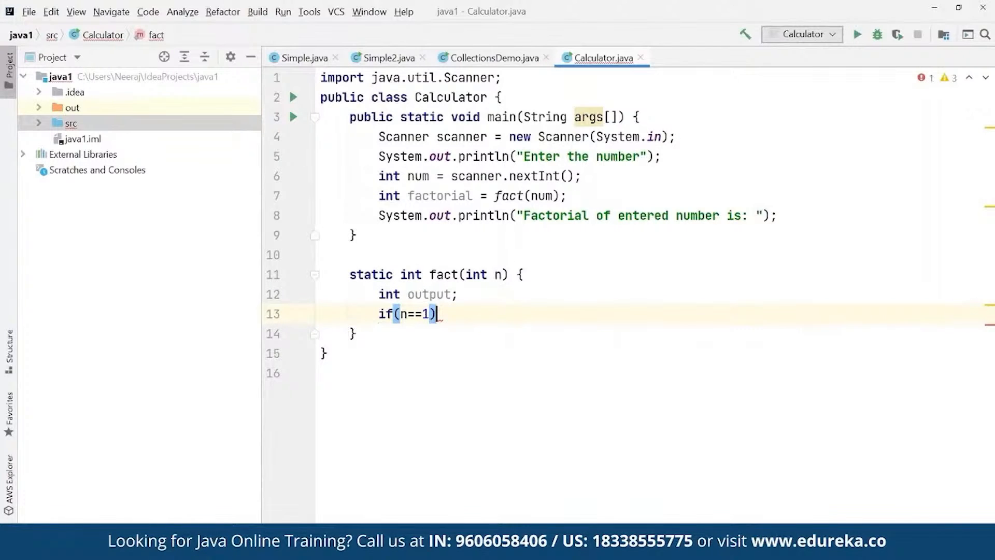
text({)
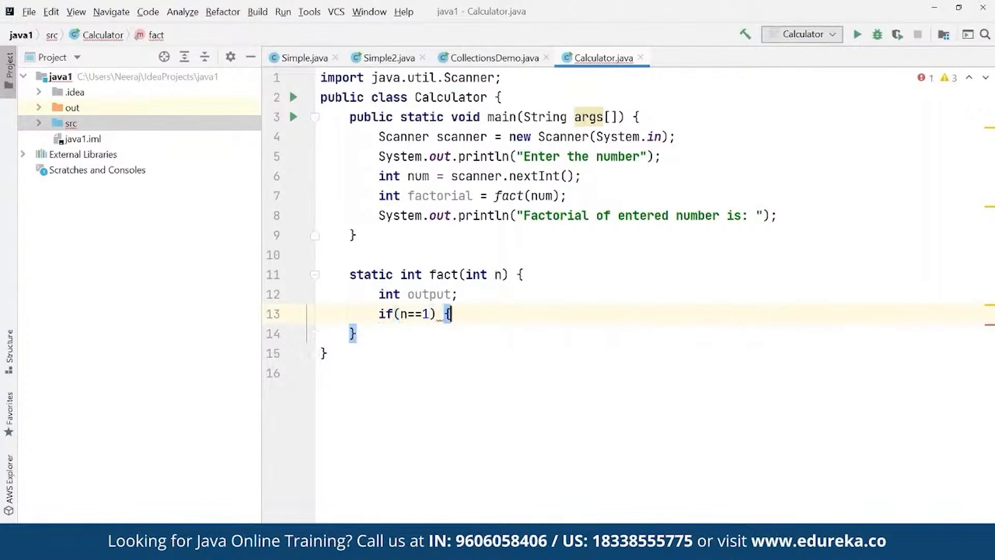
text(return 1)
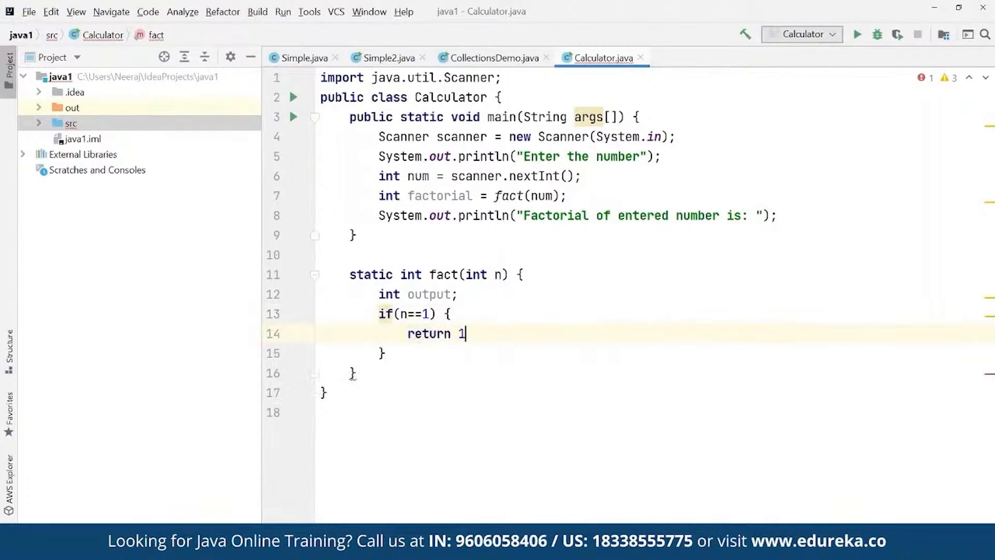
text(;)
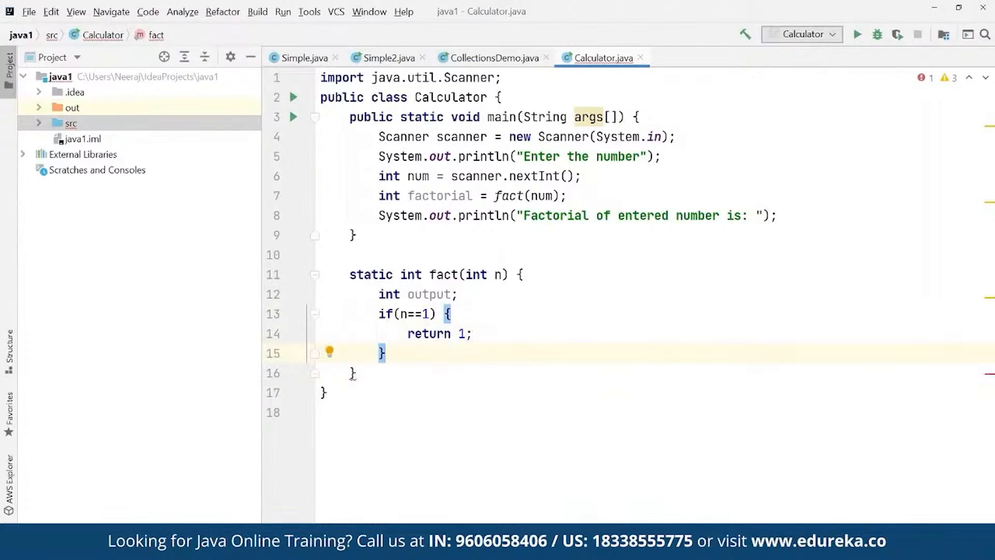
Compute output = fact(n-1)*n and return output.
text(output = fact()
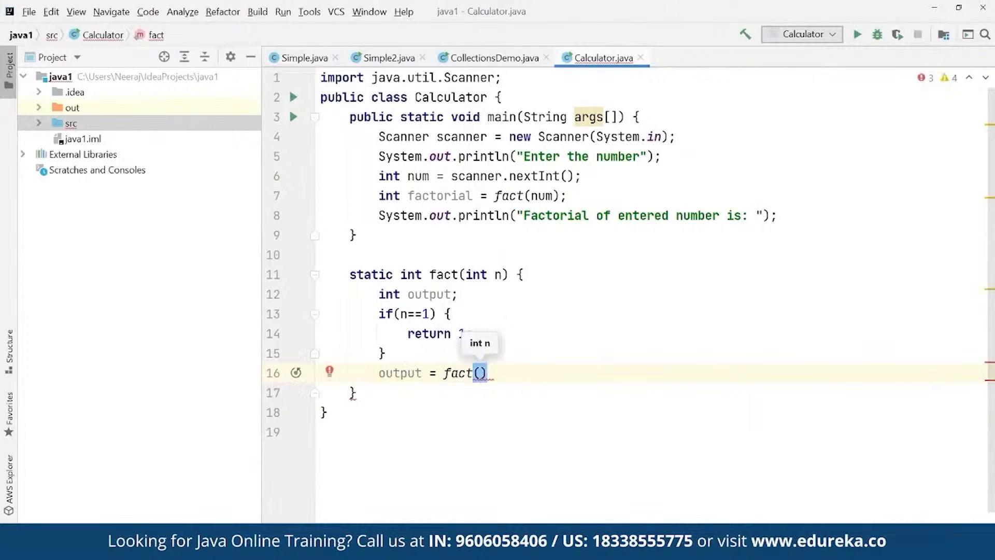
text(n-1)
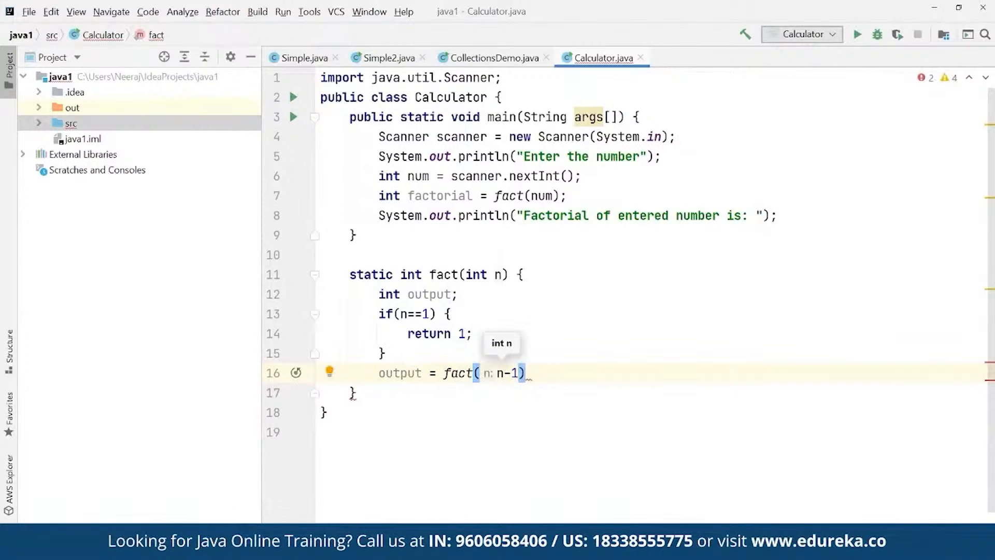
text(*)
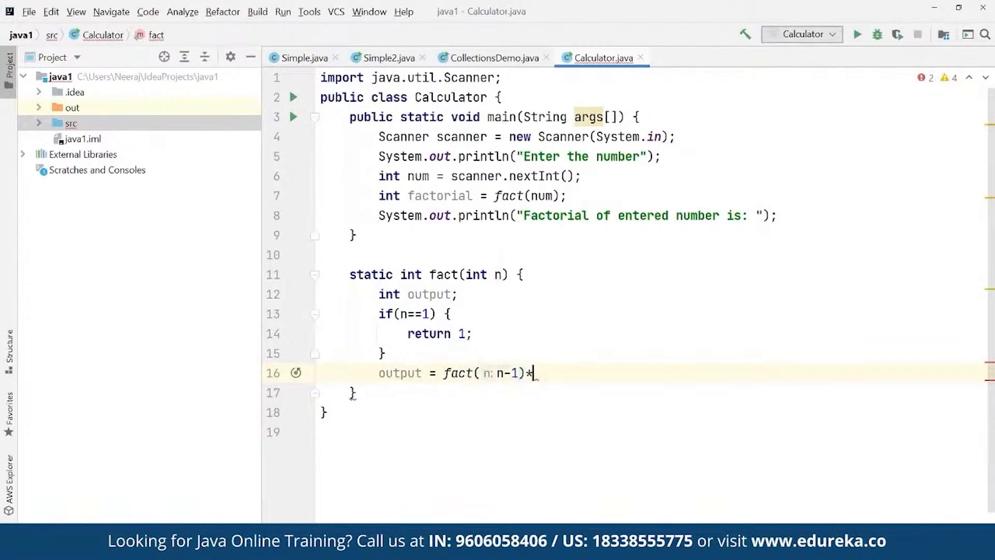
text(n)
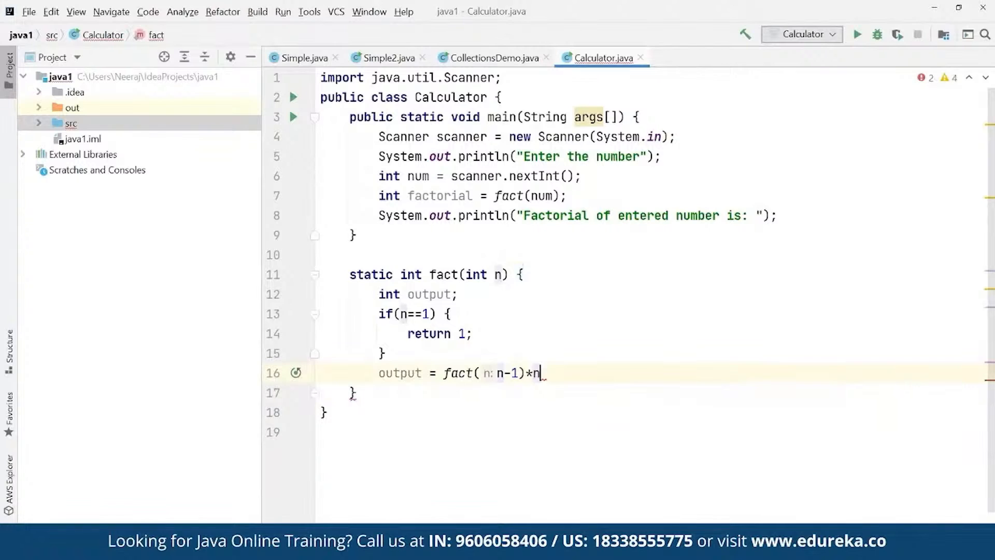
text(;)
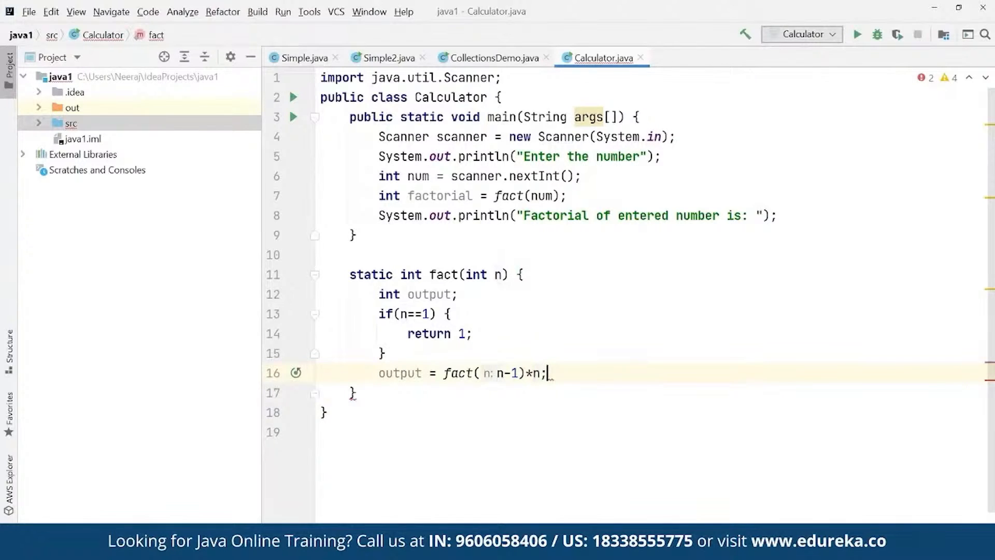
text(return ou)
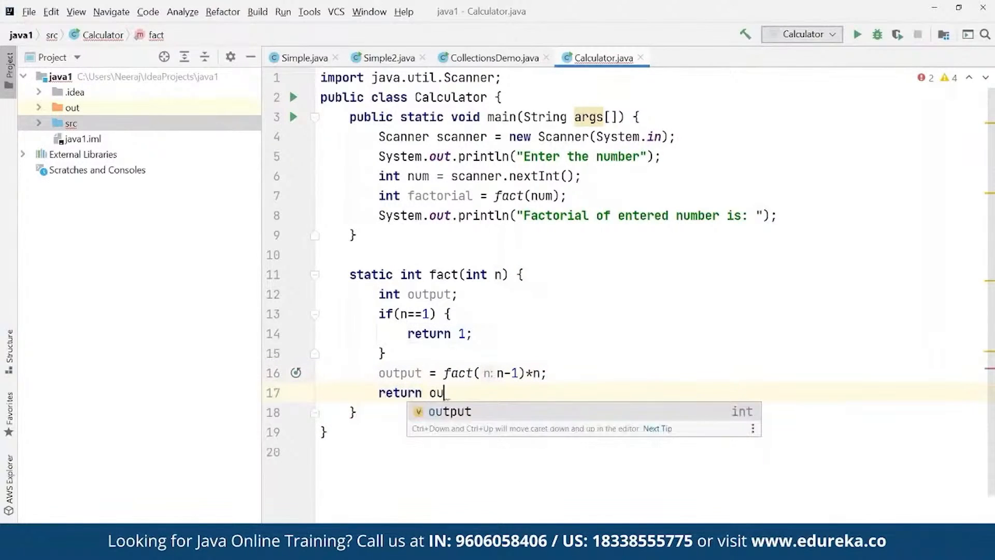
key(Tab)
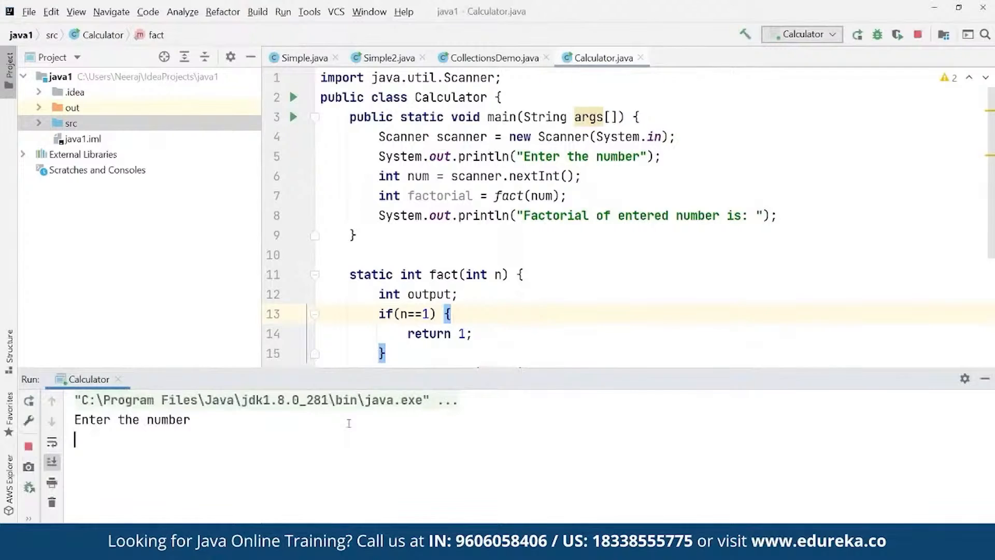
Run the factorial program and enter 54 in the console.
text(54)
click(578, 215)
text( +factorial)
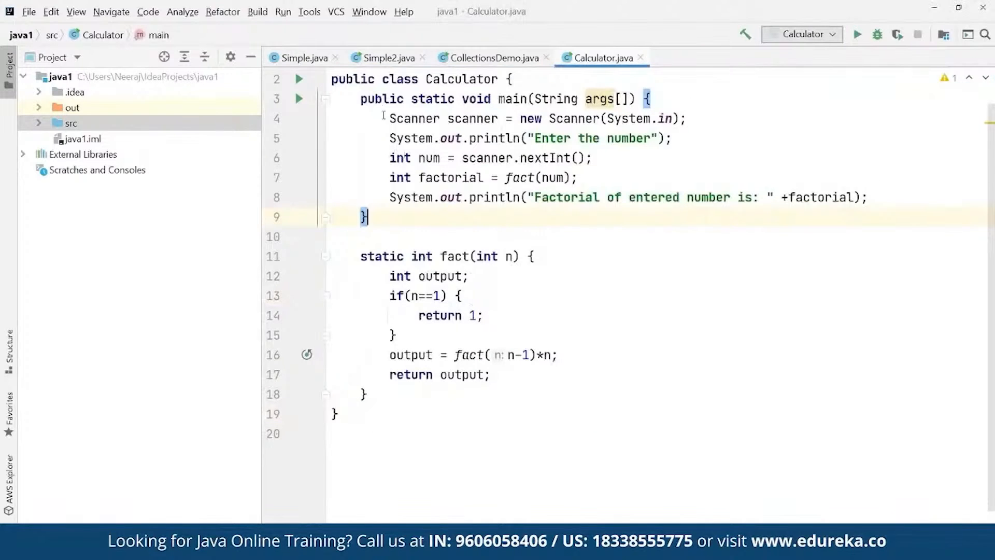
Replace the factorial code with int n = 100, t1 = 0, t2 = 1.
drag(390, 118, 366, 394)
text(i)
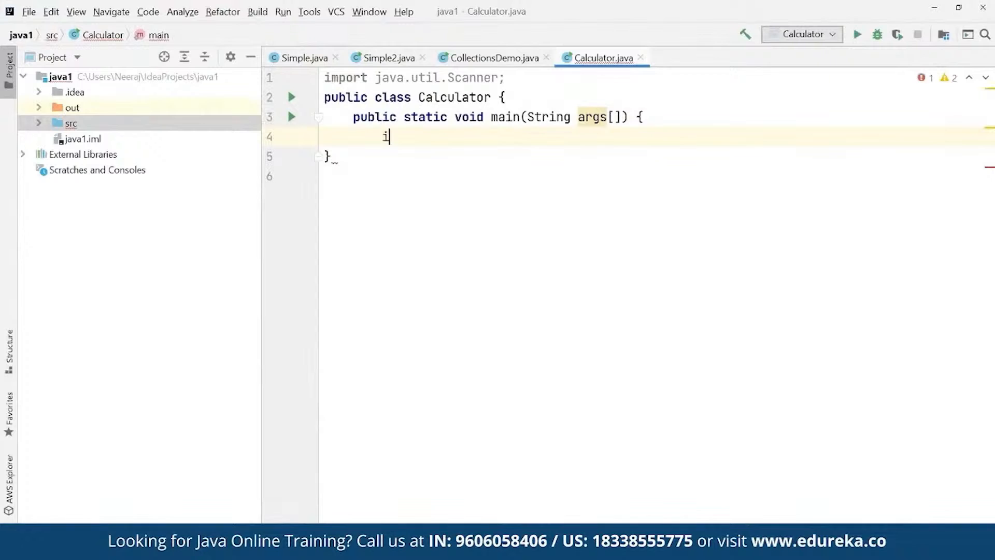
text(nt n)
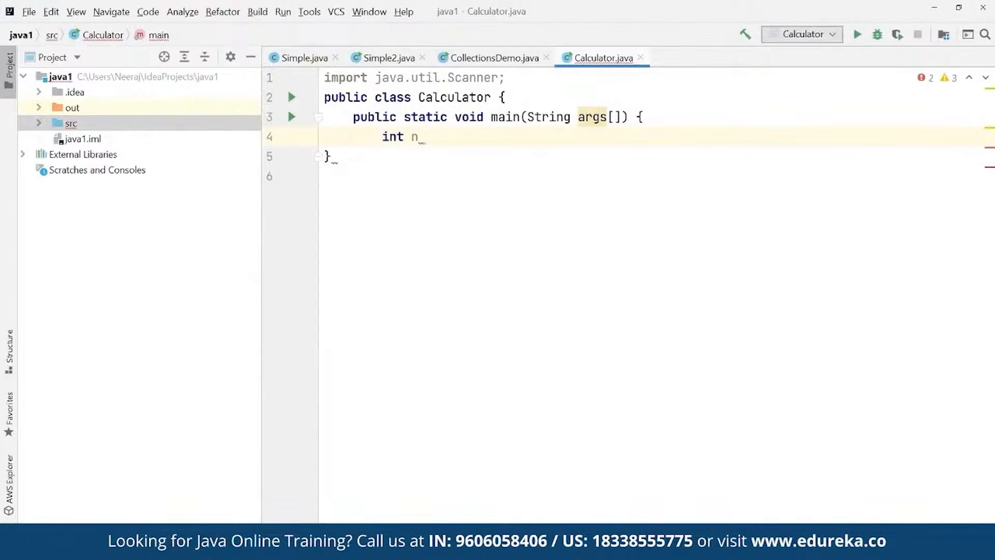
text(= 100)
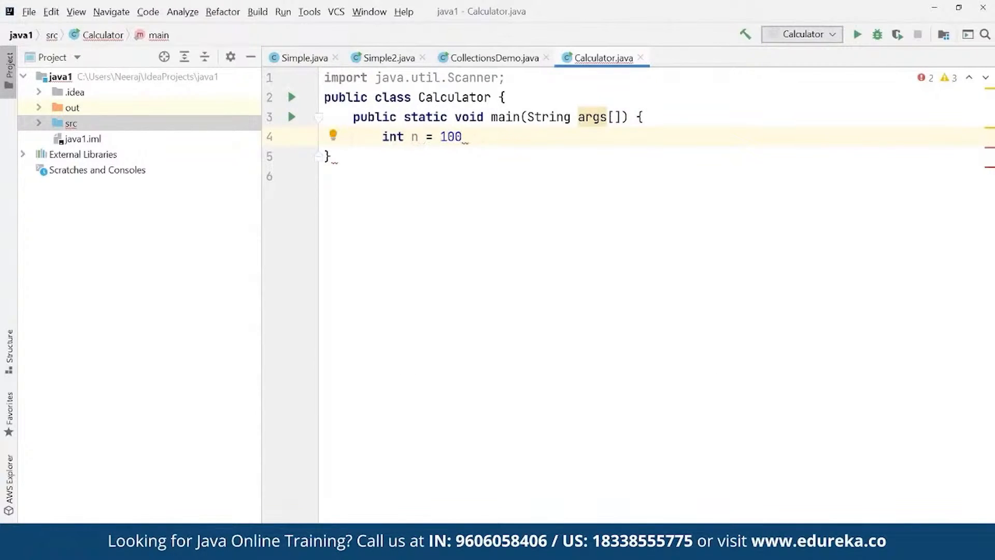
text(, t1)
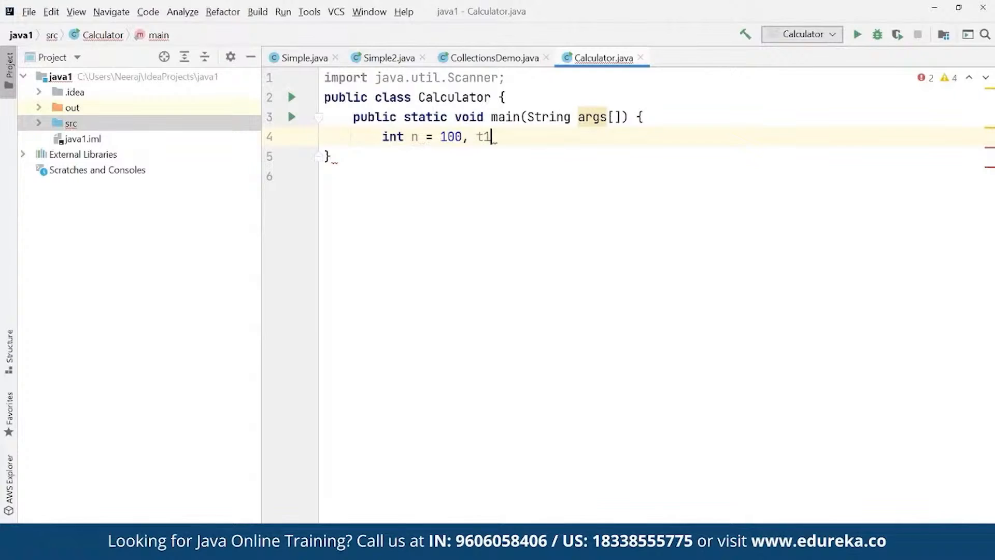
text(= 0,)
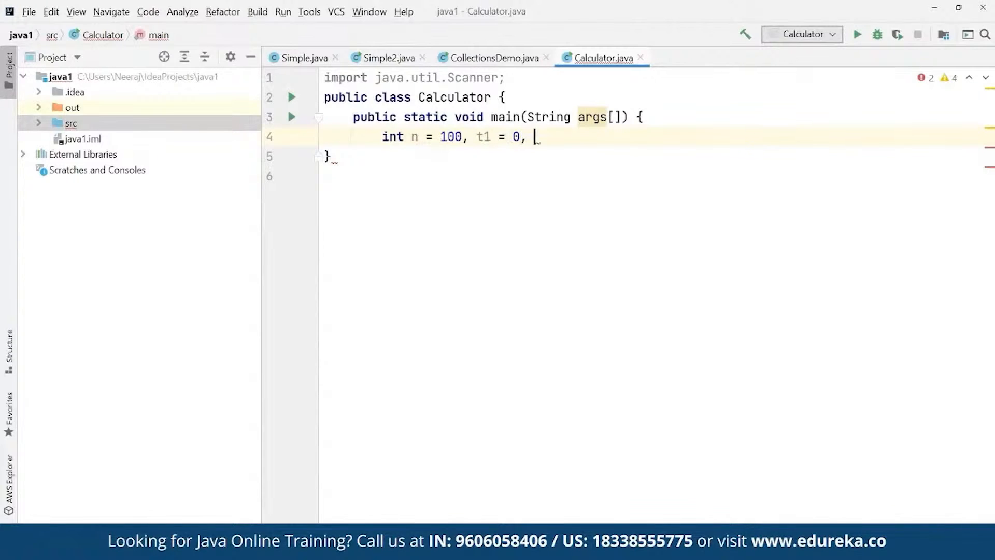
text(t2 =)
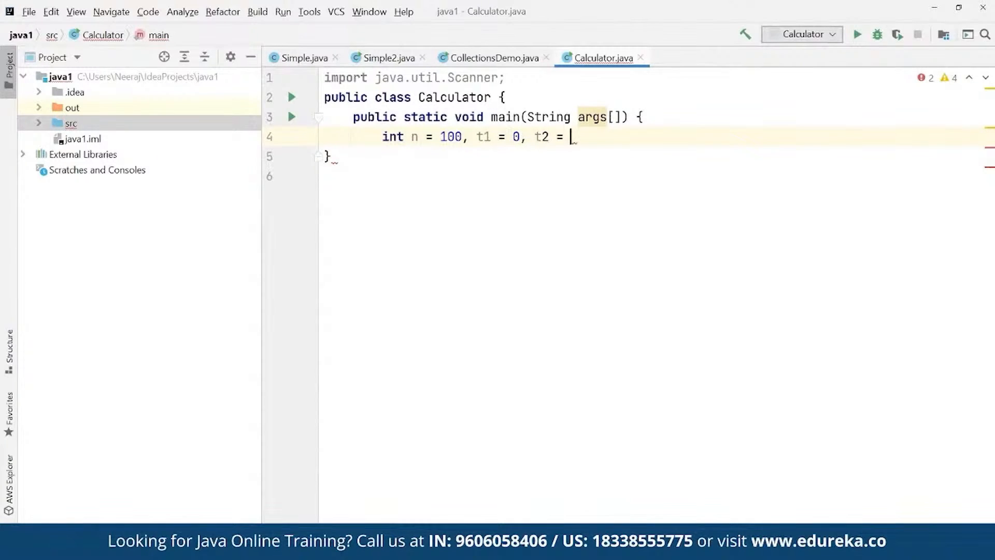
text(1;)
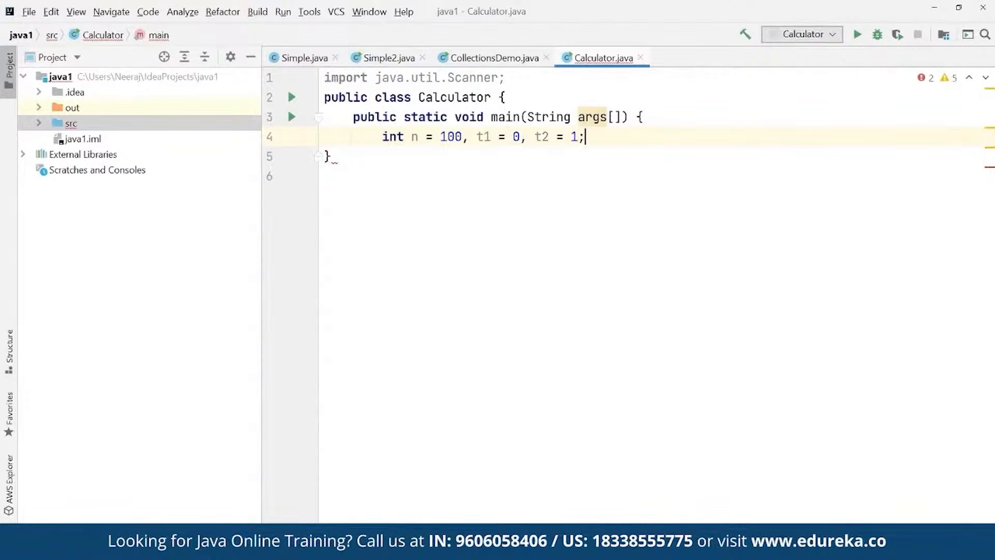
Add System.out.print("Upto" + n + ": ") to main.
text(Syste)
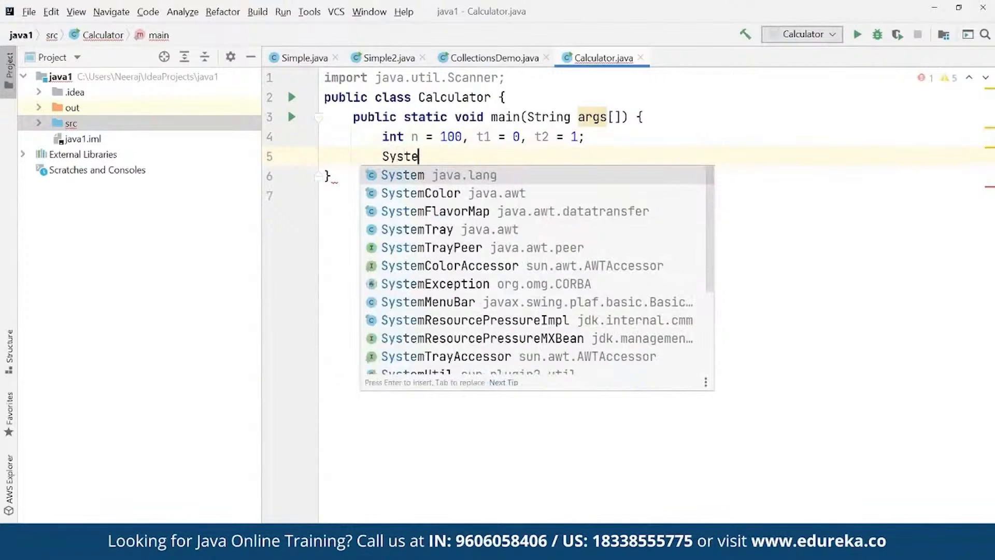
text(m.out)
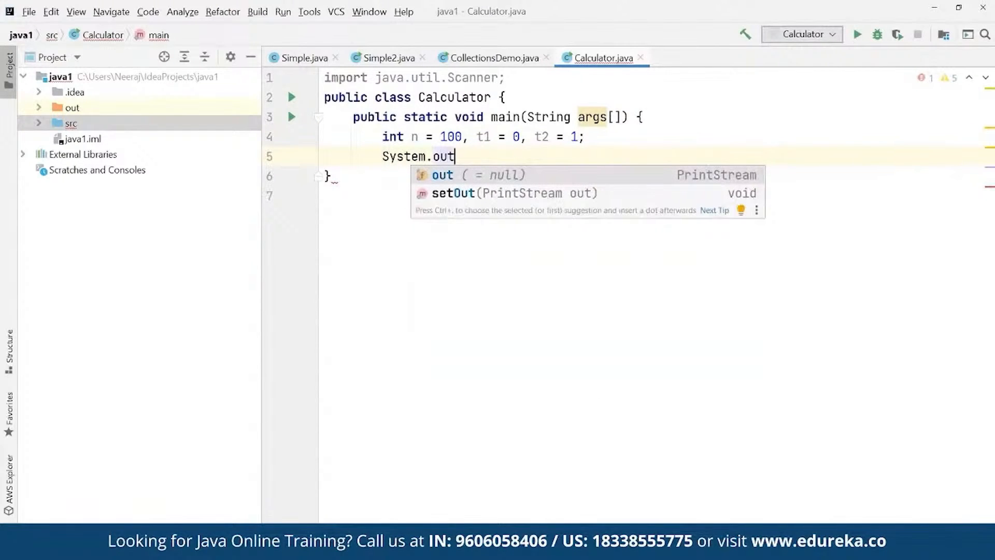
text(.print)
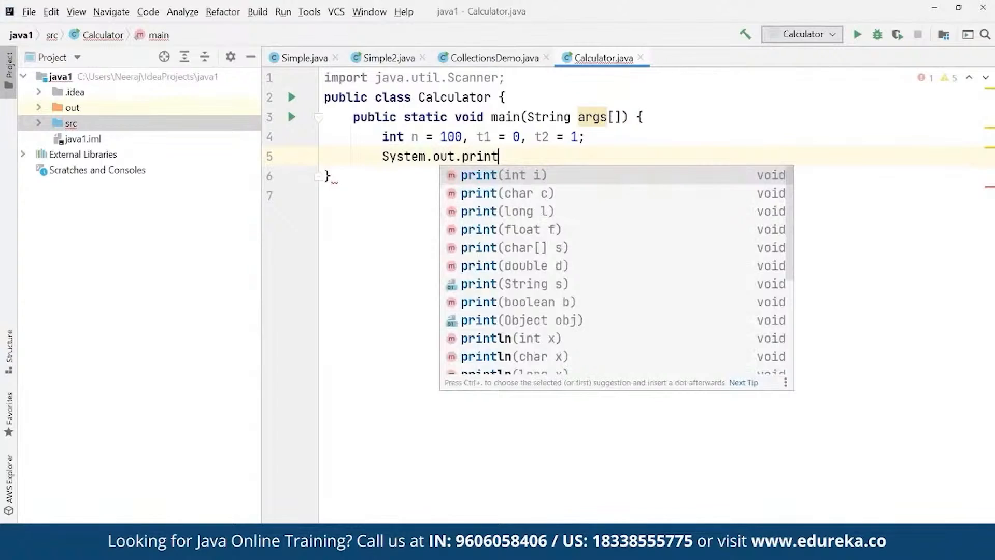
key(Escape)
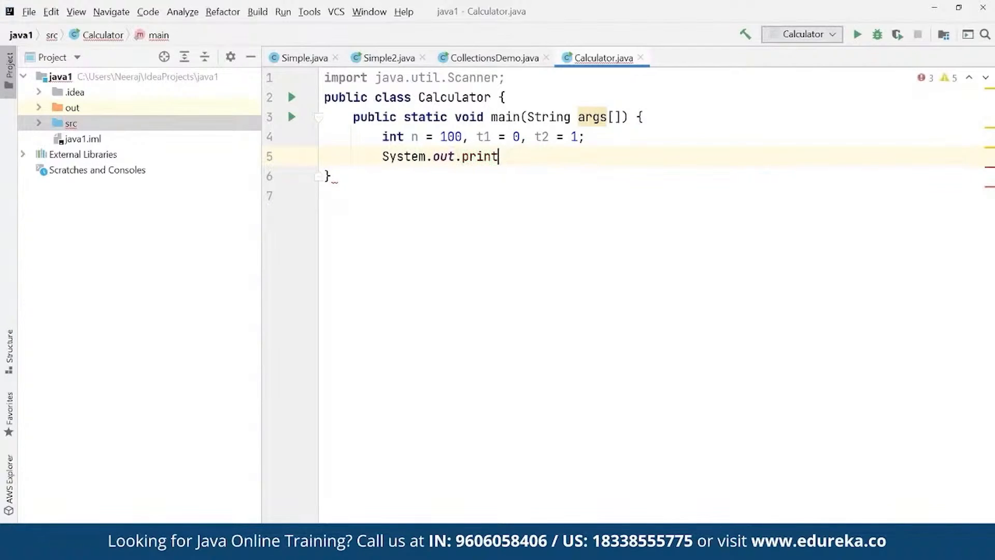
text(("U"))
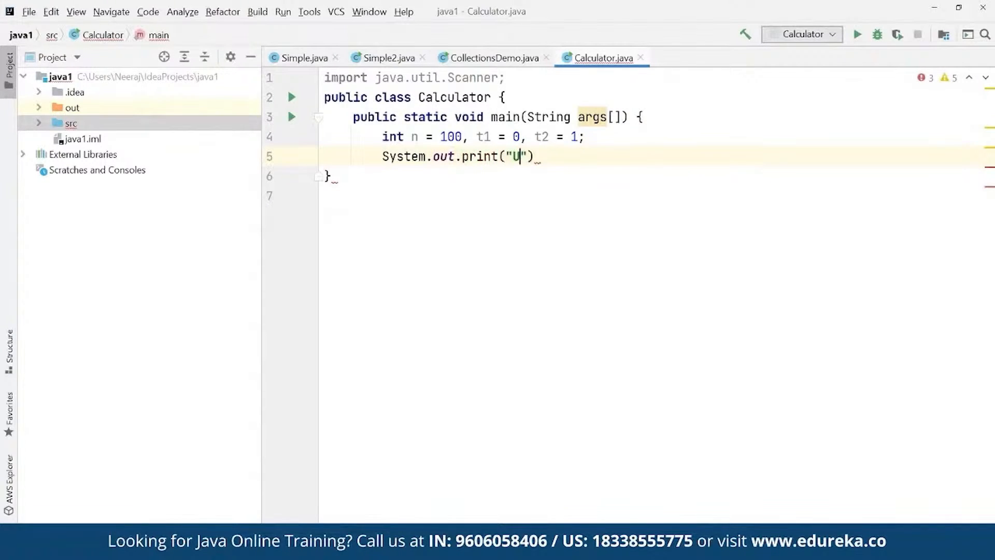
text(pto)
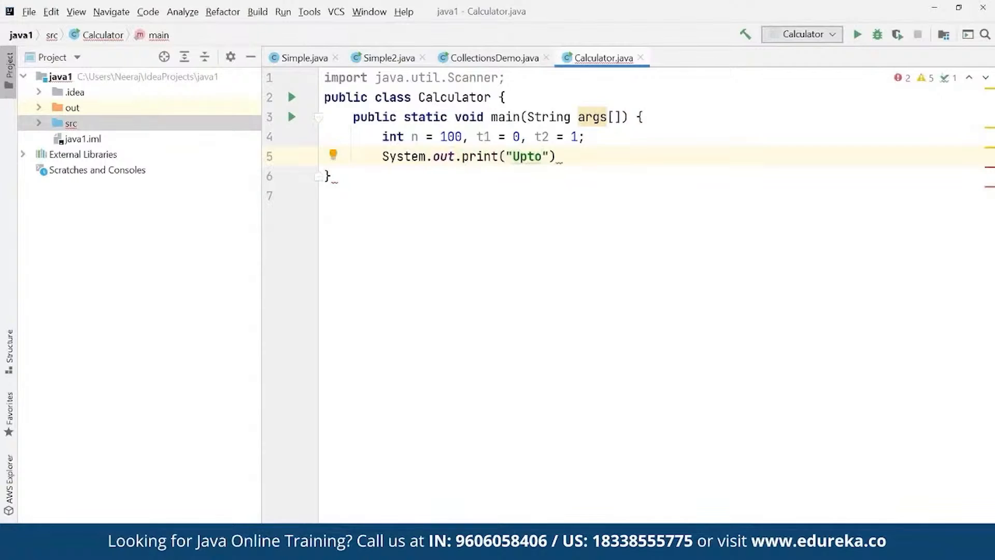
text(=n)
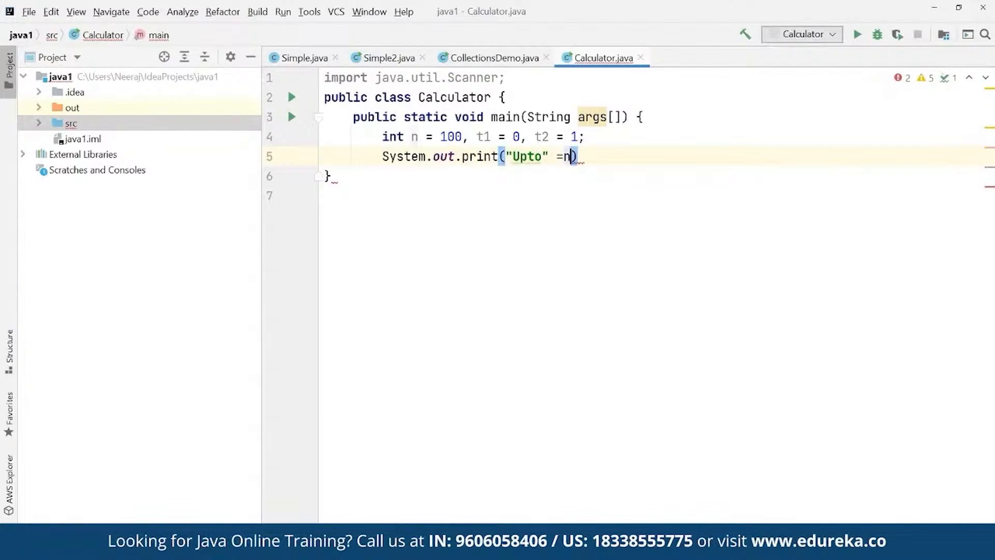
text(+)
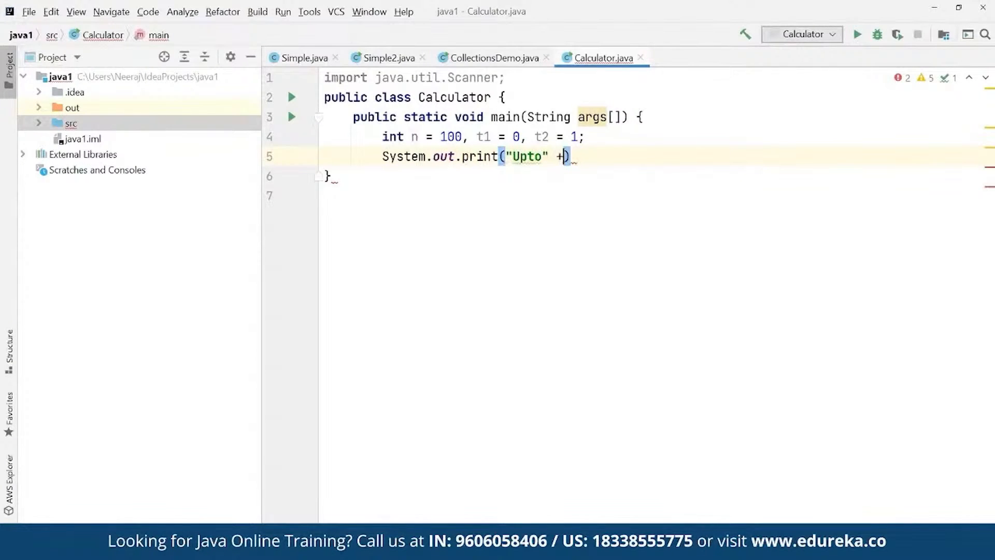
text(n)
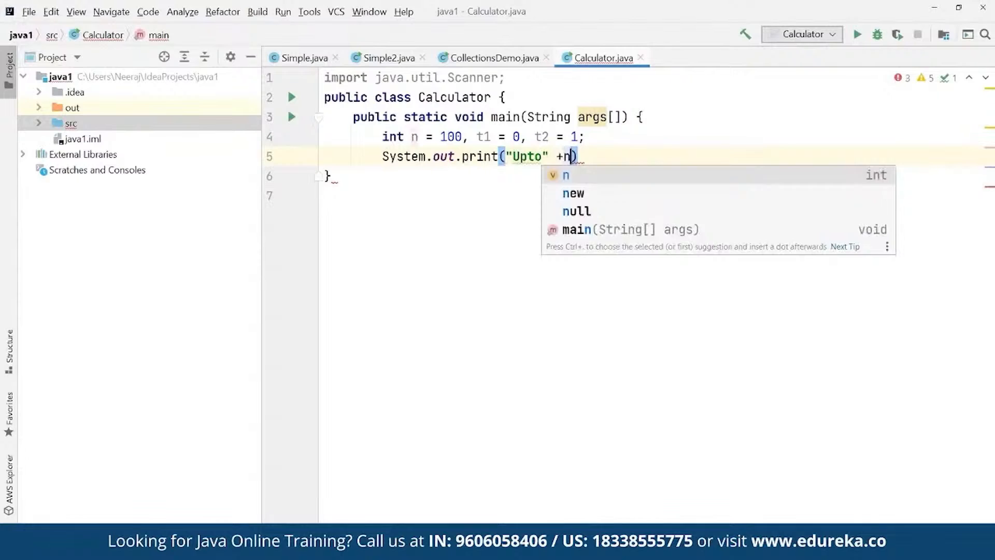
text(+)
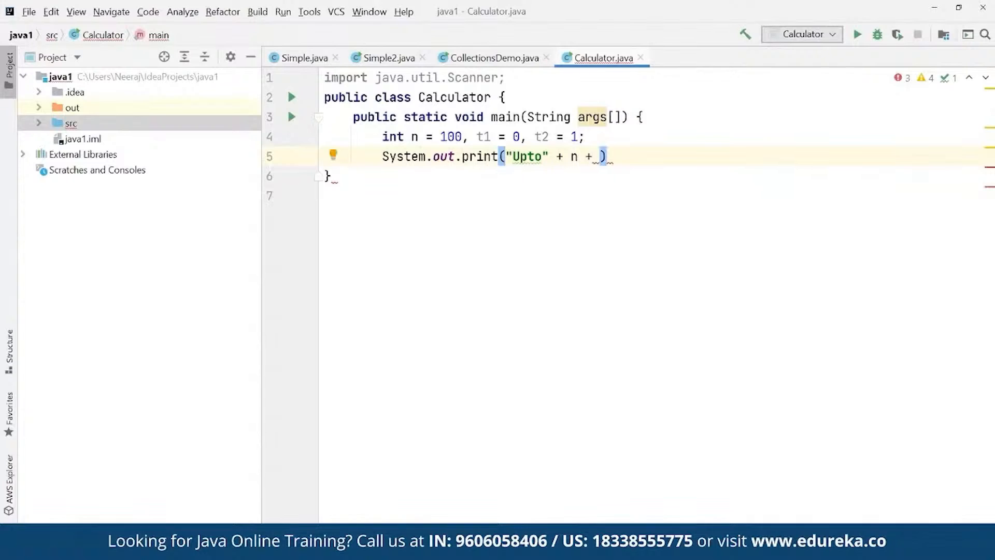
text(":")
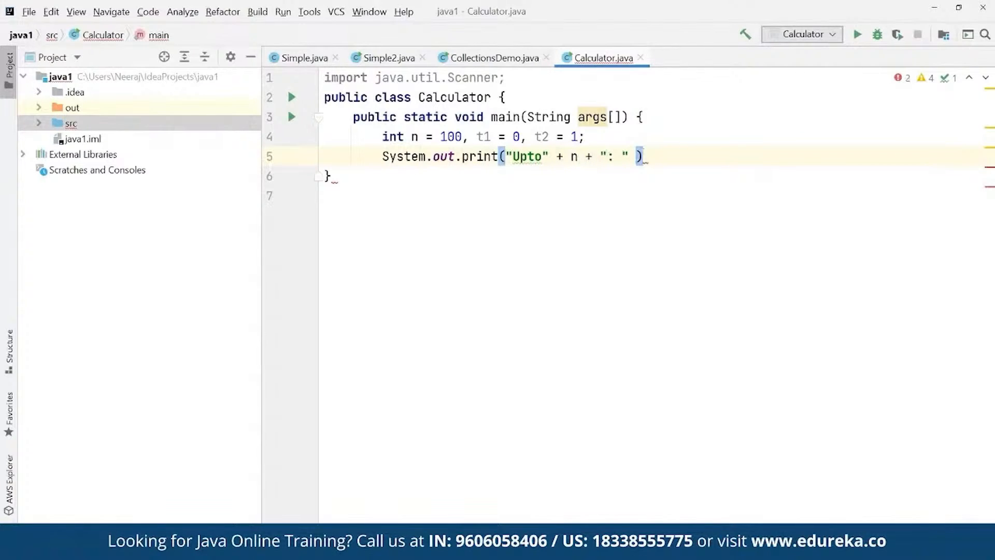
text(;)
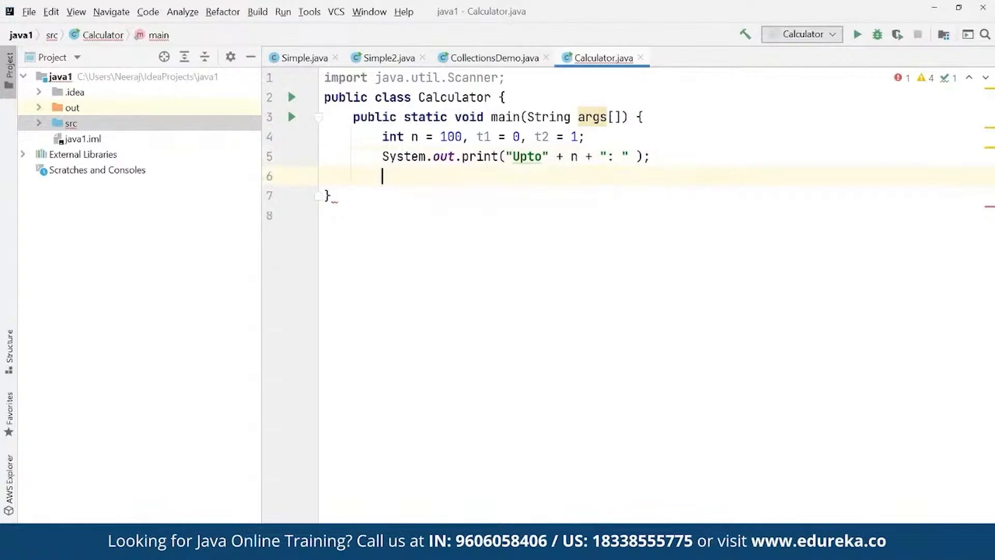
Start a while (t1 <= n) loop that prints t1 followed by a separator.
text(while)
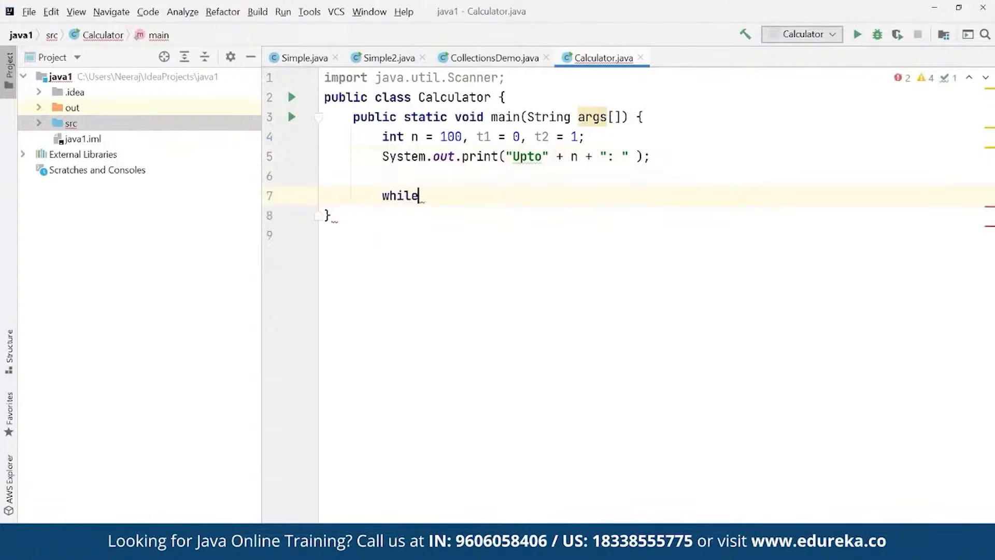
text((t1)
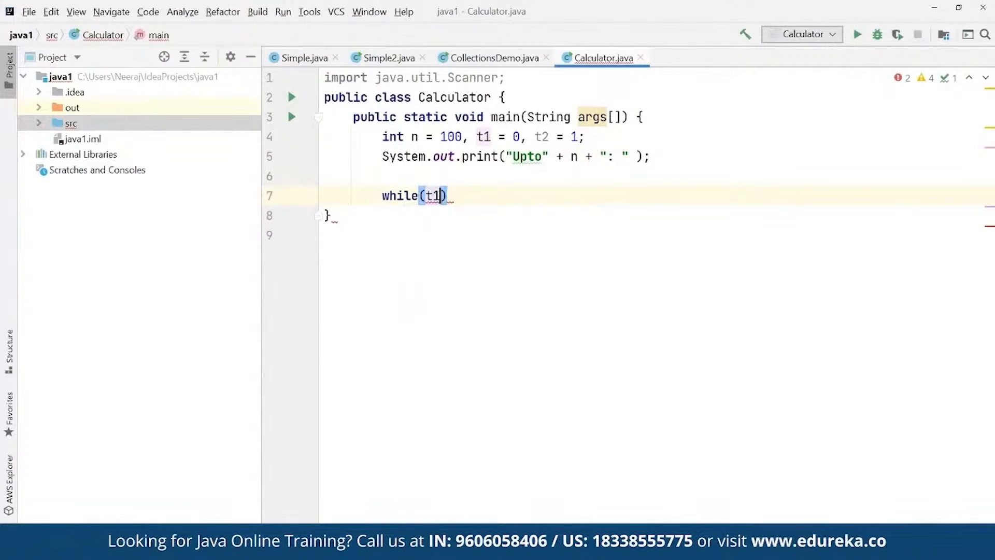
text(<=)
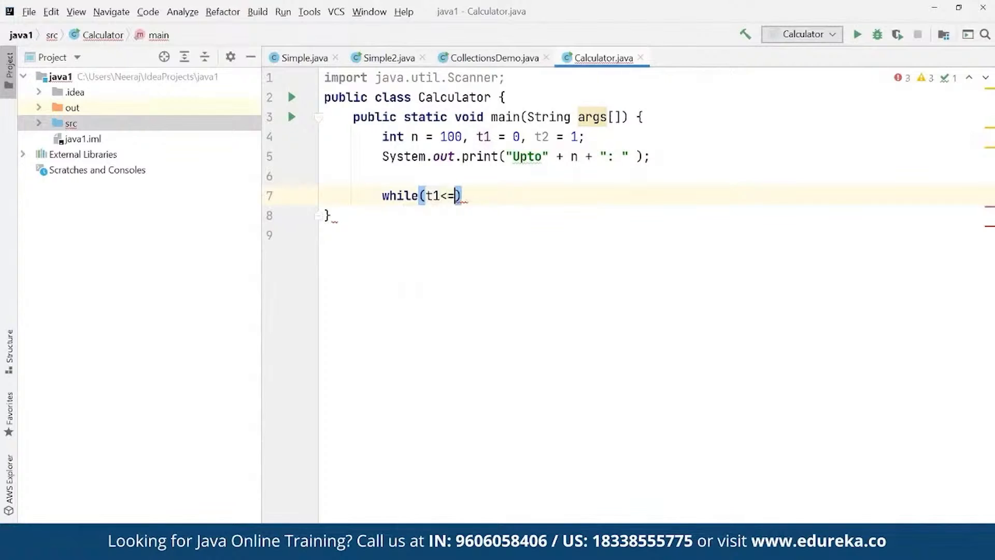
text(n))
text({)
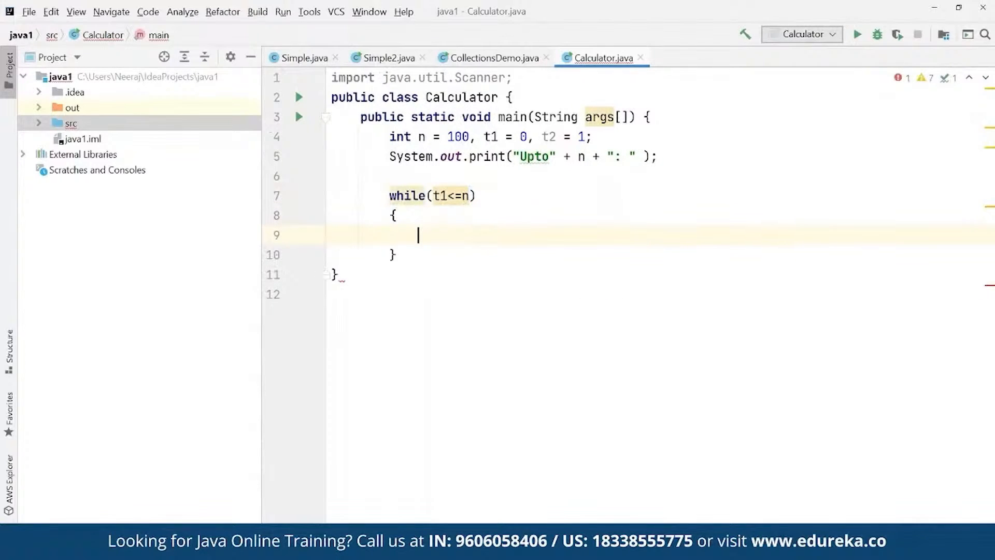
text(Sy)
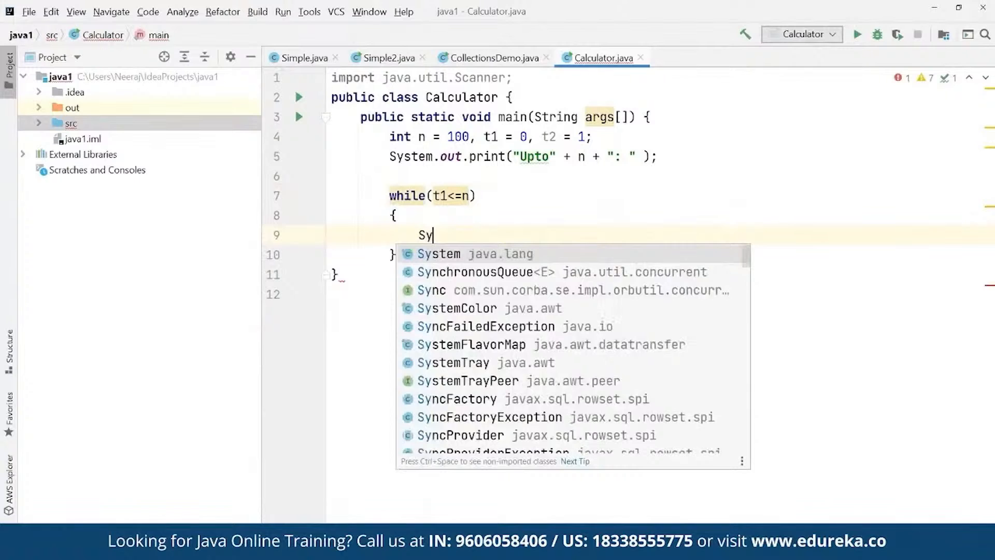
text(stem.out.p)
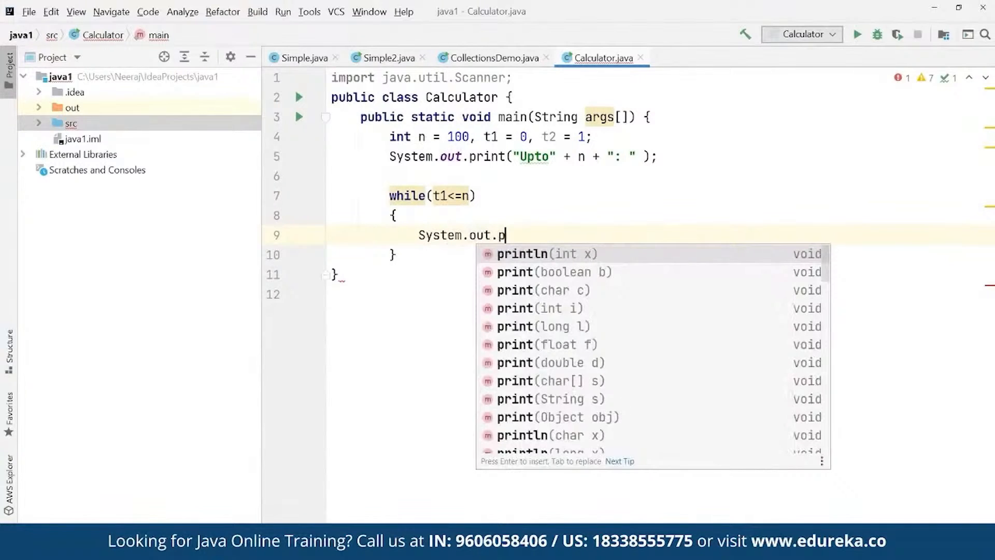
text(rint)
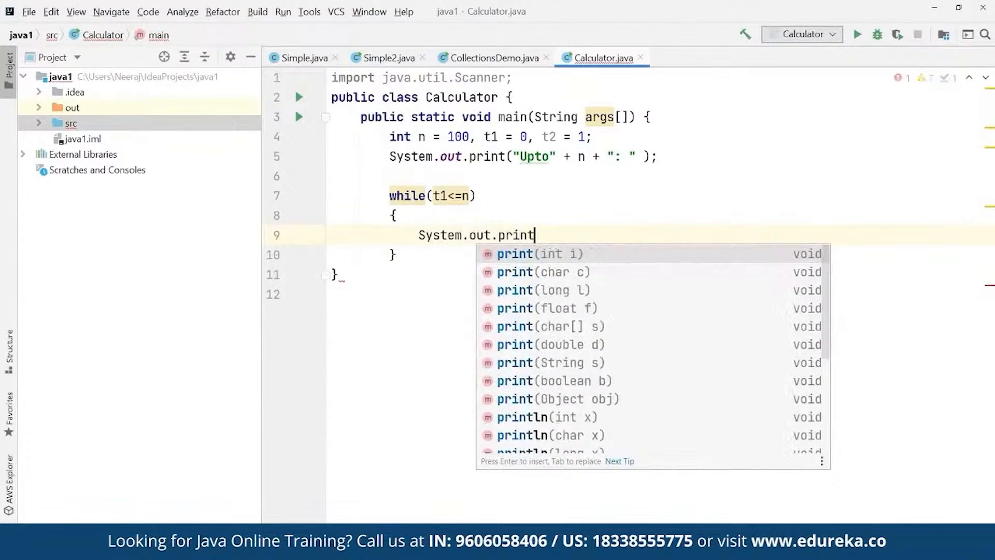
text(()
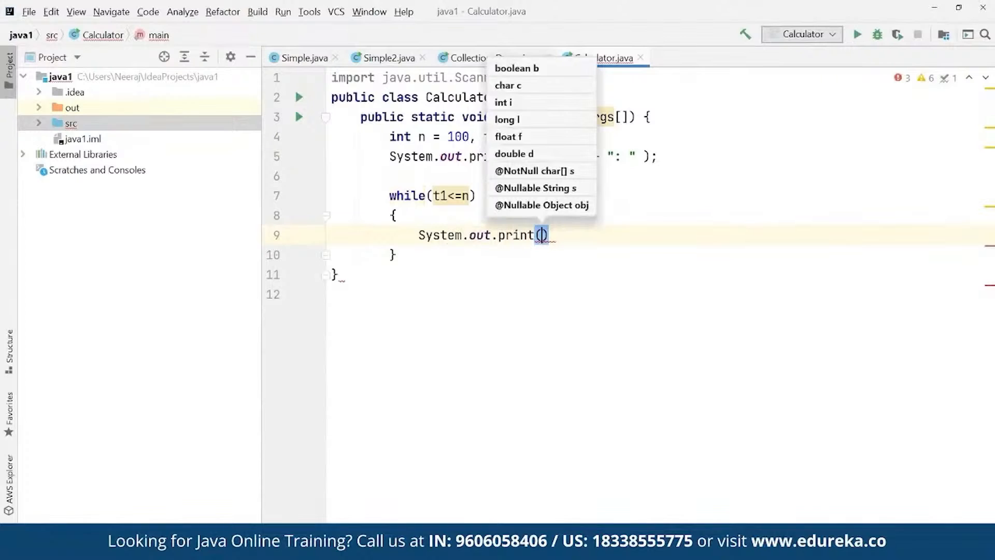
text(t1)
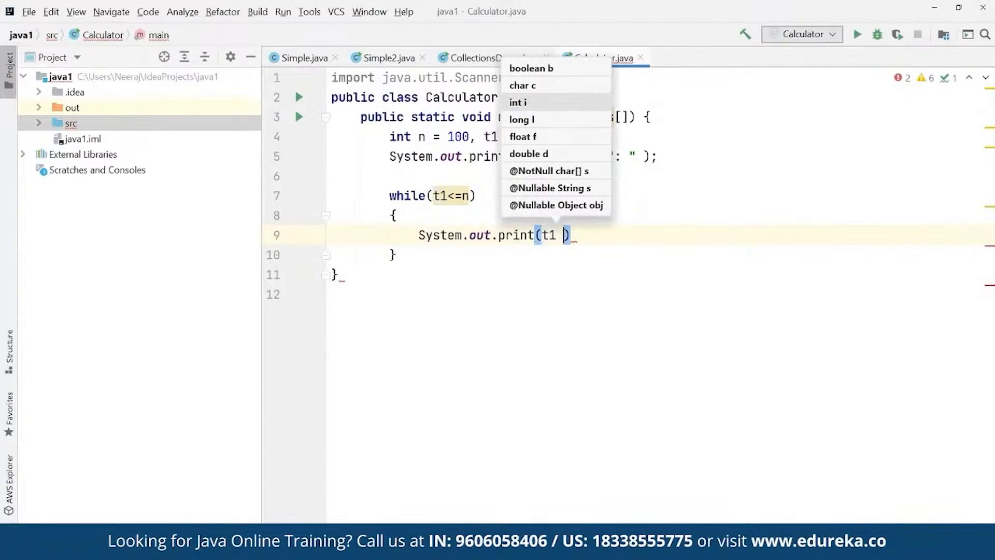
text(+ "")
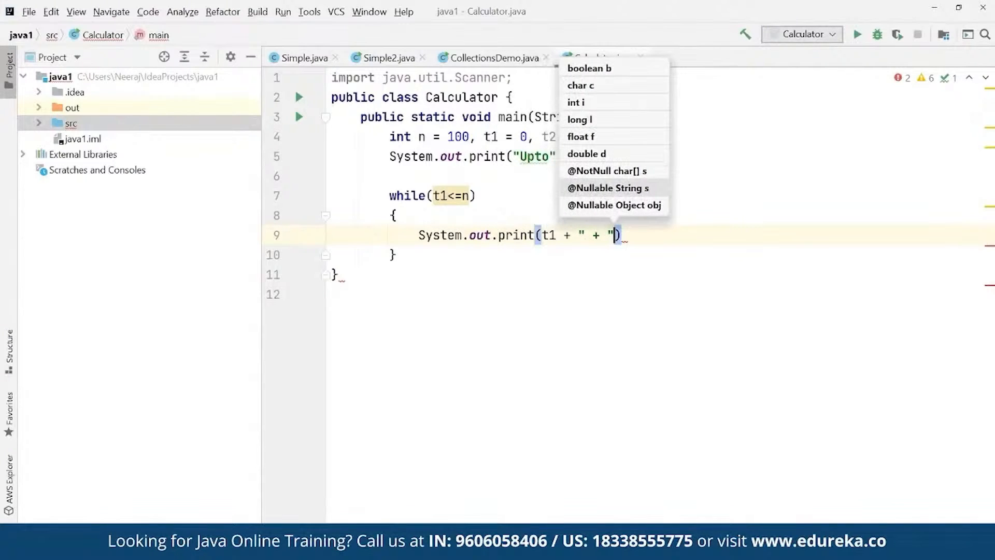
text(;)
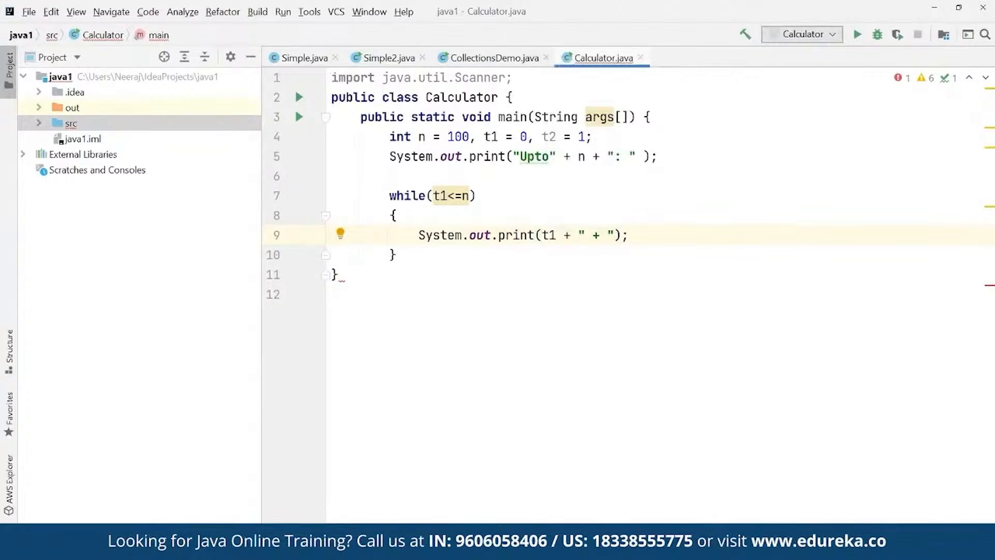
Compute int sum = t1 + t2, advance t1 and t2, and run to print terms 0 through 89.
text(i)
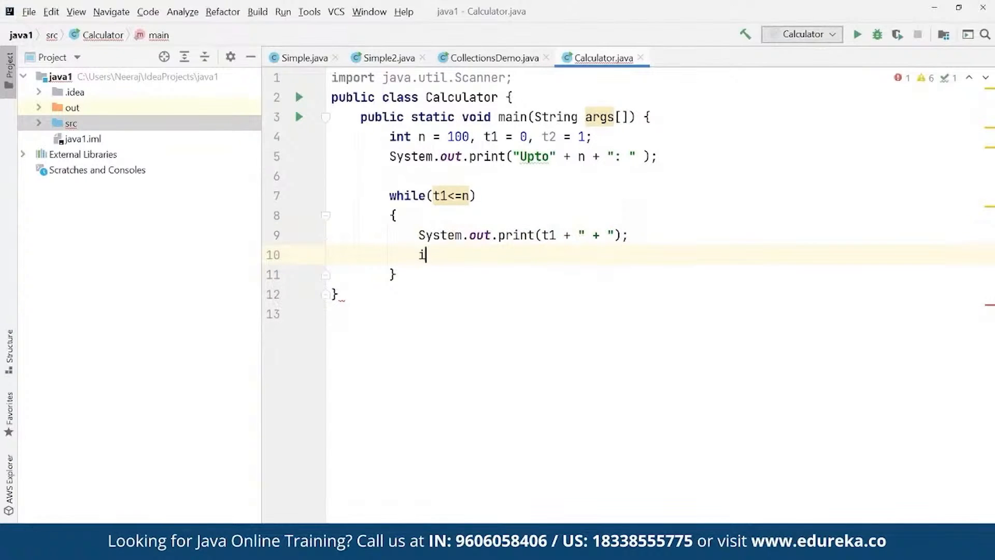
text(nt sum)
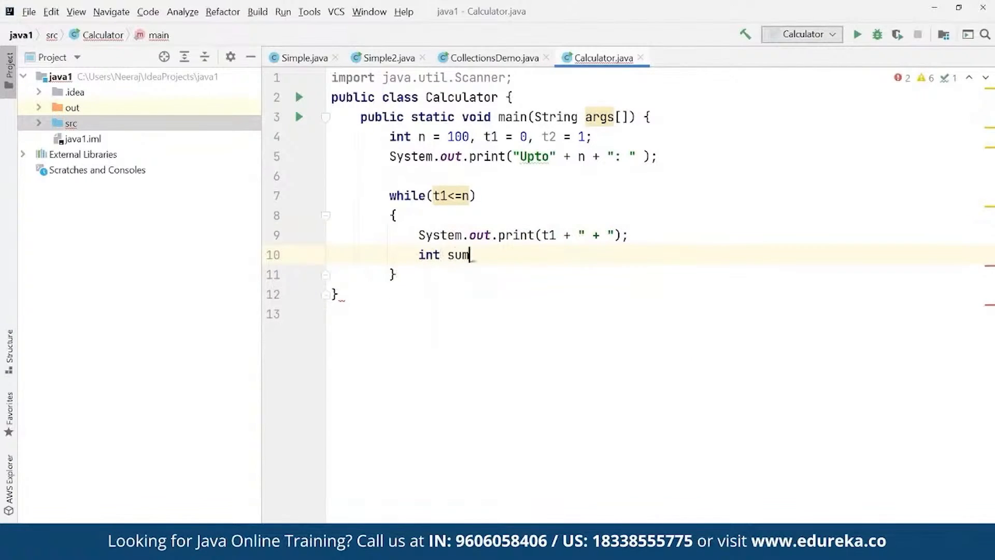
text(= t1 + t)
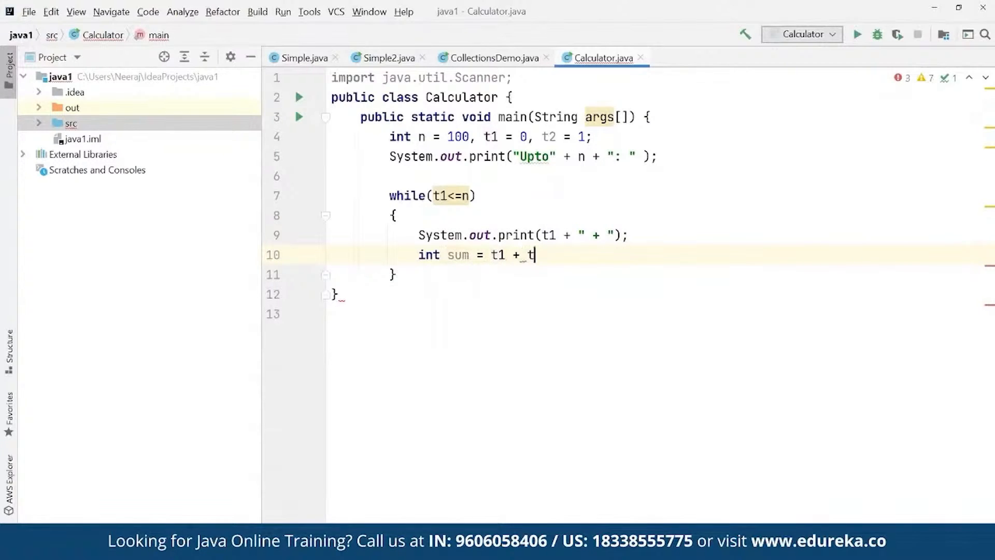
text(2)
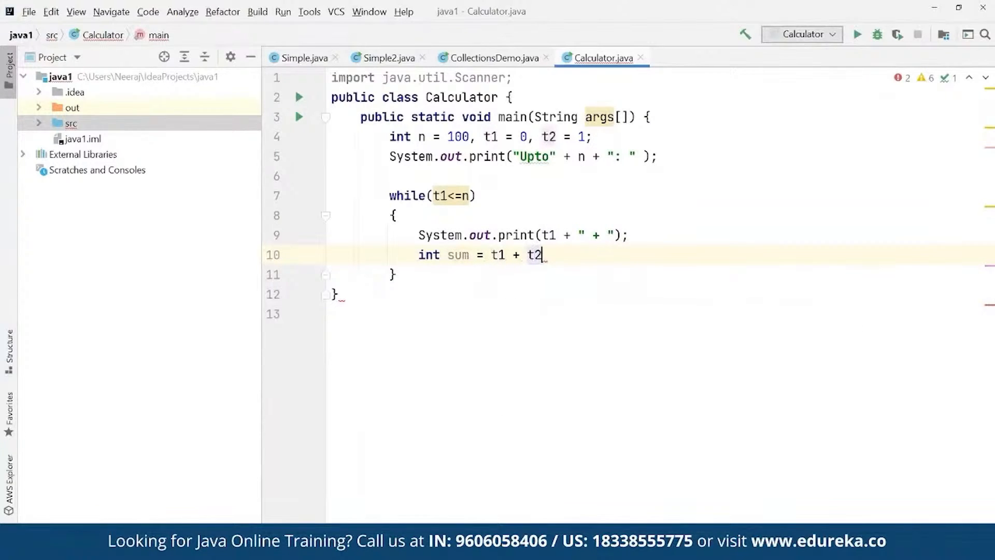
text(;)
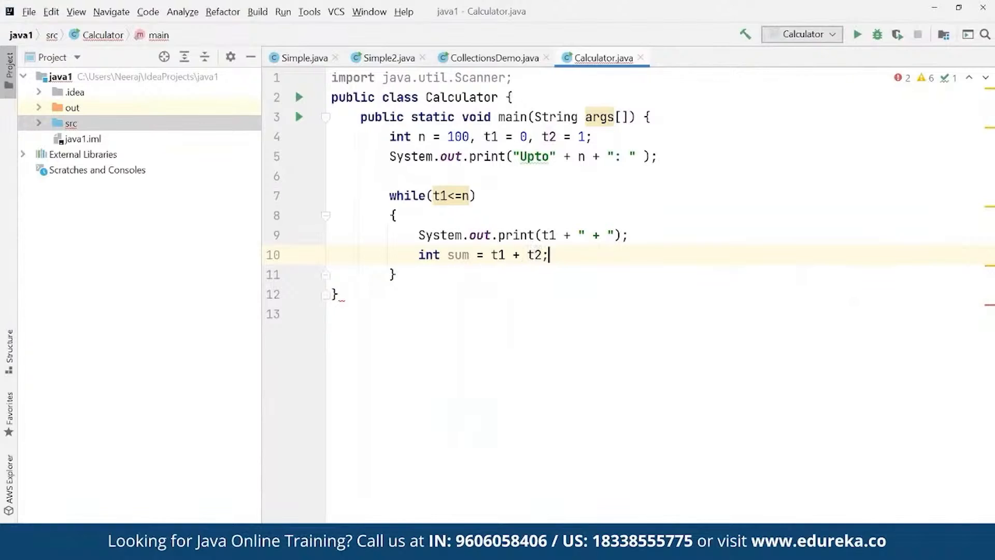
text(t1)
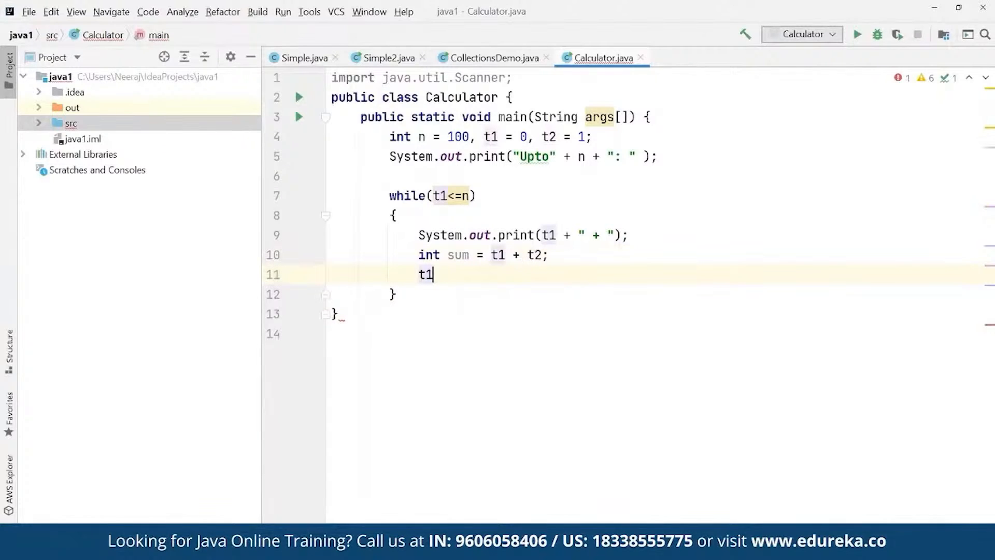
text(= t2;)
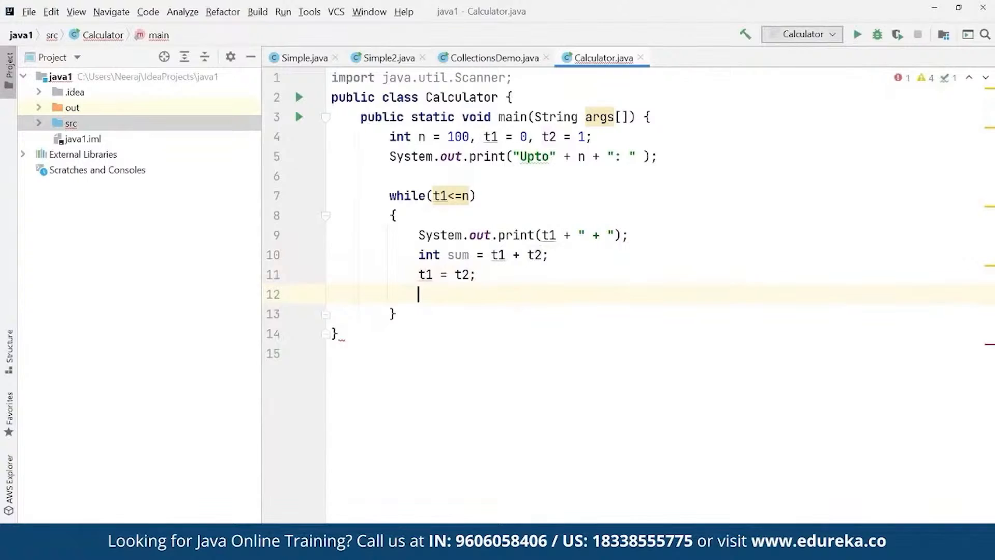
text(t2 = sum)
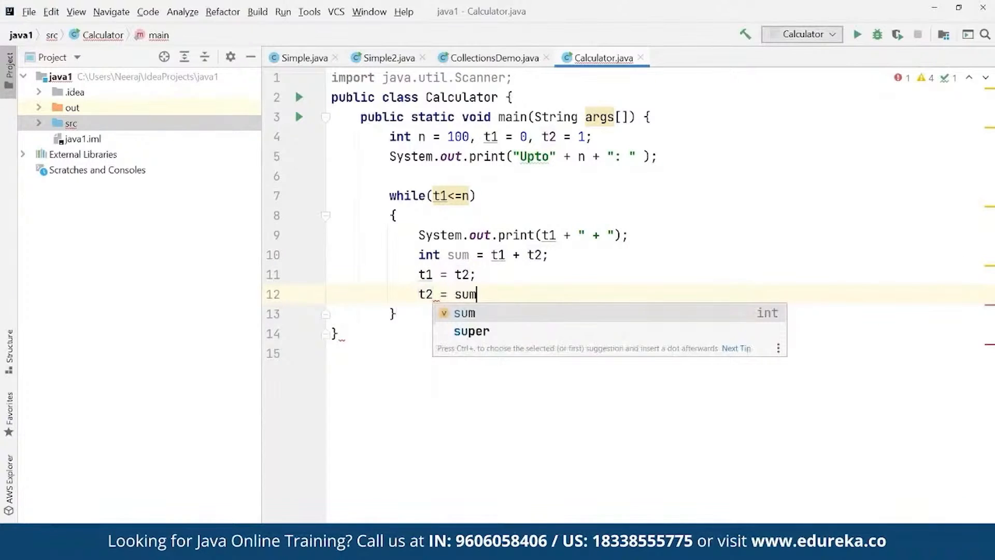
text(;)
text(})
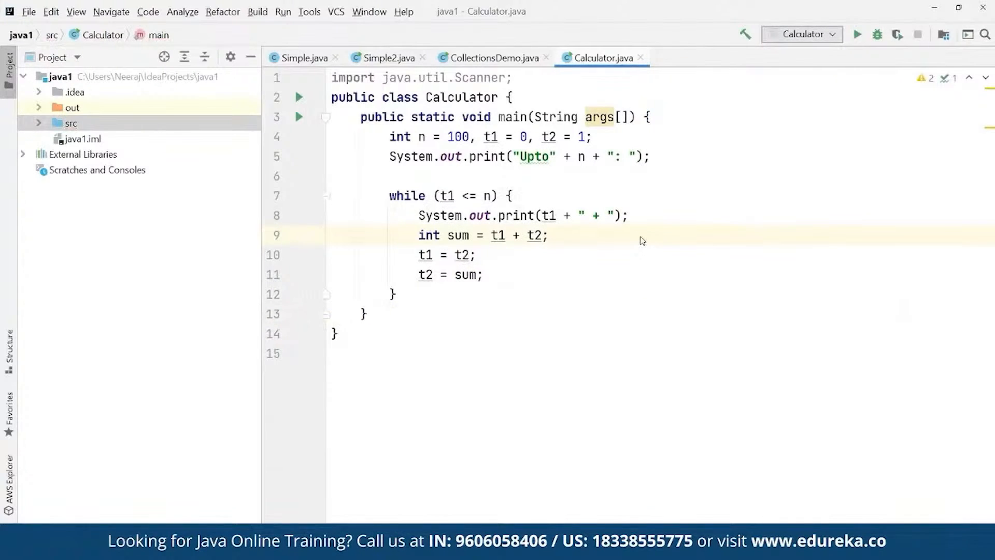
click(856, 35)
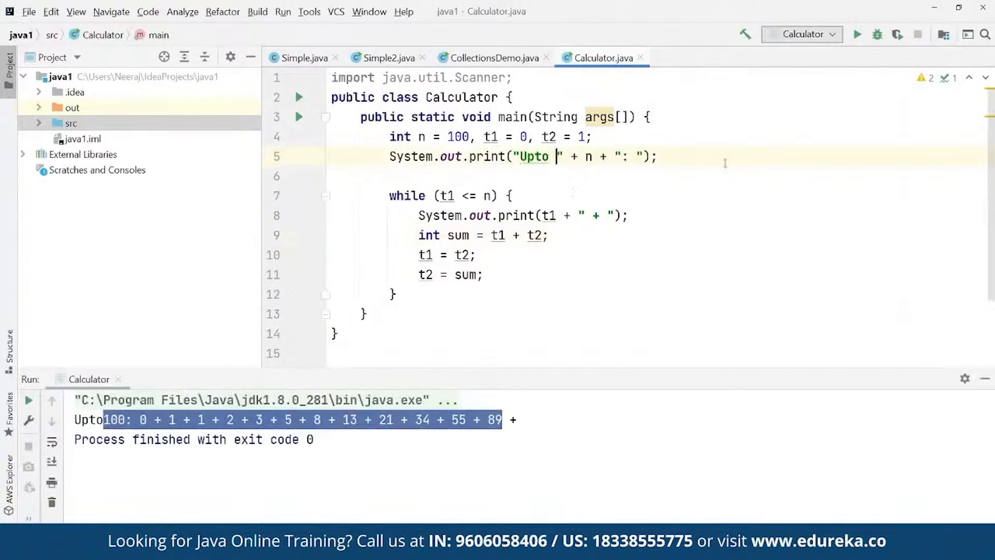